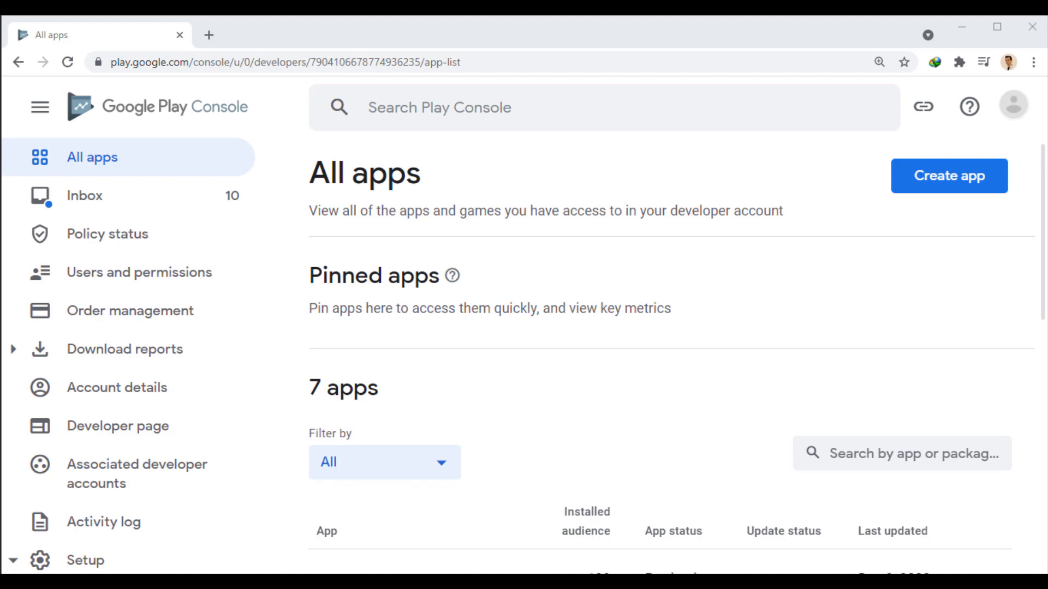
mouse_move(617, 332)
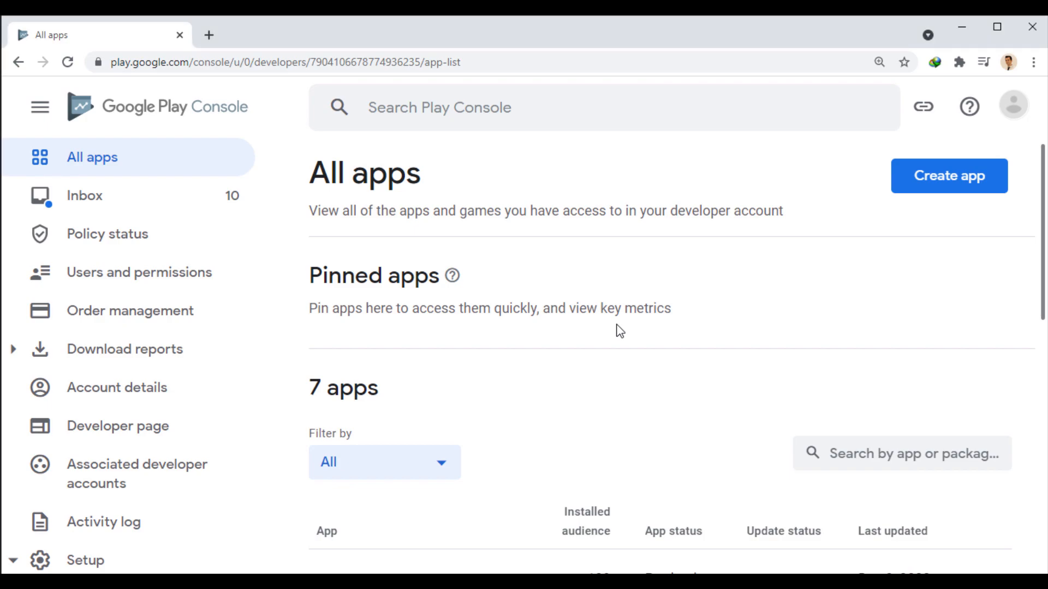
mouse_move(621, 333)
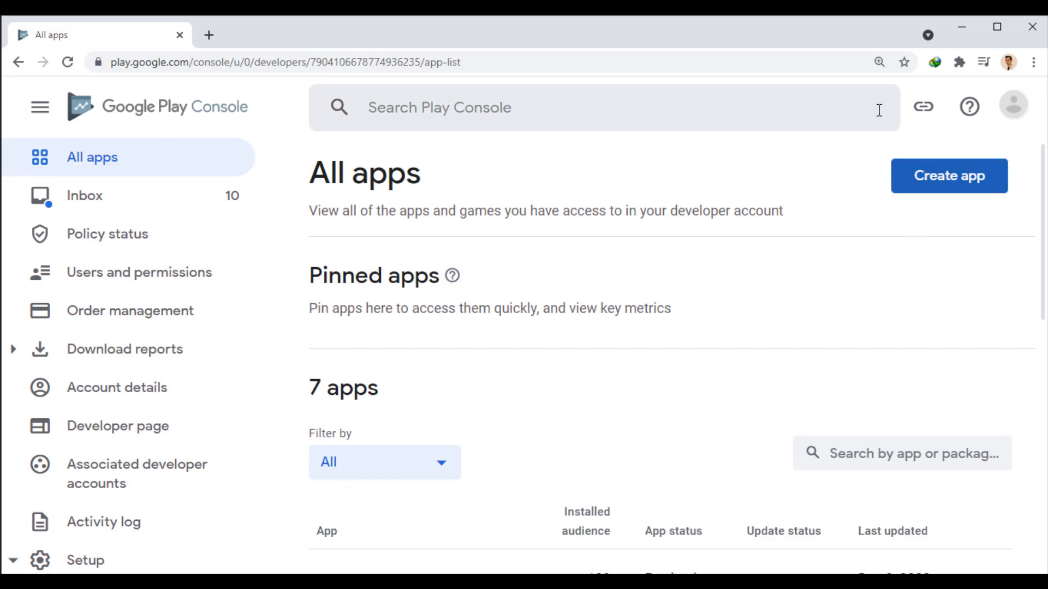
Create the free app 'Mash To-Do List' as an App, accepting the signing terms and US export laws
left_click(948, 175)
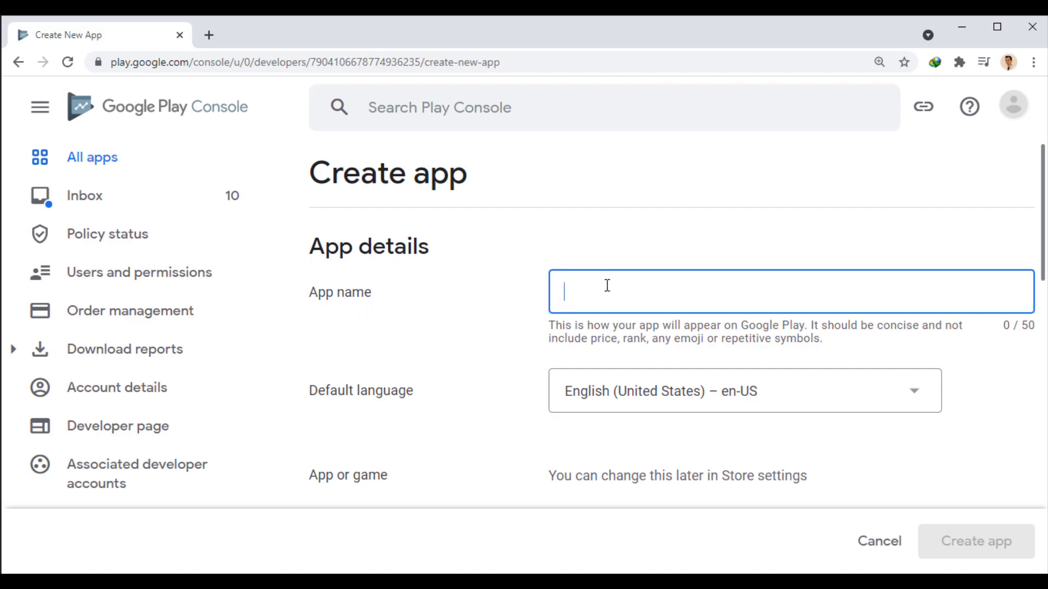
type("Mash To-D")
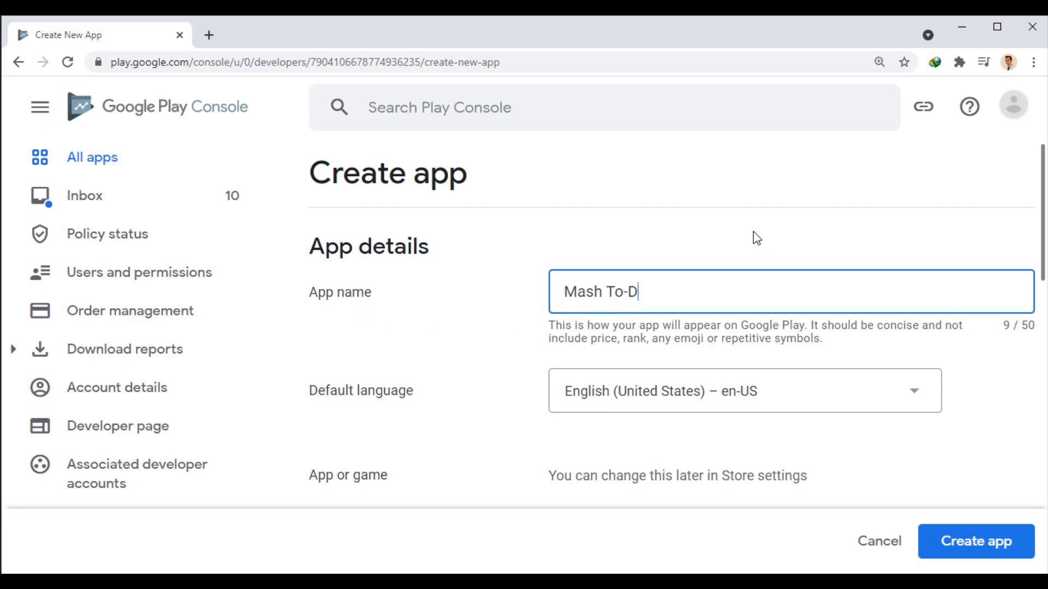
type("o List")
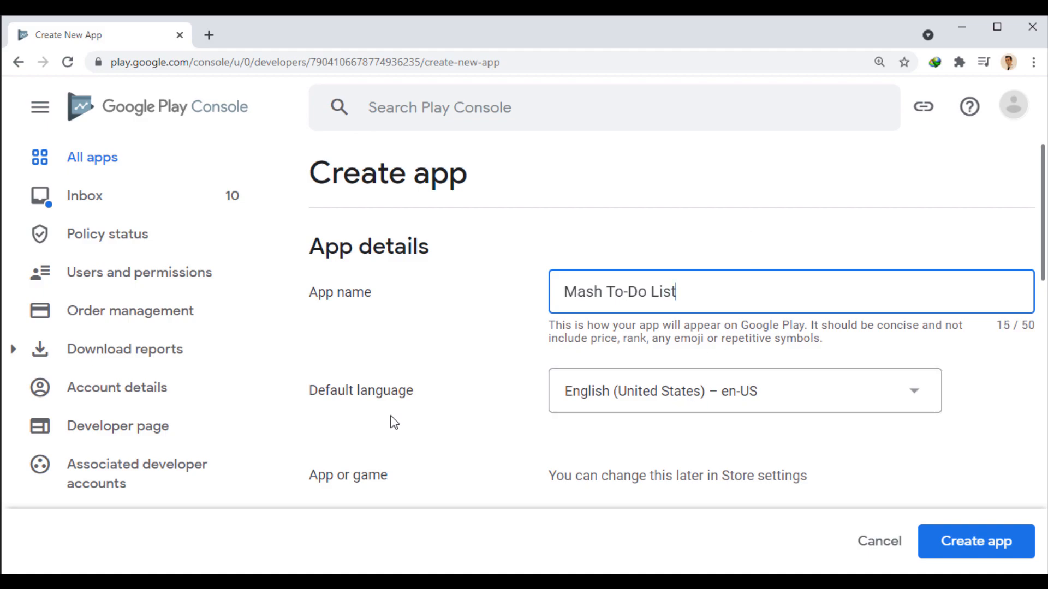
mouse_move(706, 425)
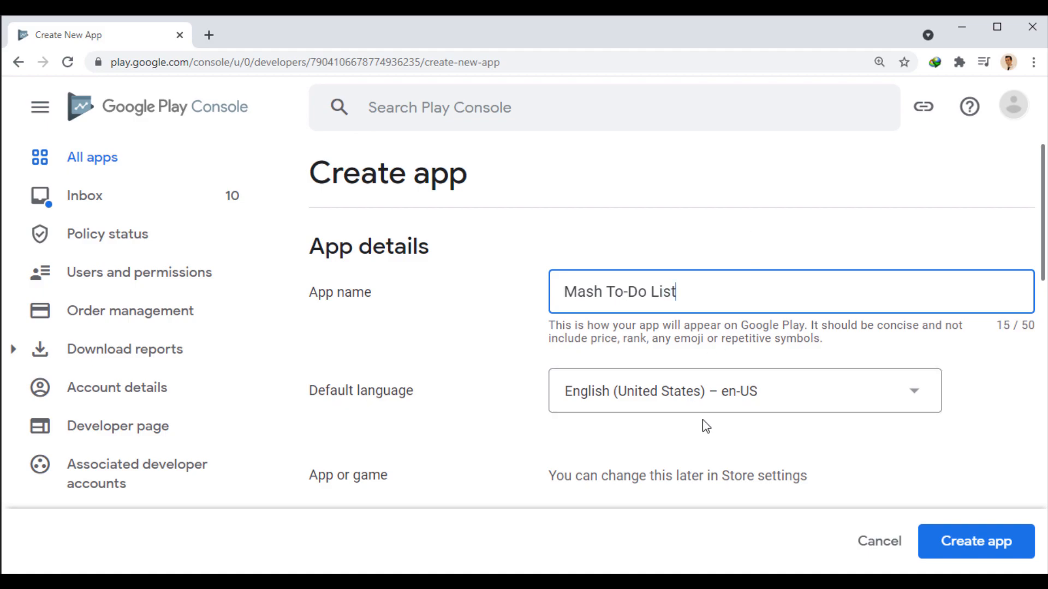
scroll("down", 3)
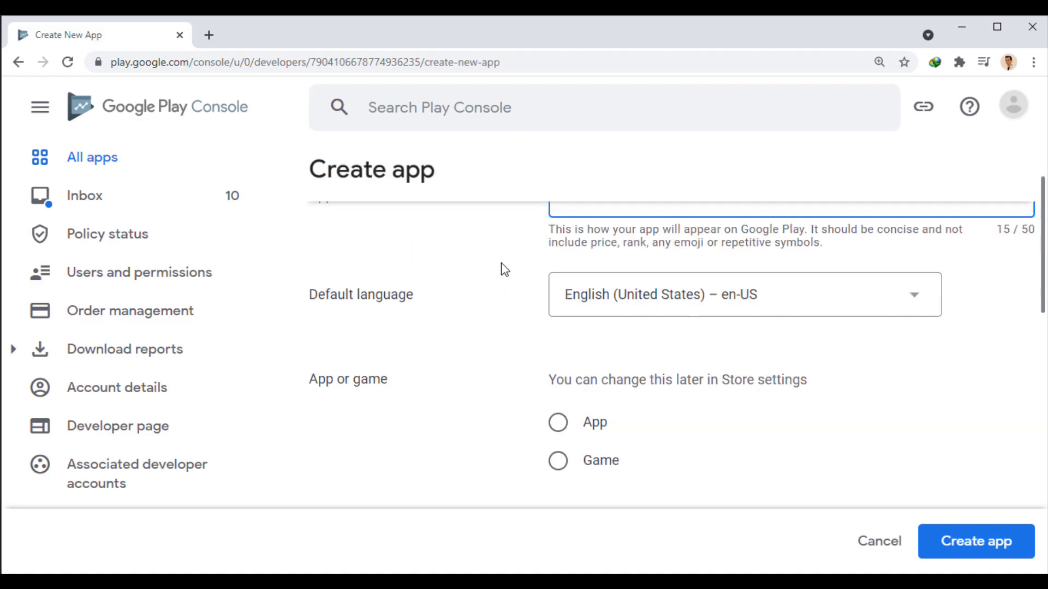
scroll("down", 3)
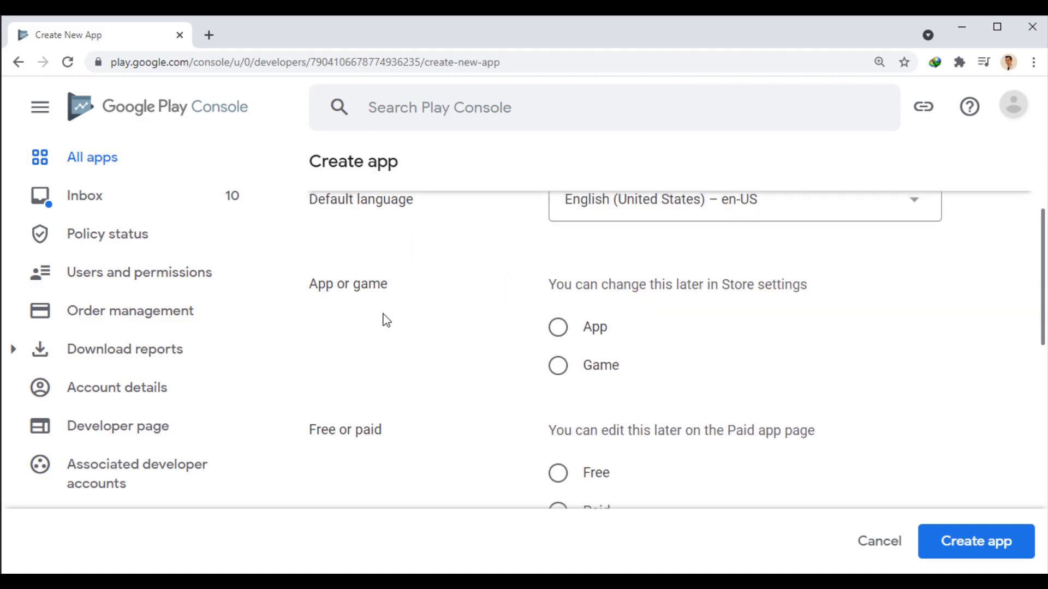
left_click(557, 327)
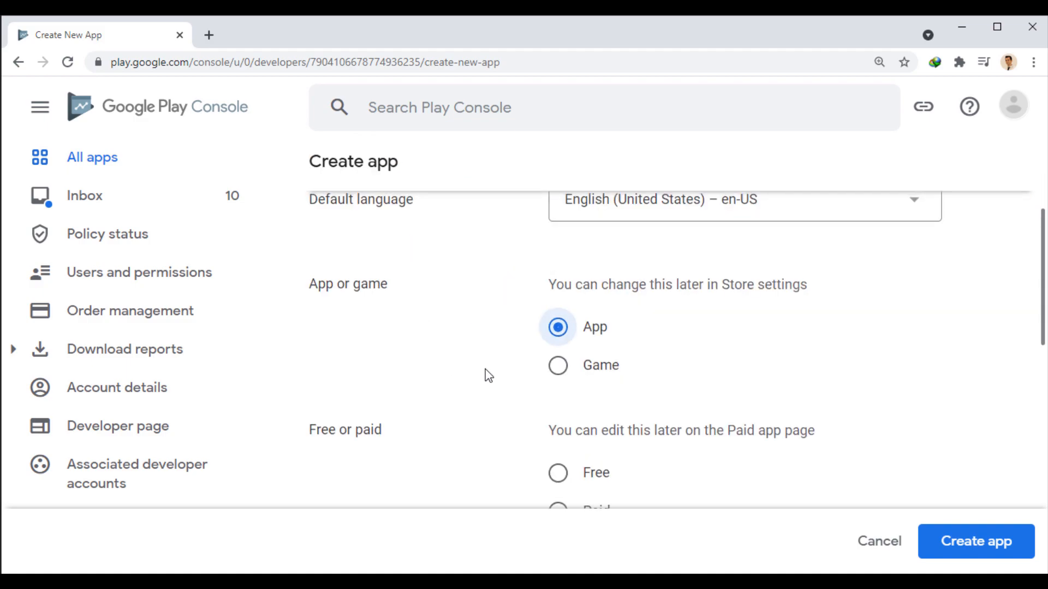
scroll("down", 3)
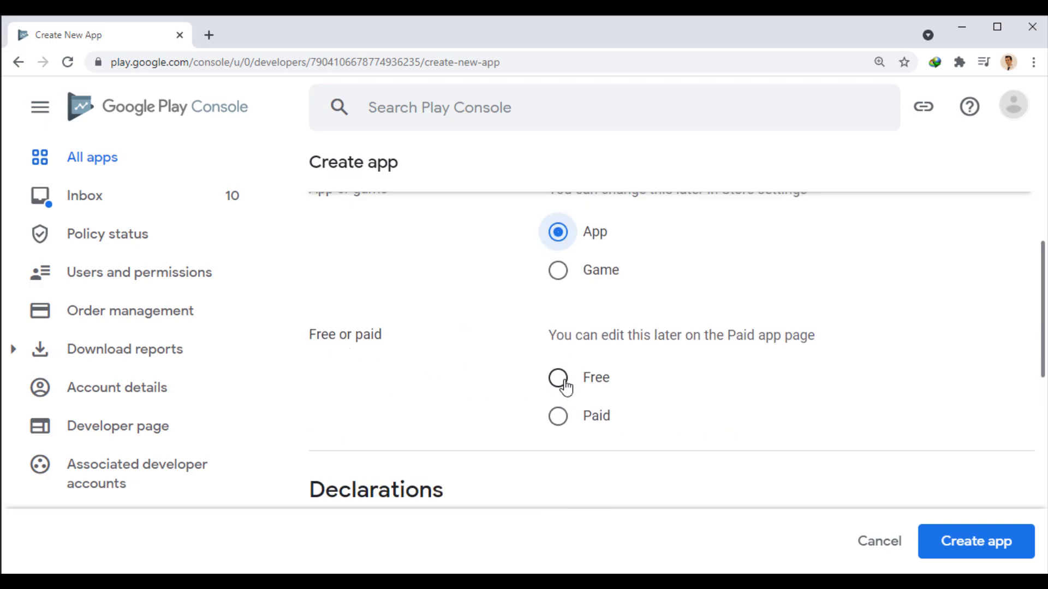
left_click(557, 377)
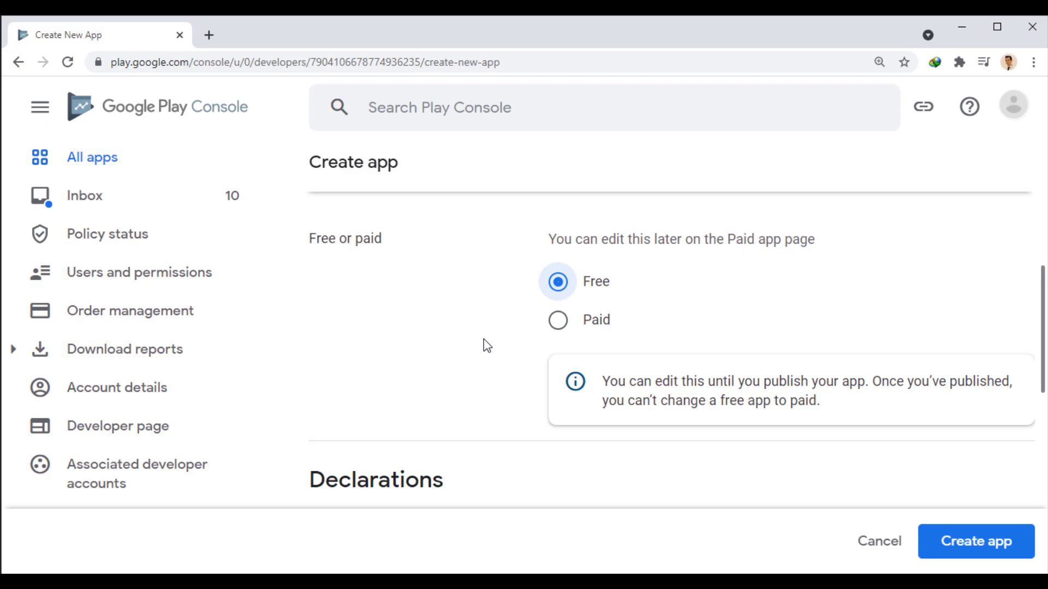
scroll("down", 3)
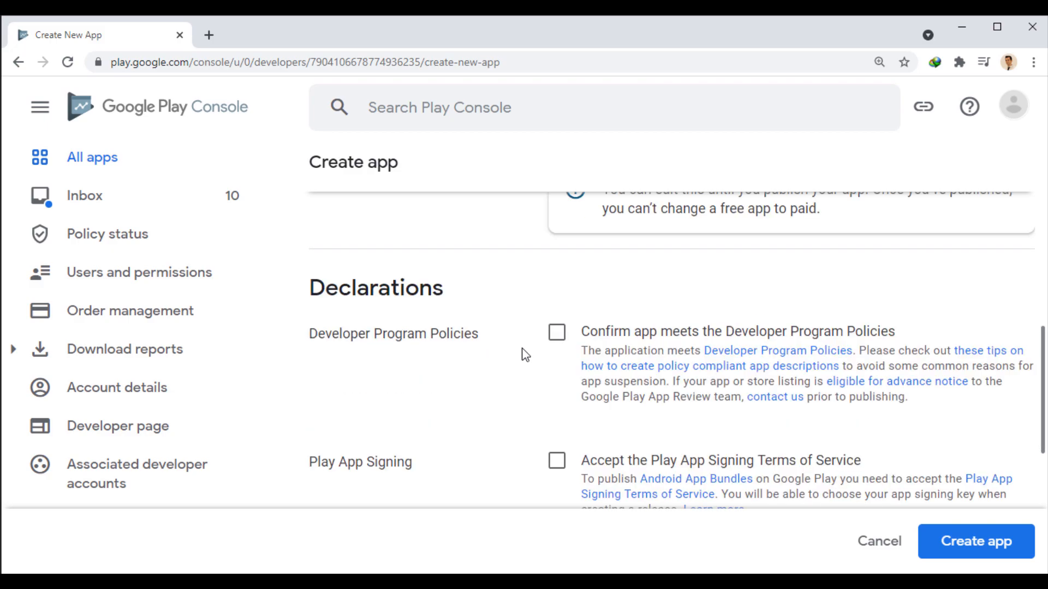
left_click(557, 333)
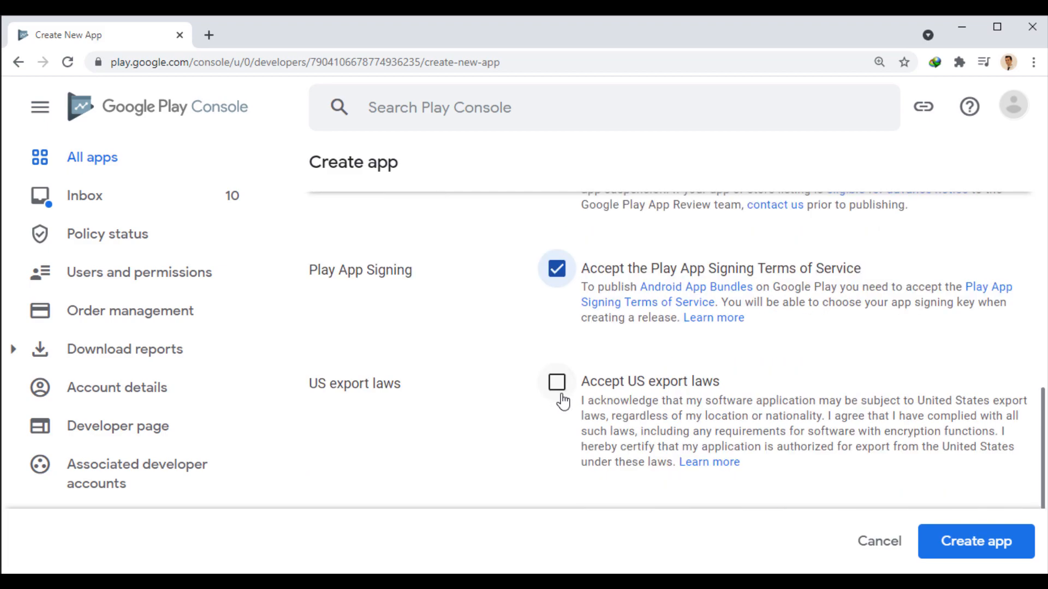
left_click(557, 381)
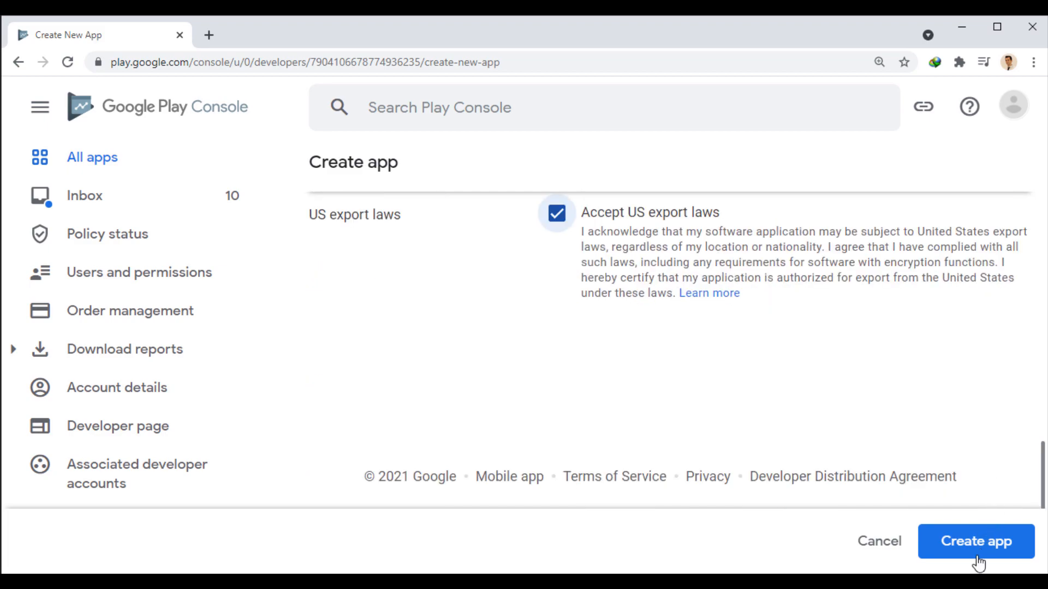
mouse_move(976, 553)
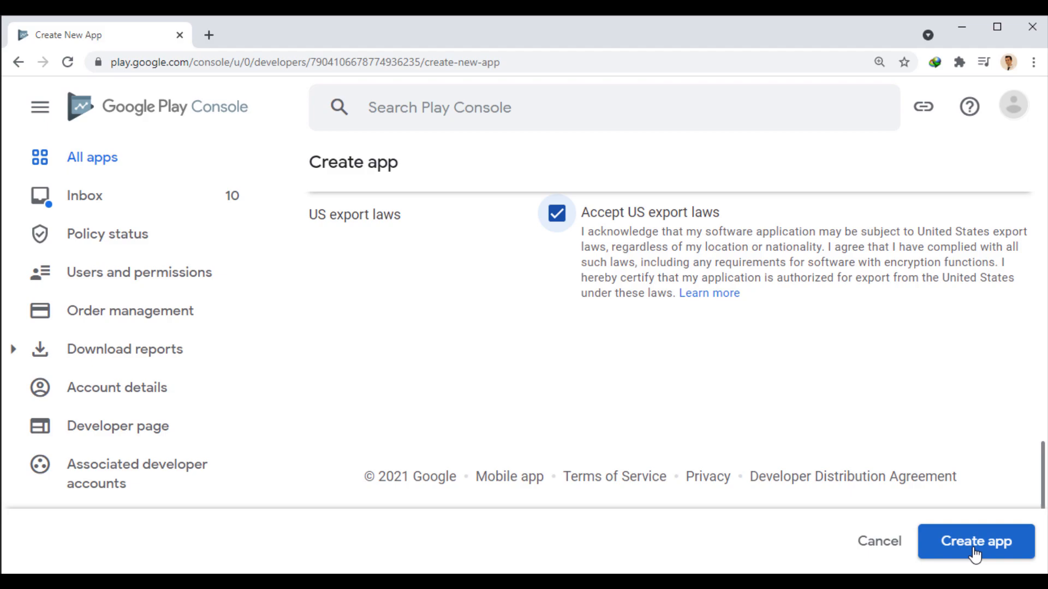
left_click(976, 542)
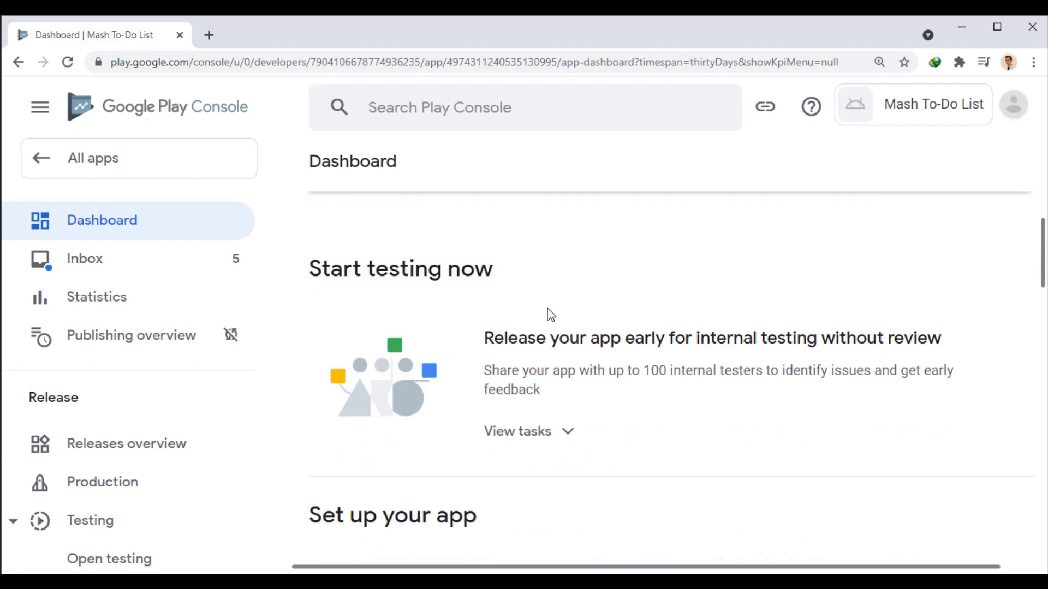
scroll("down", 3)
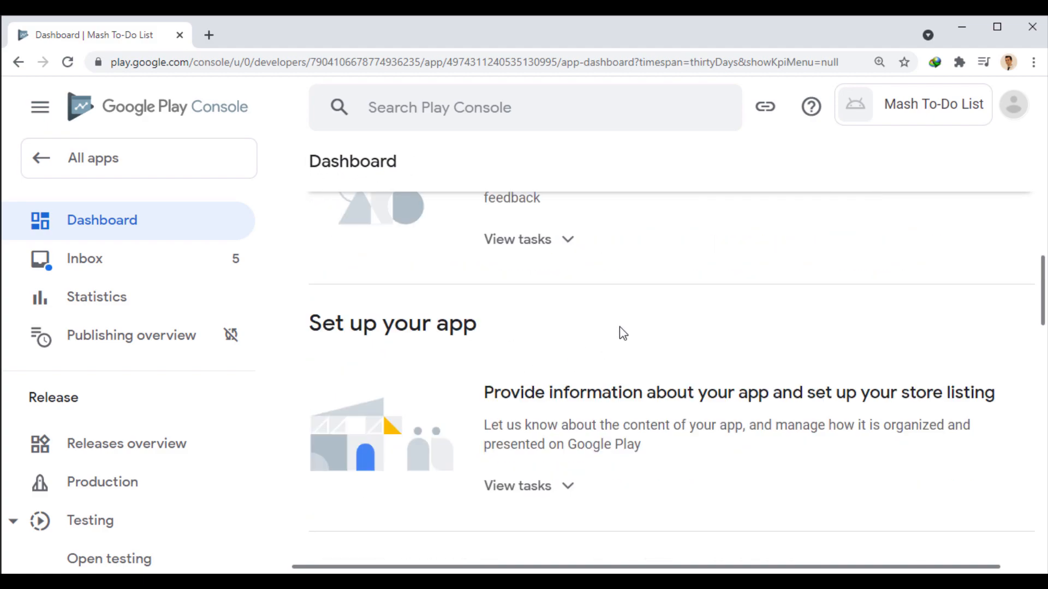
scroll("down", 3)
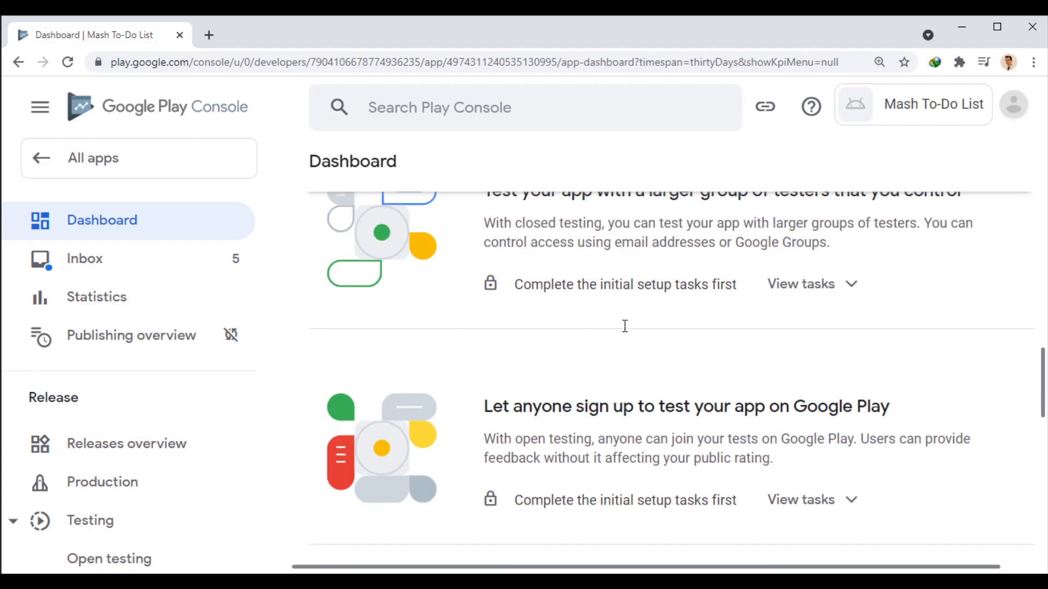
scroll("down", 3)
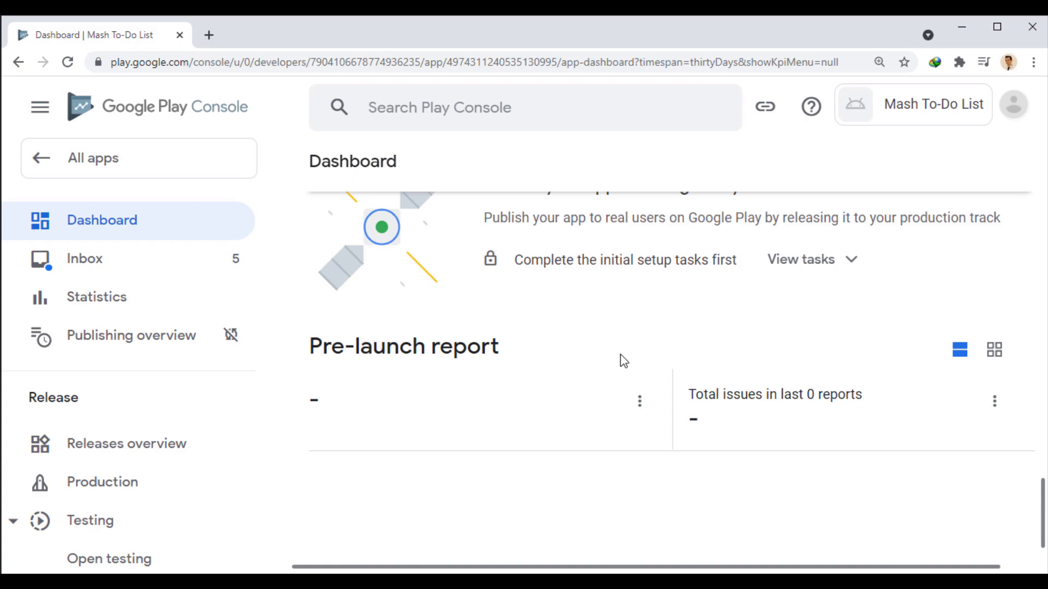
mouse_move(372, 416)
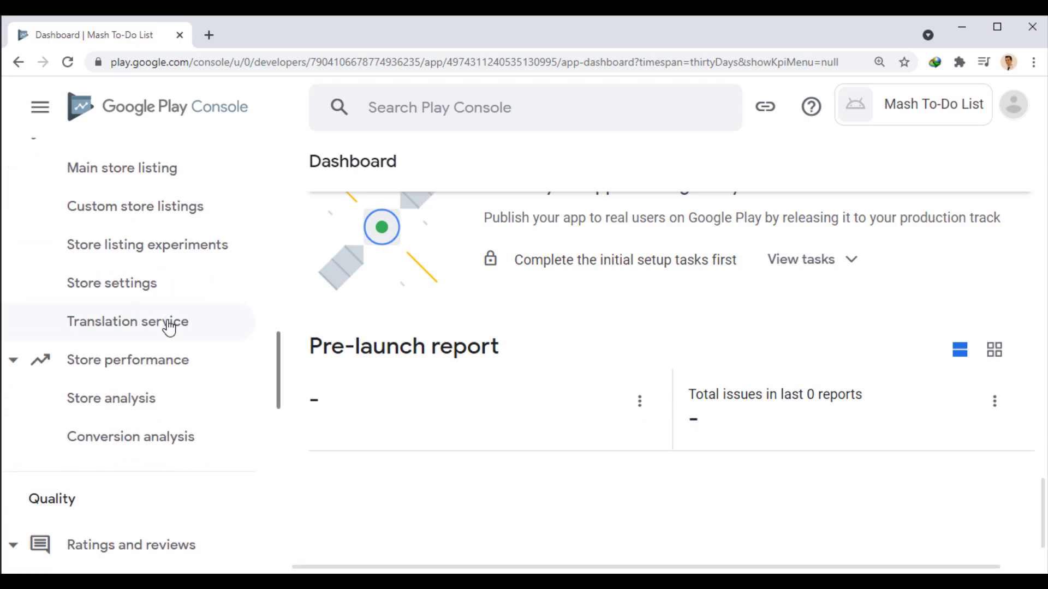
scroll("down", 3)
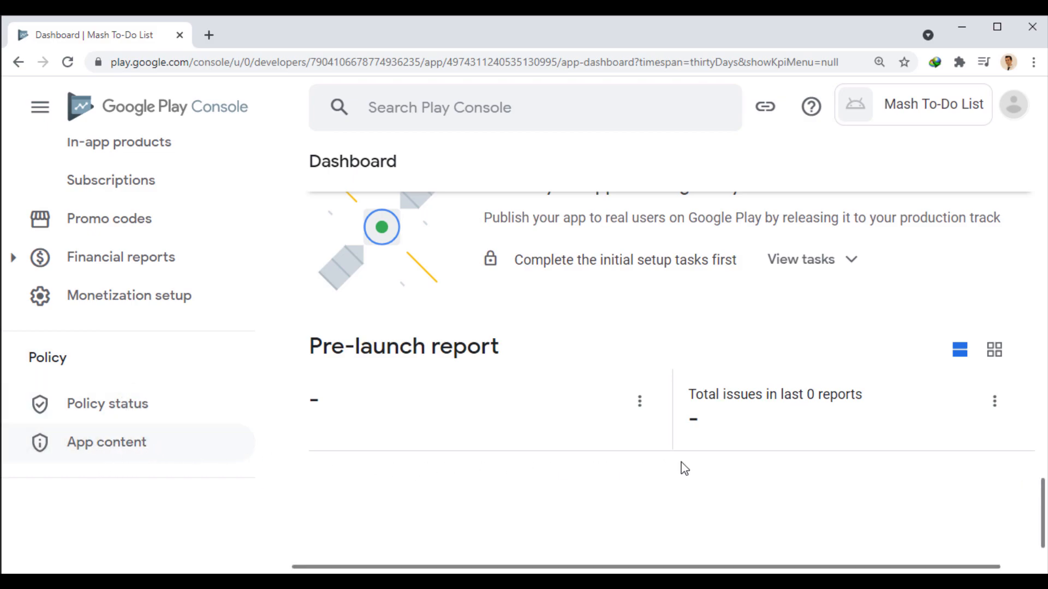
Open App content under Policy and scroll down to the App access section
left_click(107, 442)
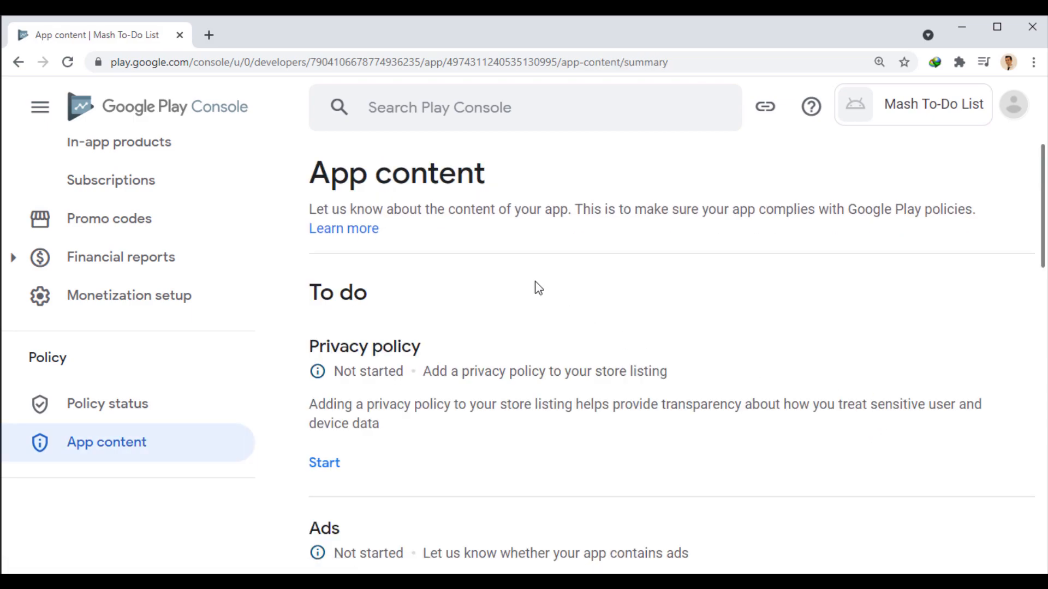
scroll("down", 3)
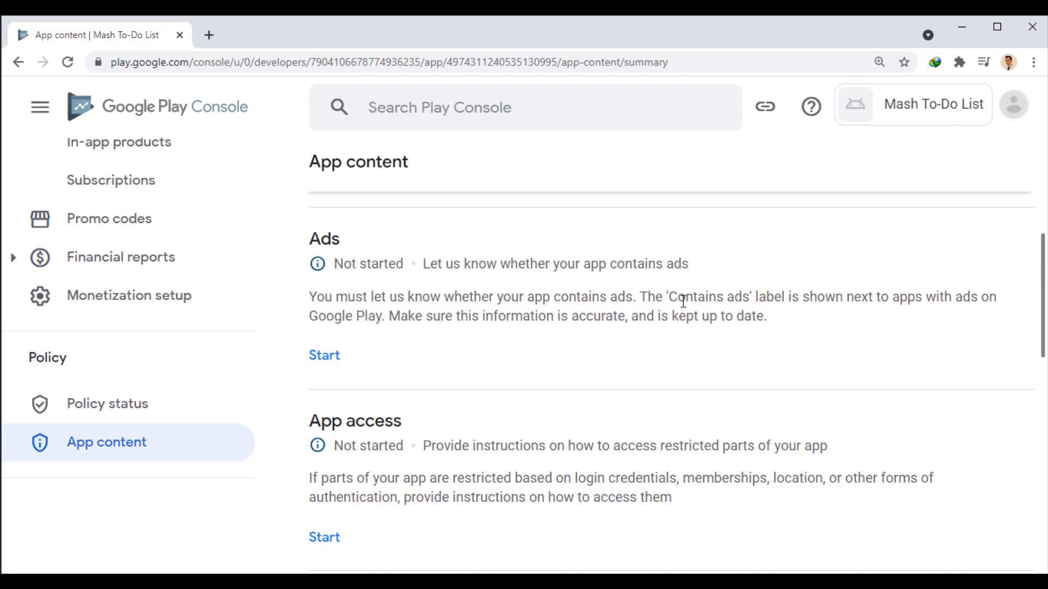
scroll("down", 3)
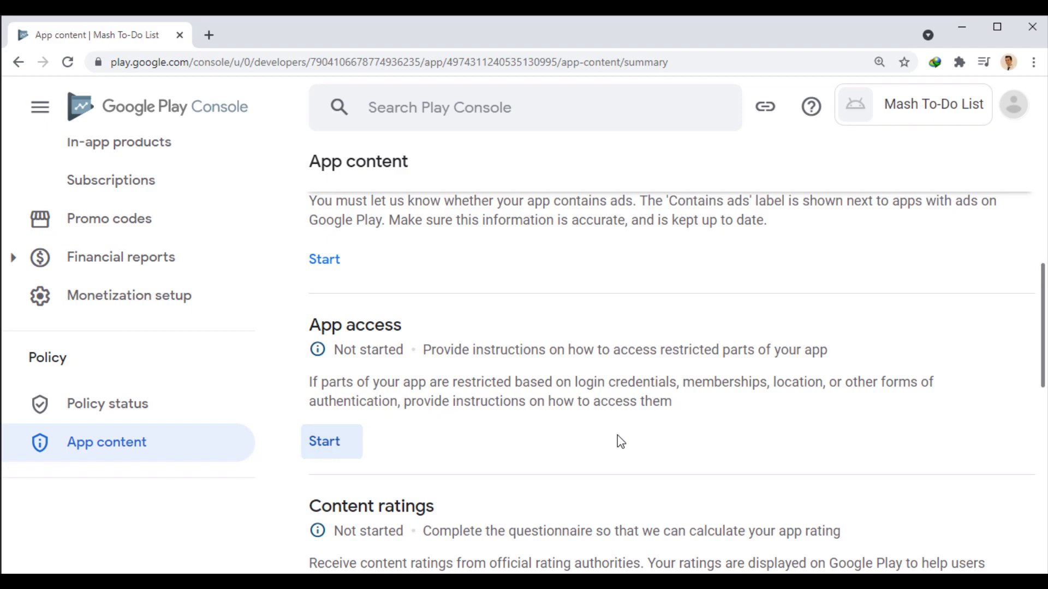
Declare in App access that all functionality is available without special access, and save
left_click(324, 441)
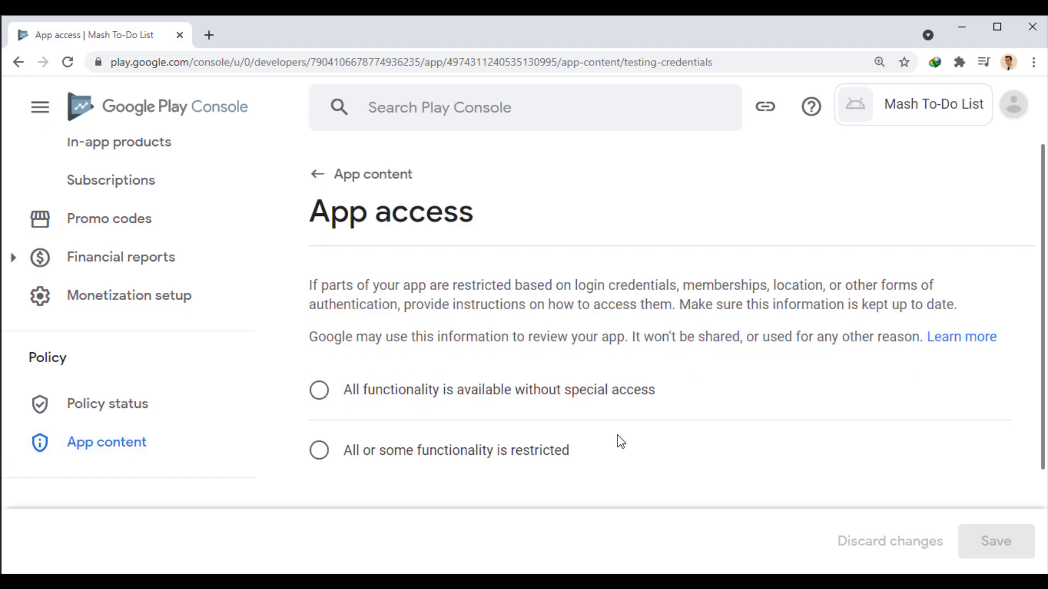
mouse_move(673, 371)
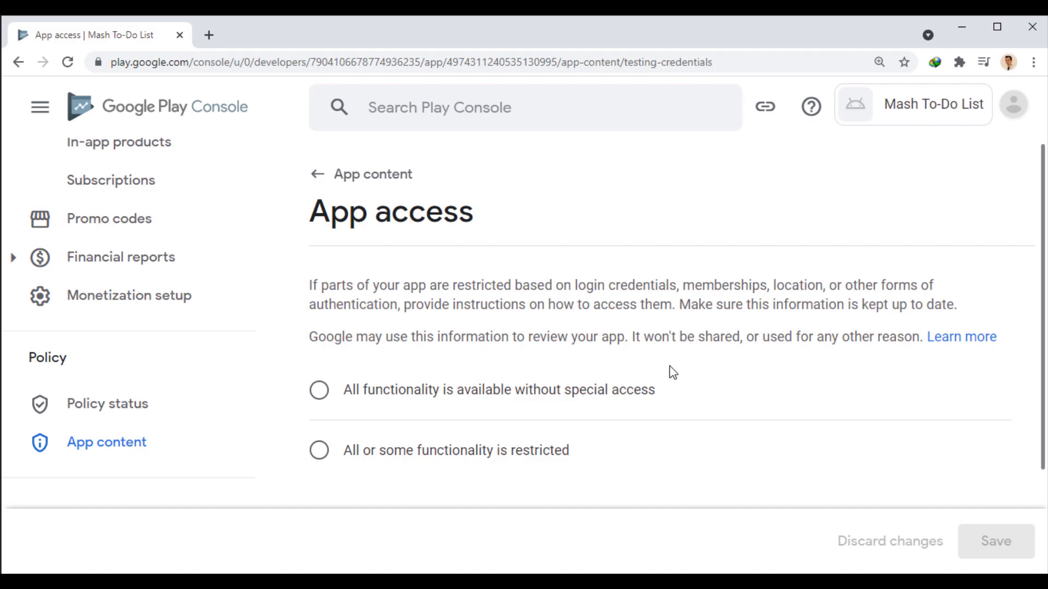
mouse_move(721, 433)
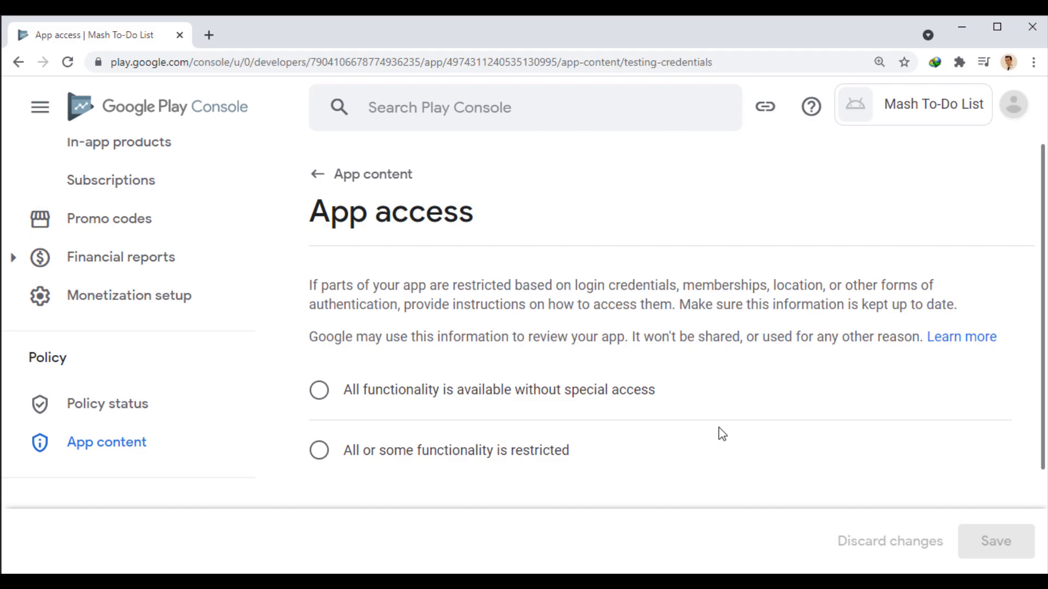
mouse_move(414, 426)
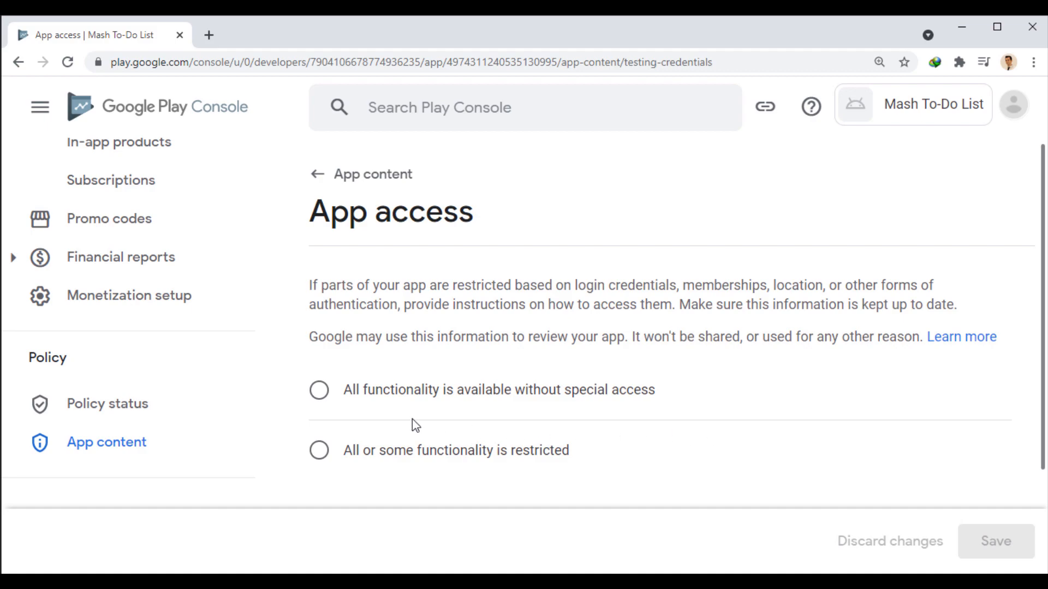
left_click(319, 390)
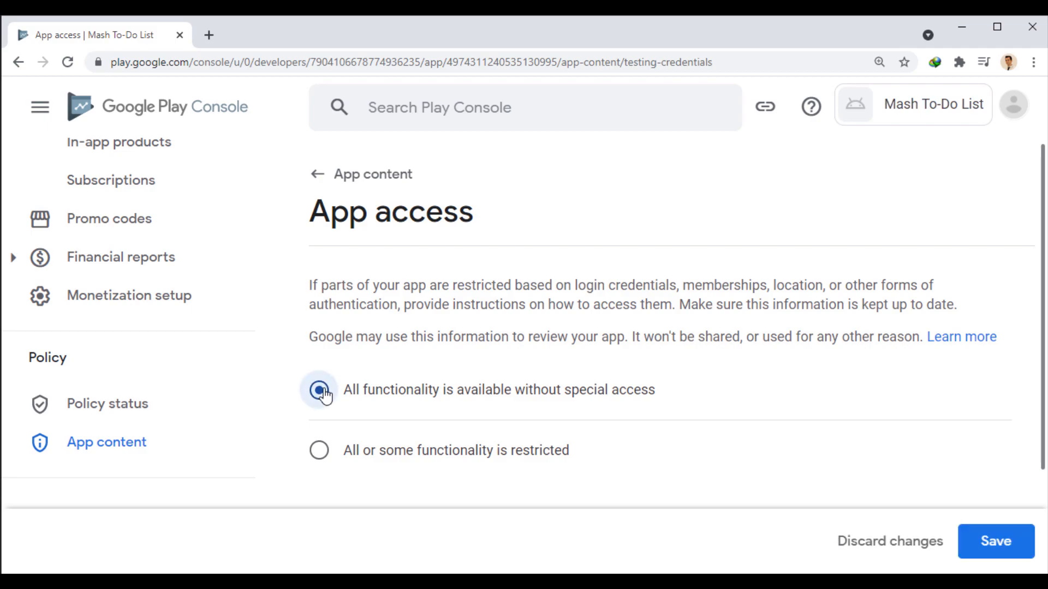
left_click(319, 390)
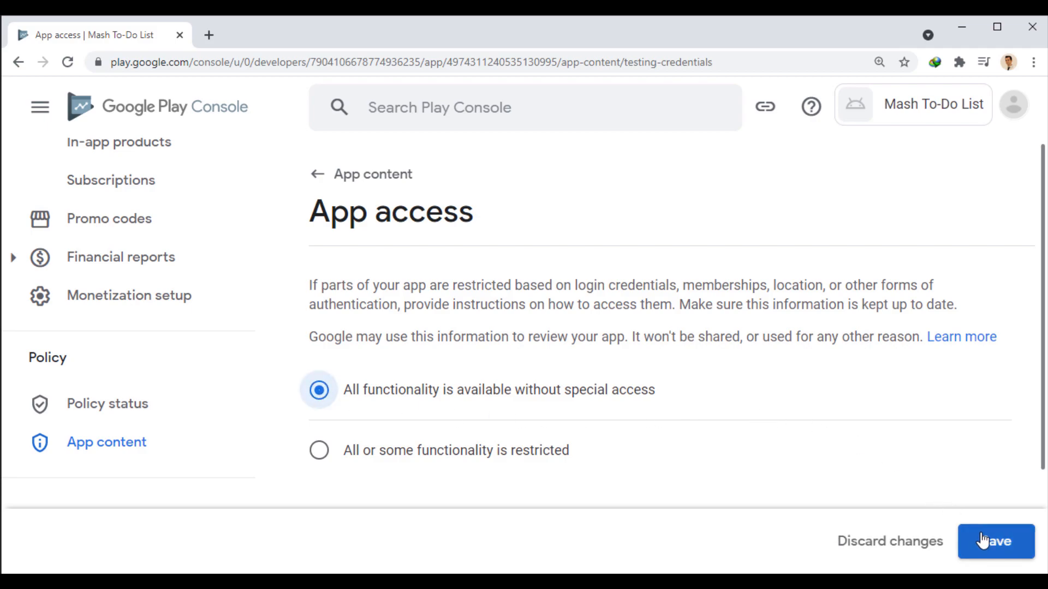
left_click(995, 541)
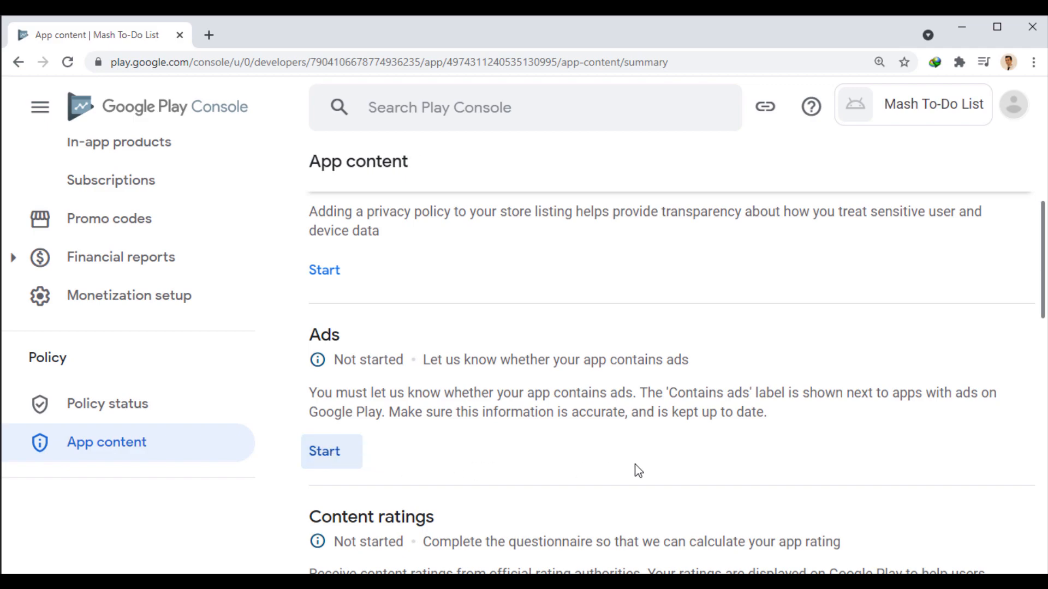
Answer 'No, my app does not contain ads' in the Ads declaration and save
left_click(323, 451)
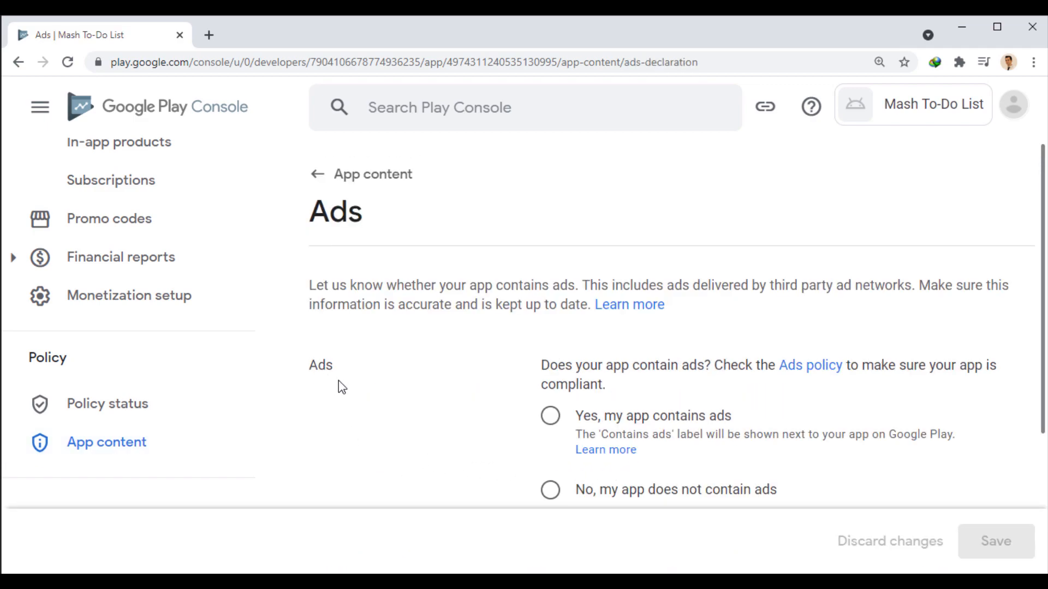
mouse_move(664, 387)
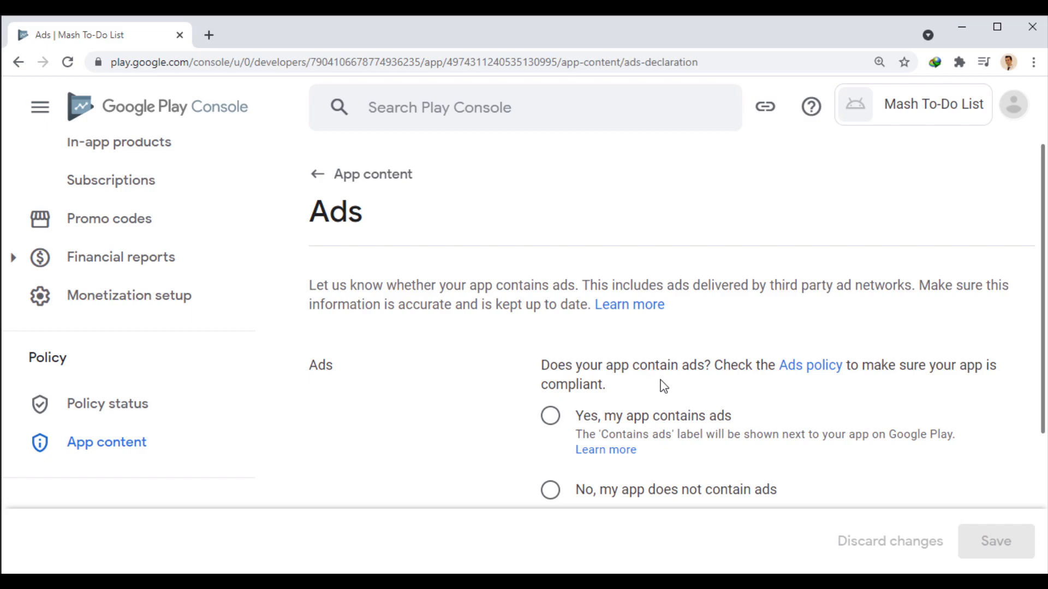
left_click(550, 490)
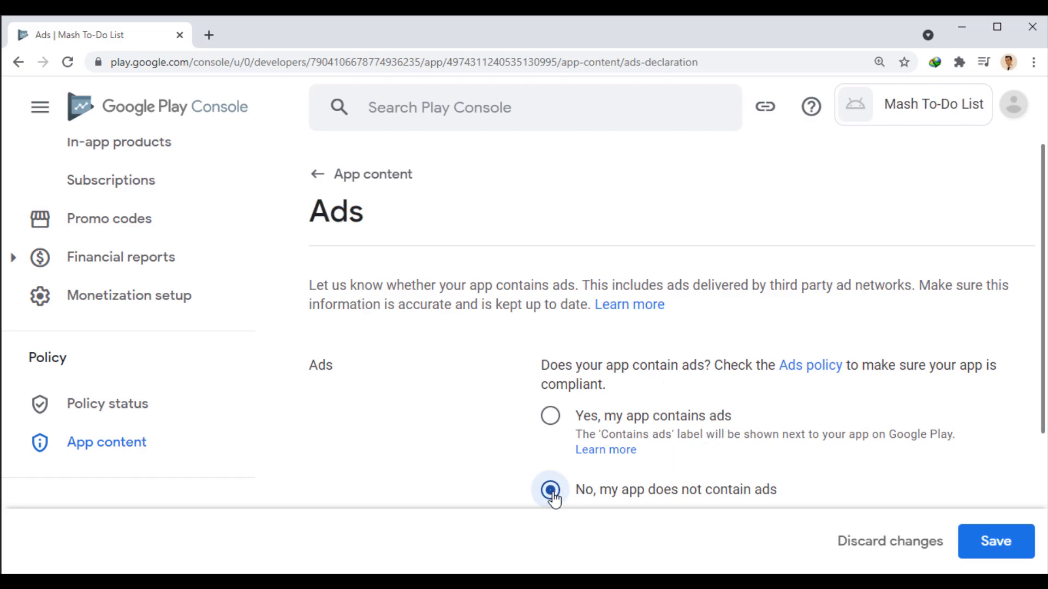
left_click(550, 490)
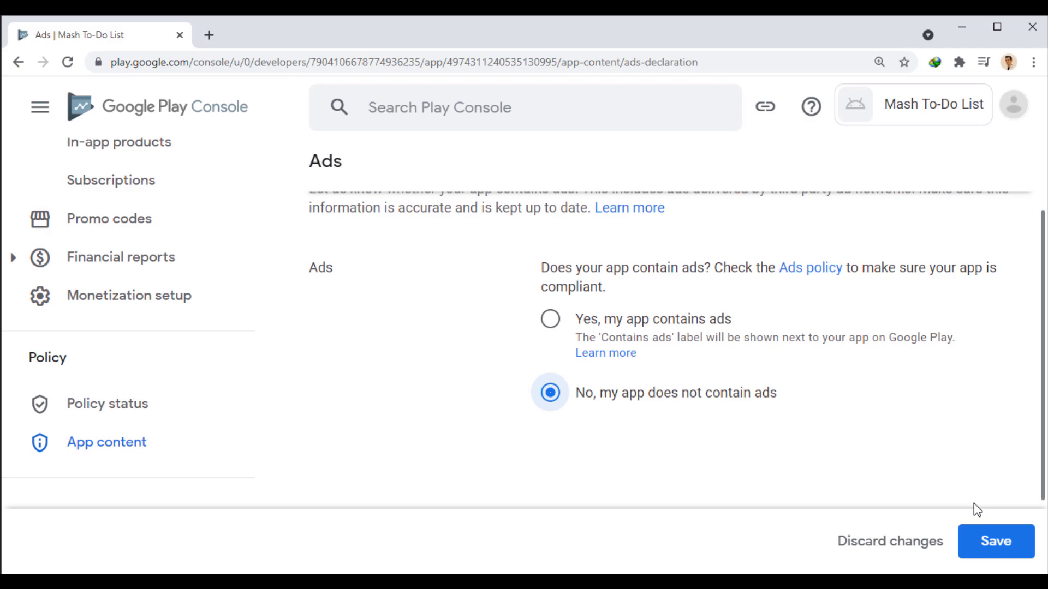
left_click(995, 542)
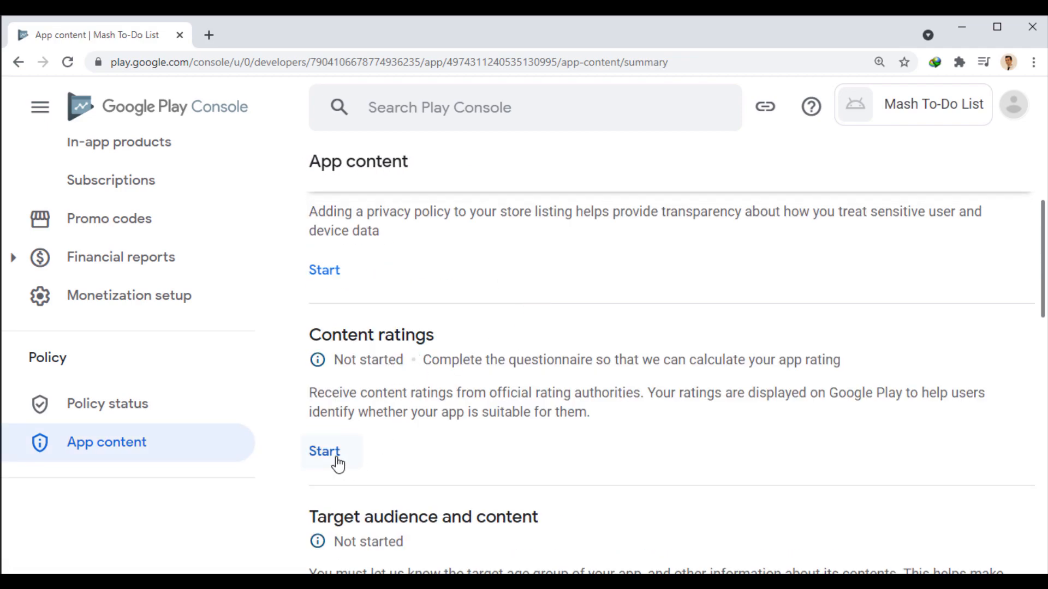
Start the Content ratings section and begin its questionnaire
left_click(324, 451)
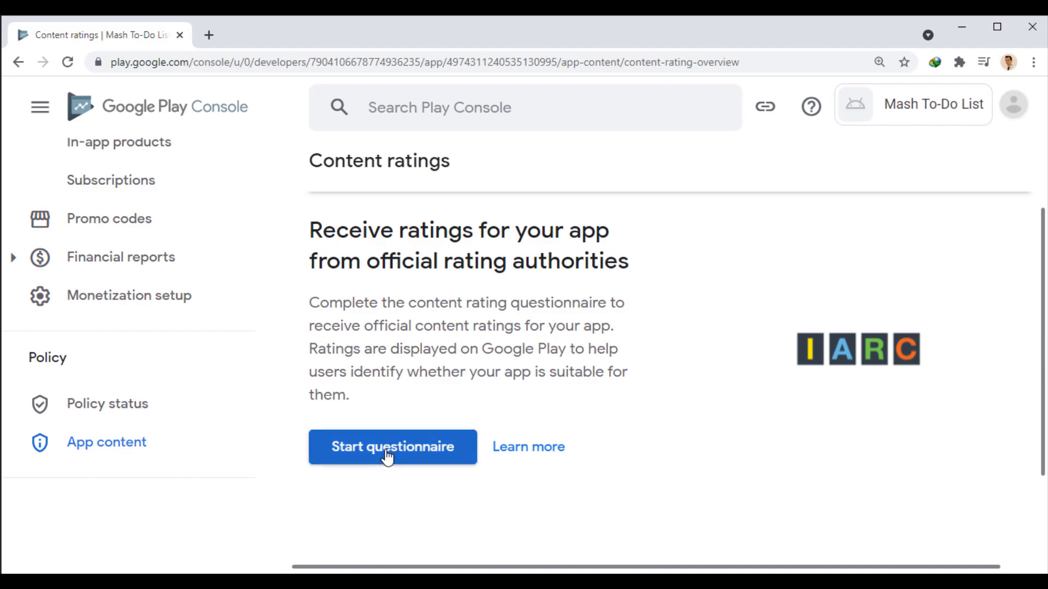
left_click(392, 446)
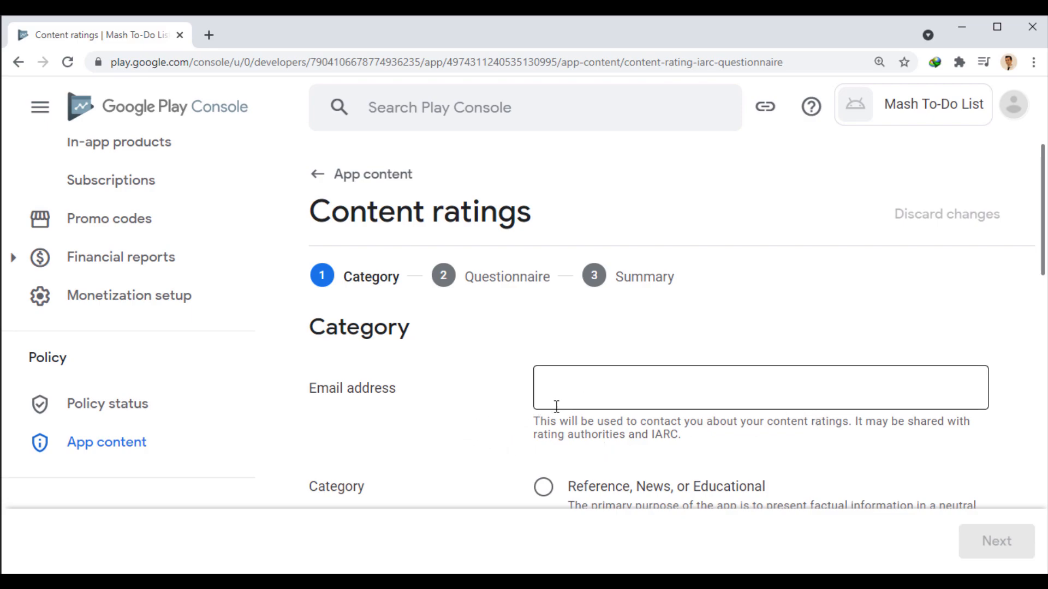
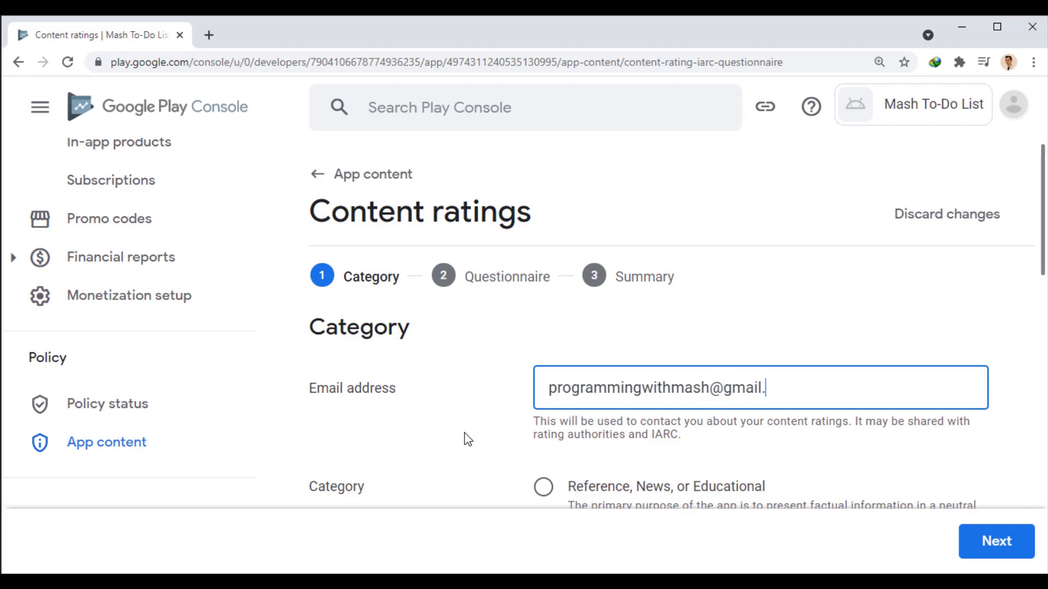
scroll("down", 3)
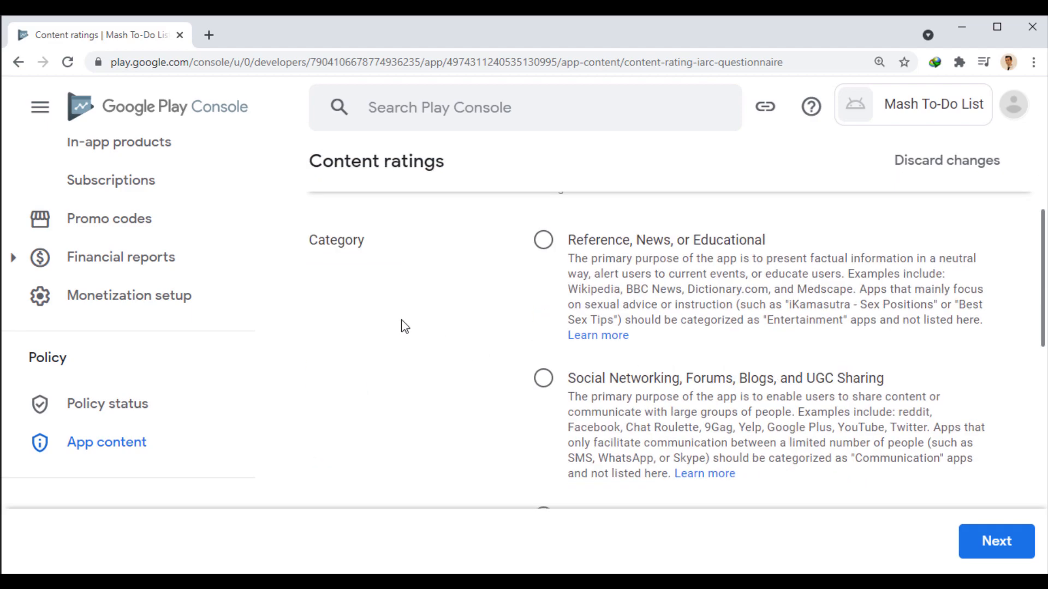
mouse_move(506, 292)
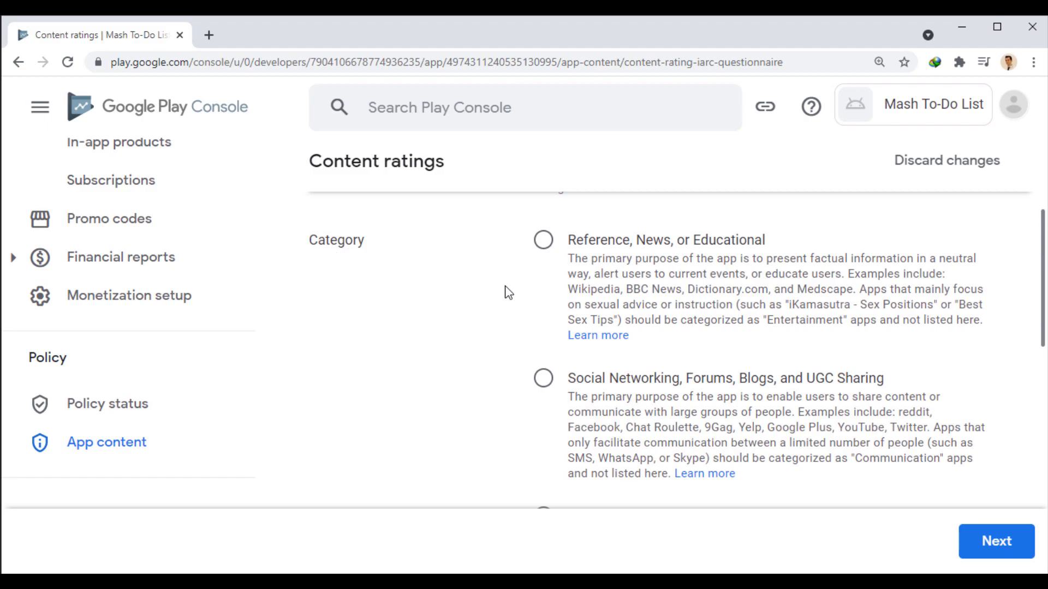
scroll("down", 3)
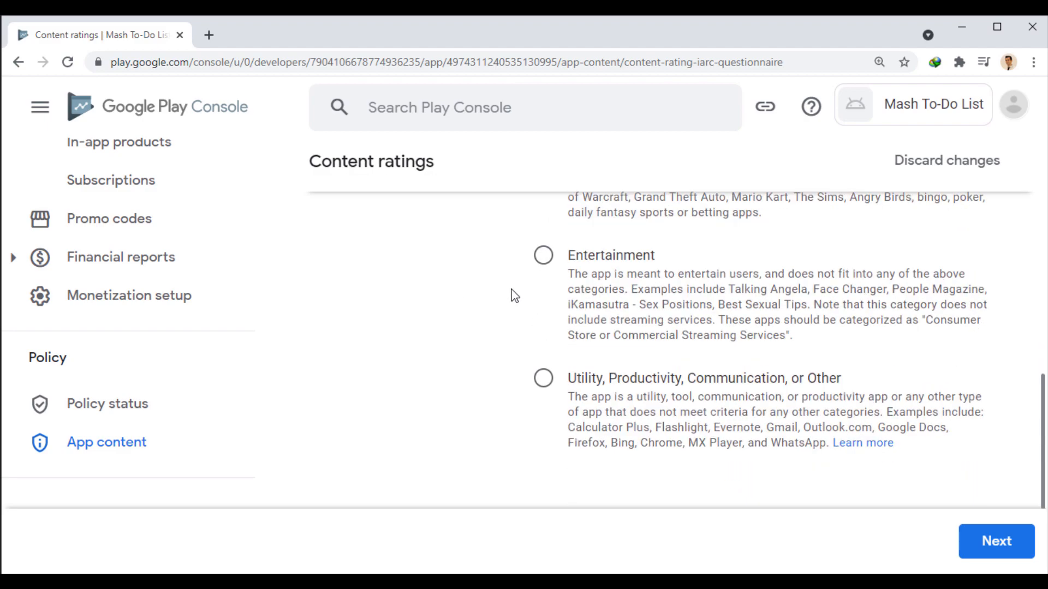
scroll("down", 3)
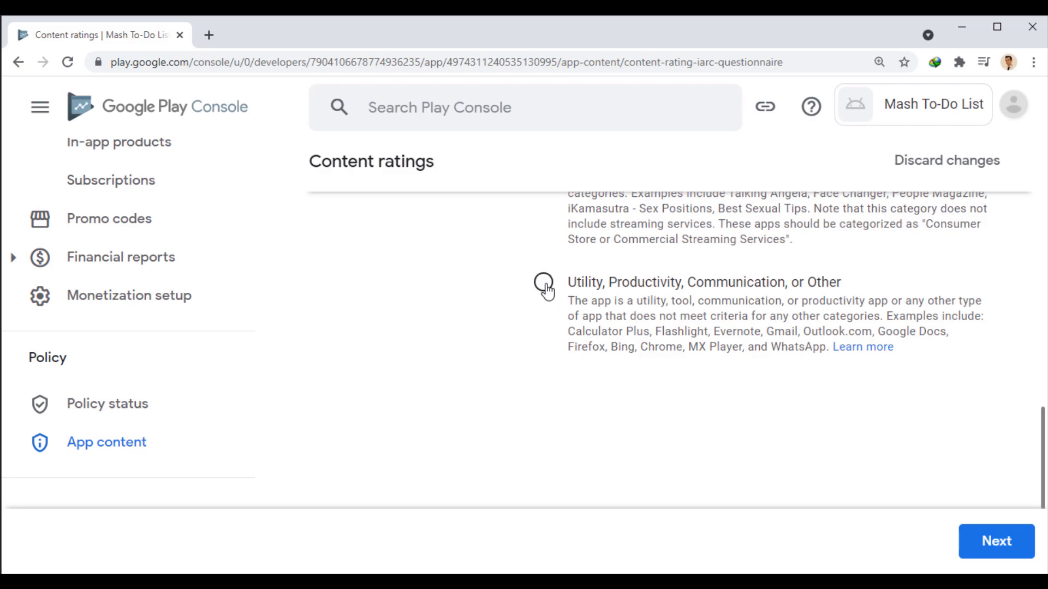
left_click(544, 282)
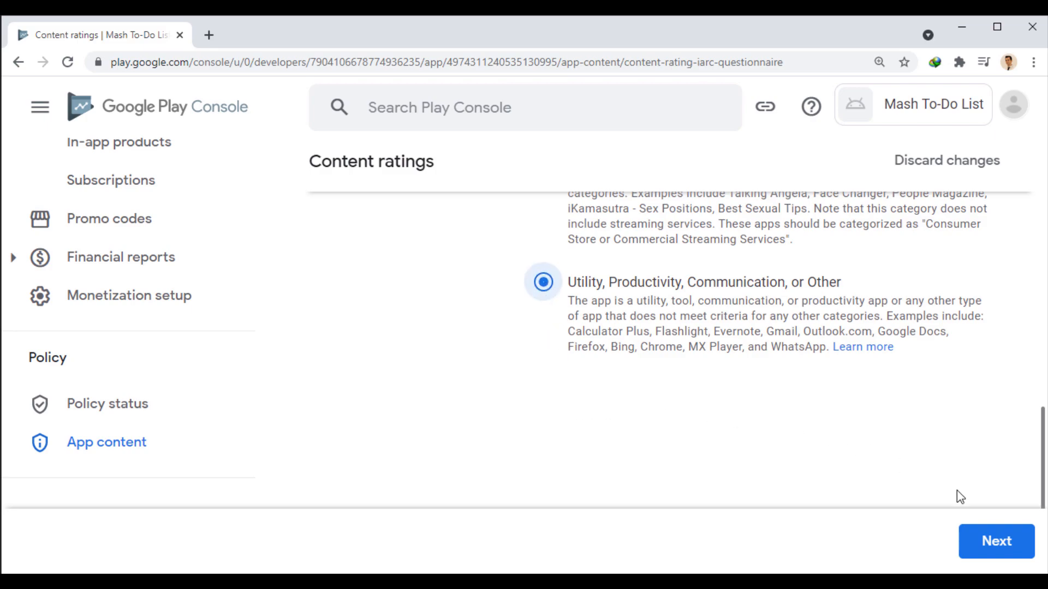
left_click(995, 541)
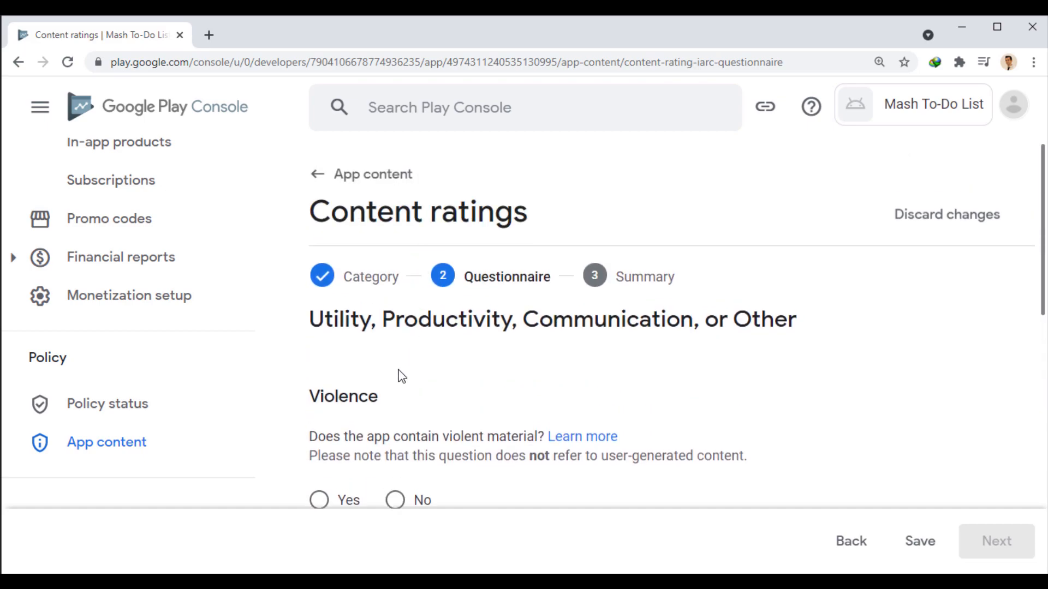
Answer No to the violence and age-restricted products questions, save, and go to the summary
scroll("down", 3)
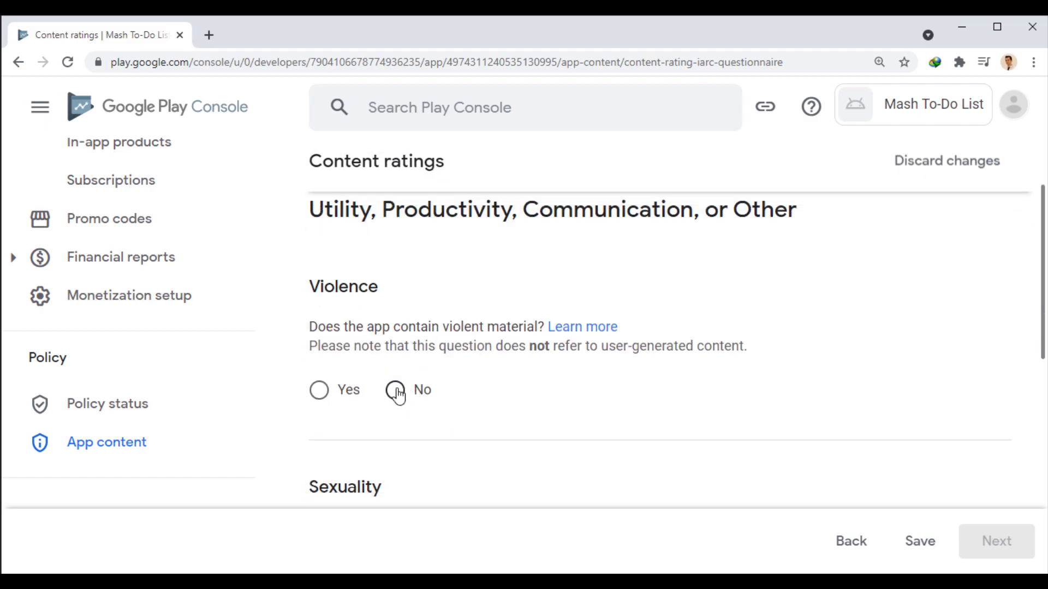
left_click(394, 390)
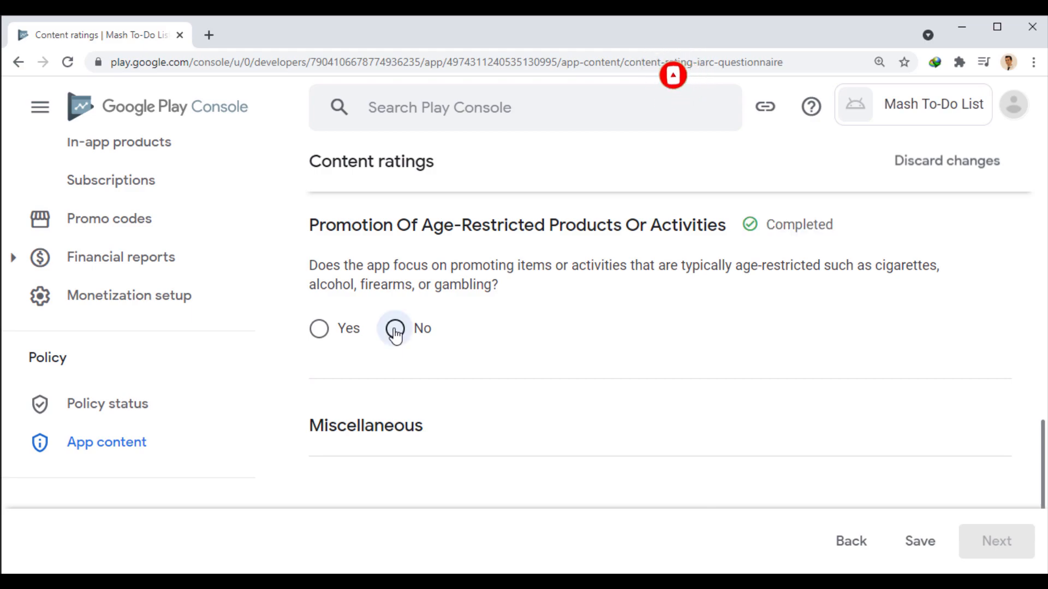
left_click(394, 328)
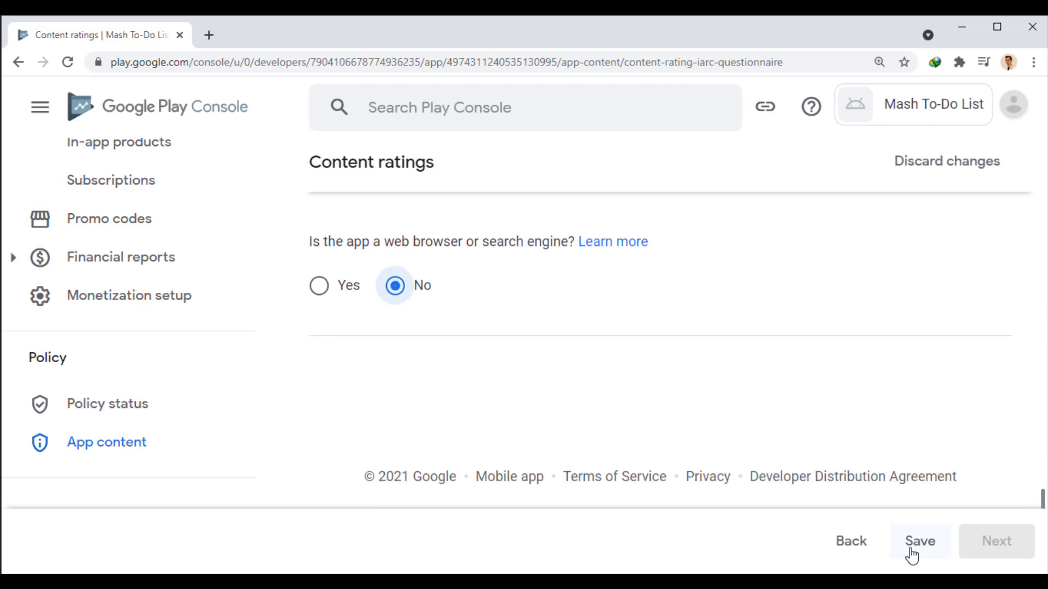
left_click(919, 541)
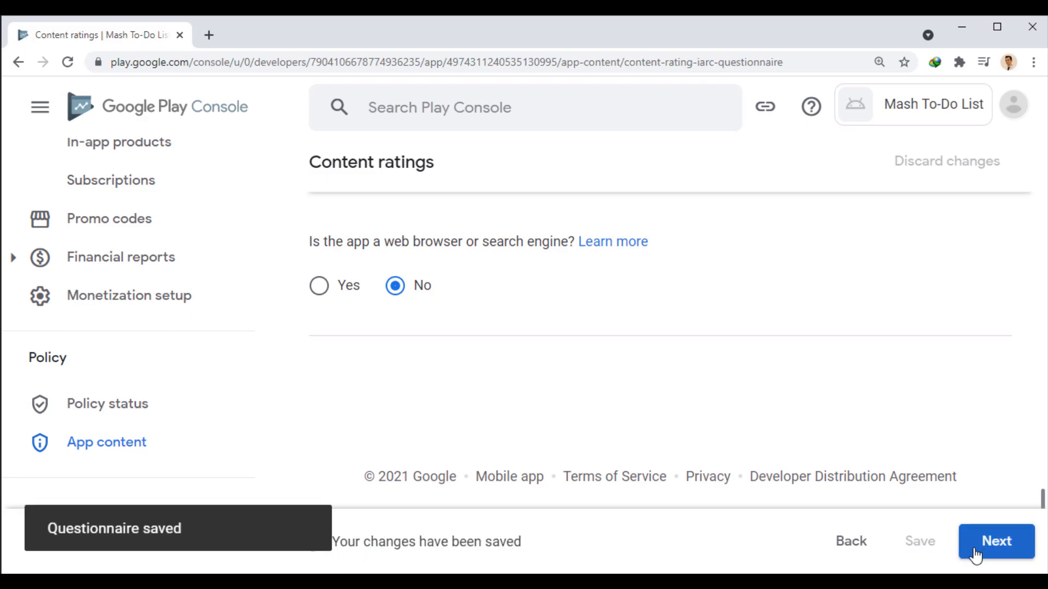
left_click(995, 542)
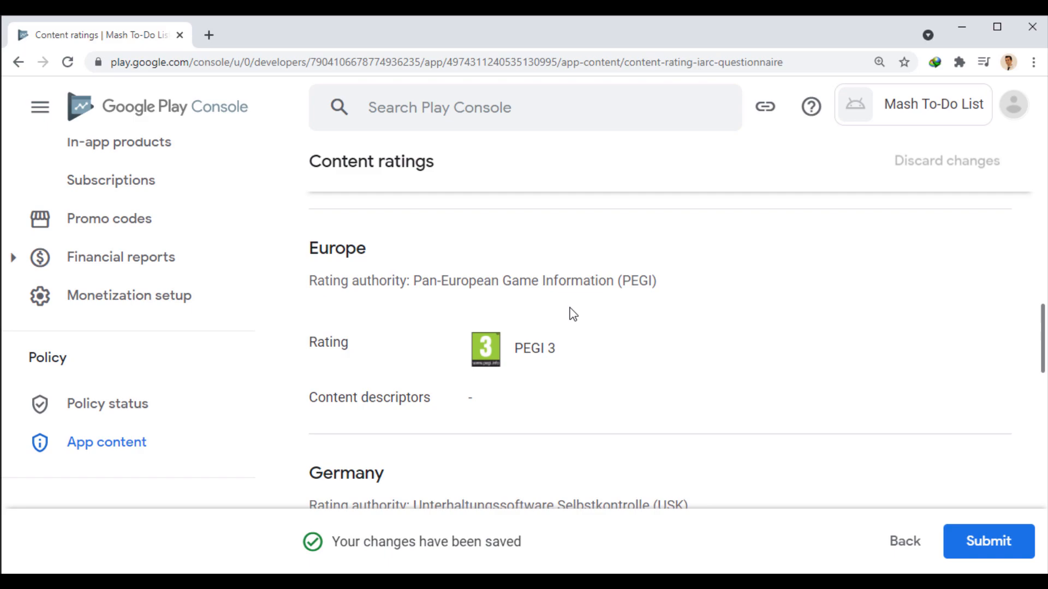
Review the ratings summary and submit the content rating questionnaire
scroll("down", 3)
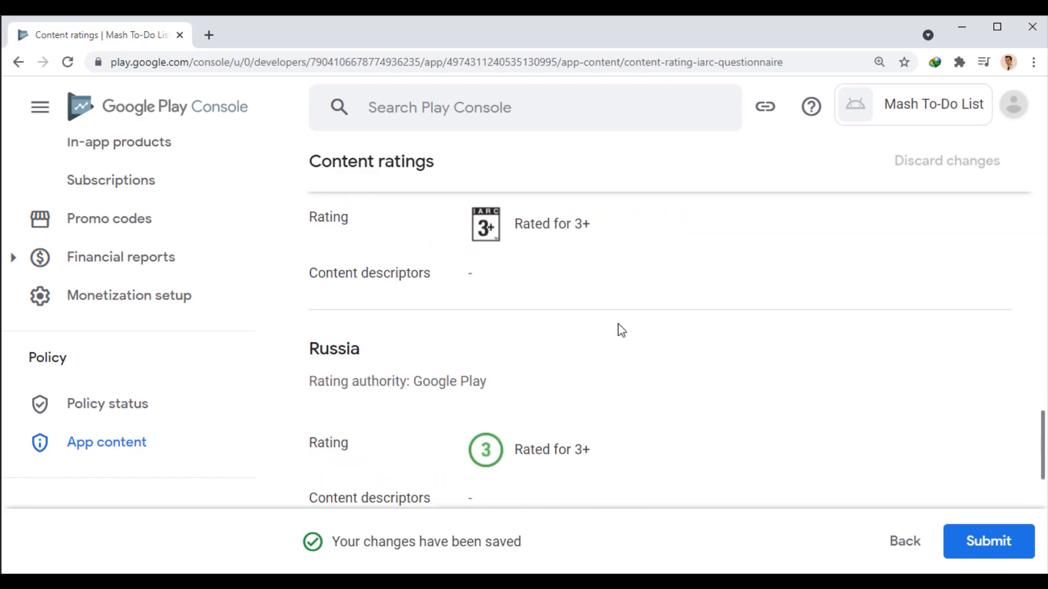
scroll("down", 3)
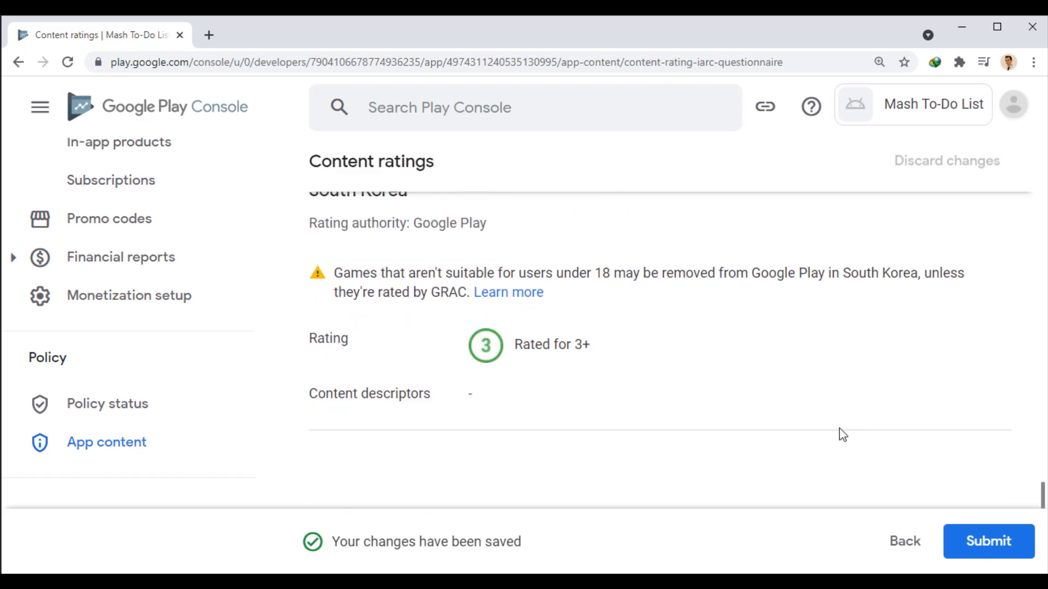
left_click(987, 541)
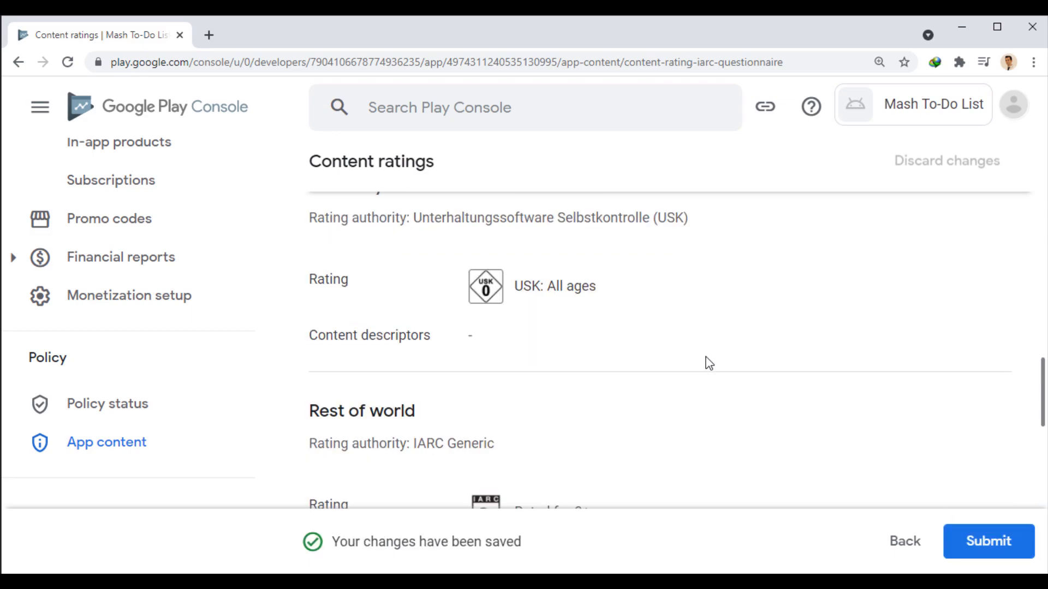
left_click(988, 542)
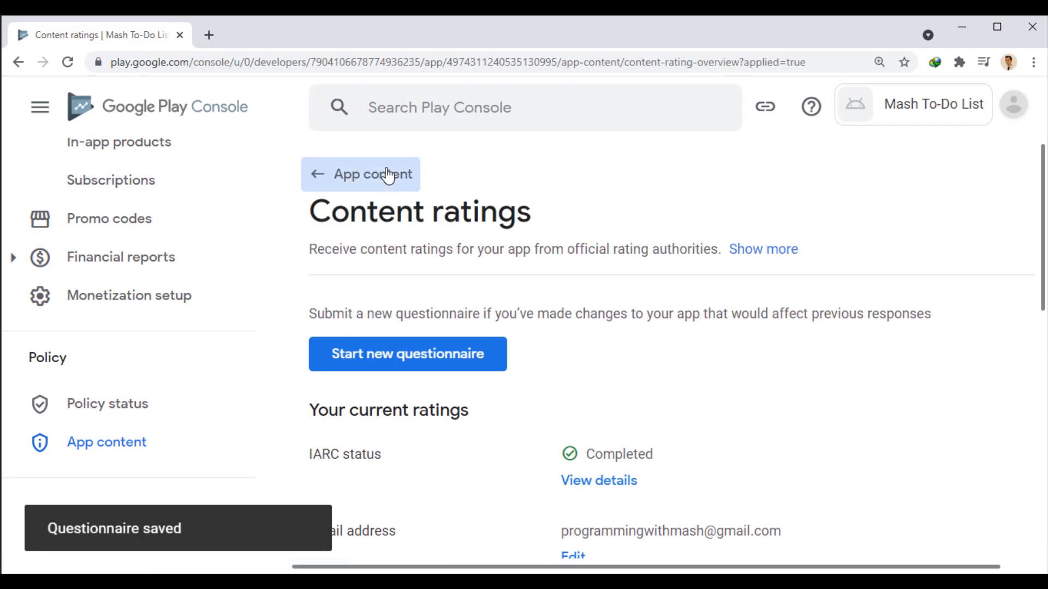
Go back to App content and start the Target audience and content declaration
left_click(361, 174)
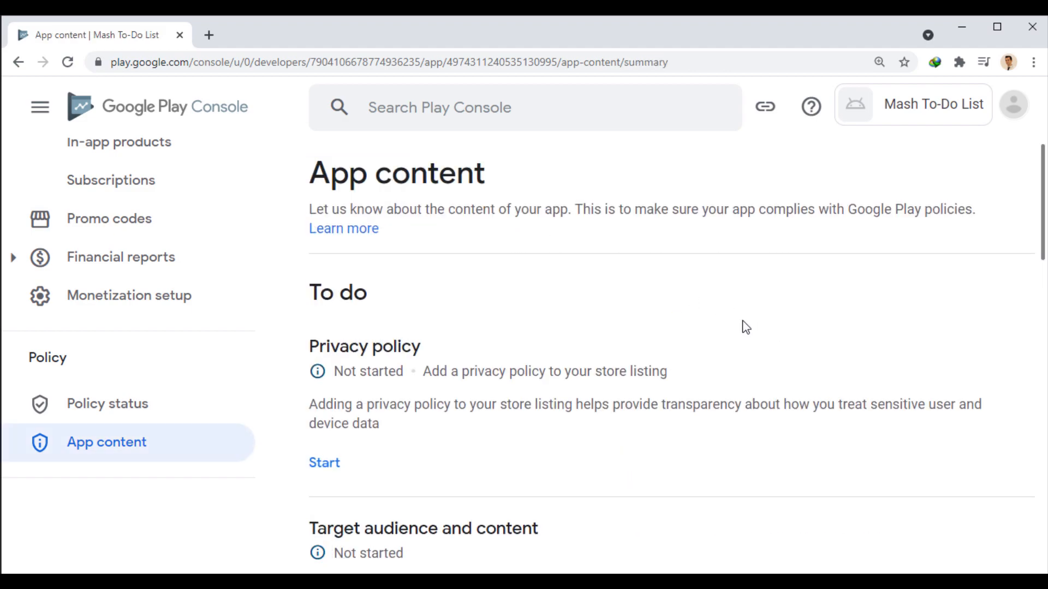
scroll("down", 3)
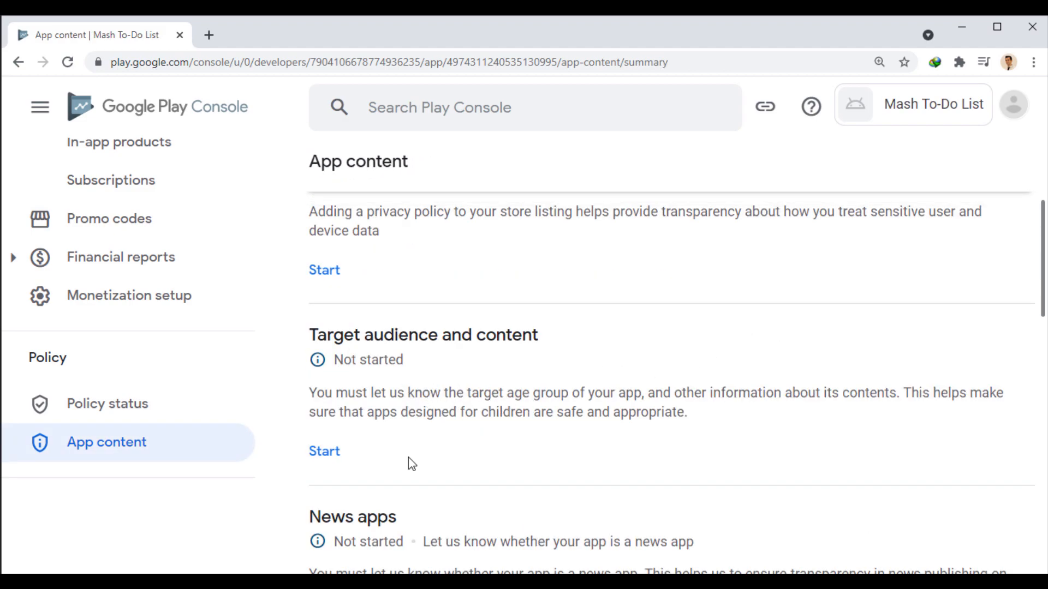
left_click(324, 451)
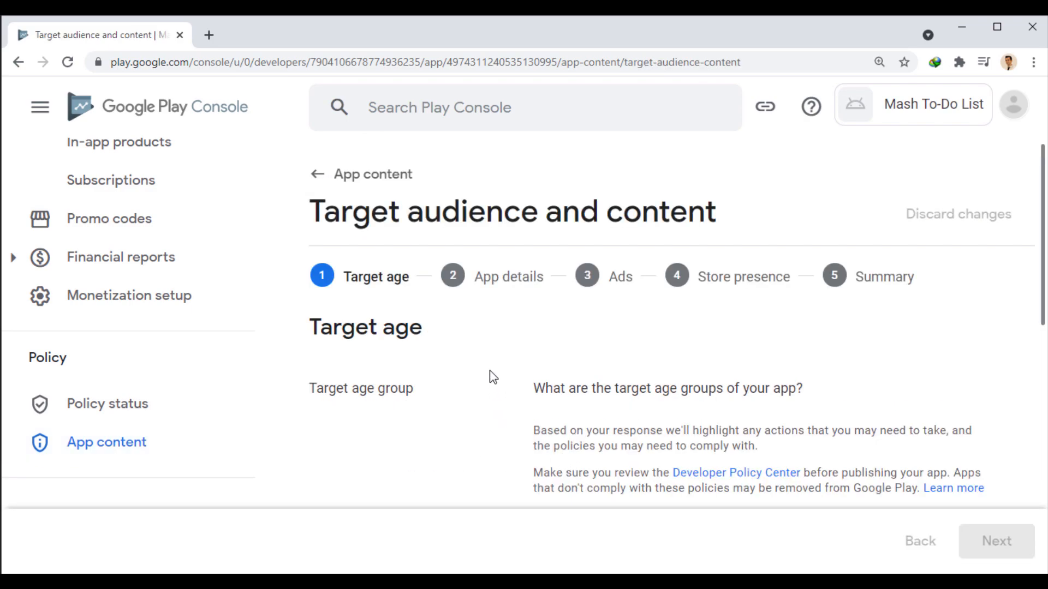
Tick the 13-15 target age group and scroll down to the Next button
scroll("down", 3)
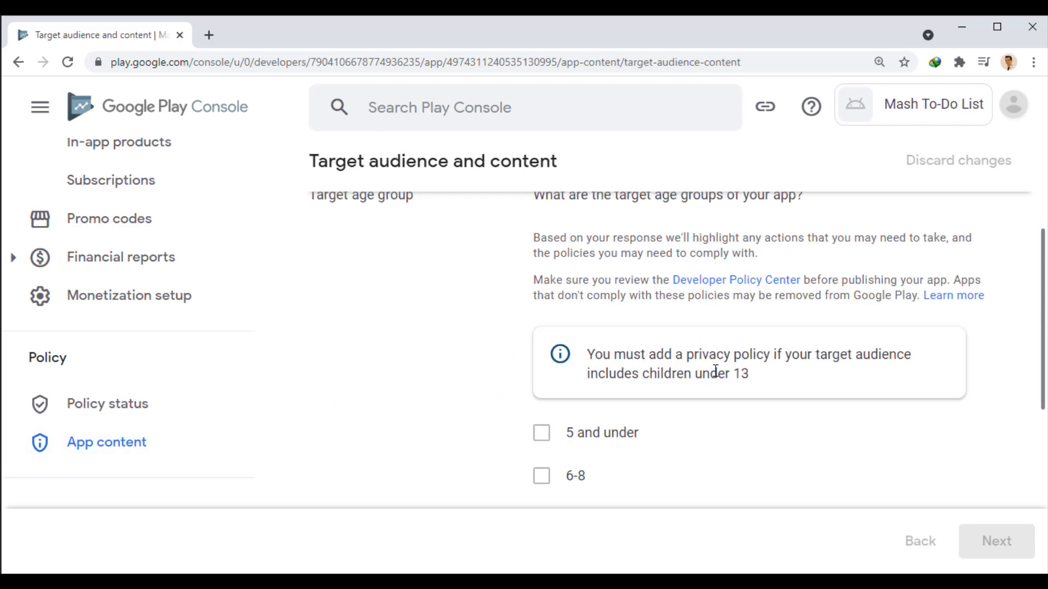
mouse_move(744, 417)
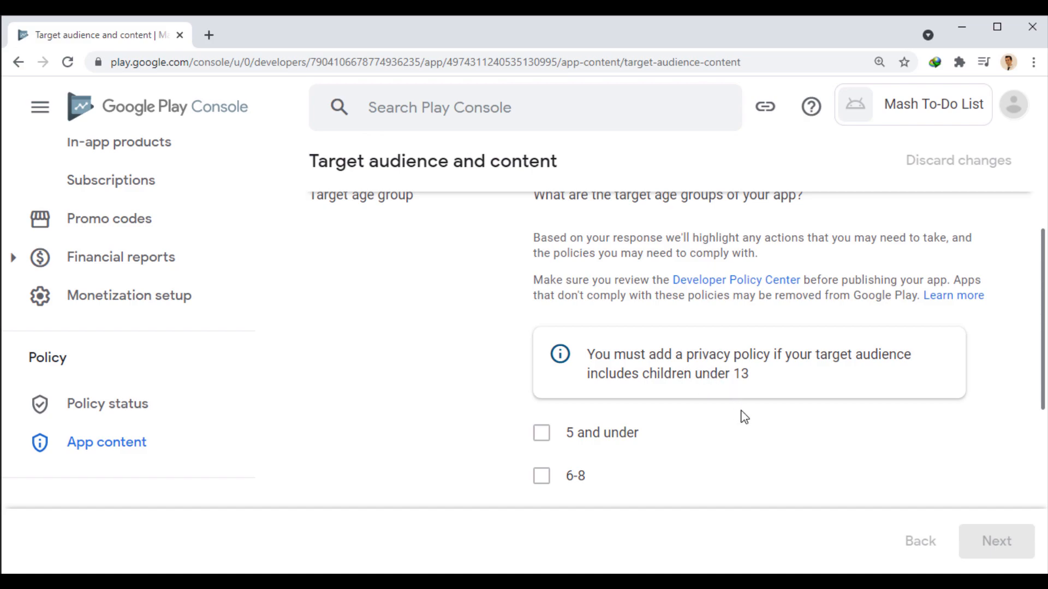
scroll("down", 3)
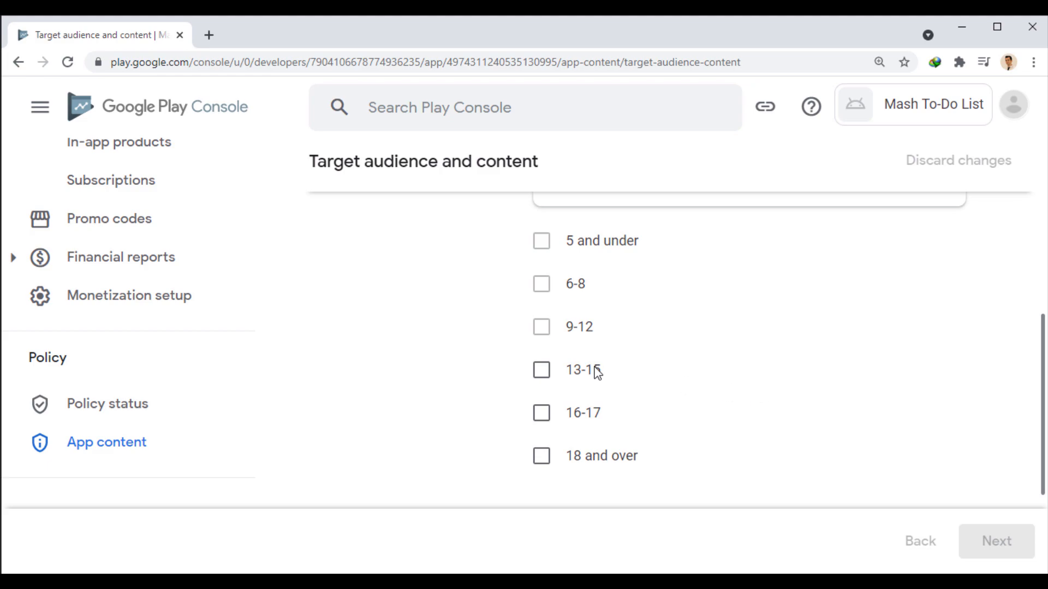
left_click(541, 369)
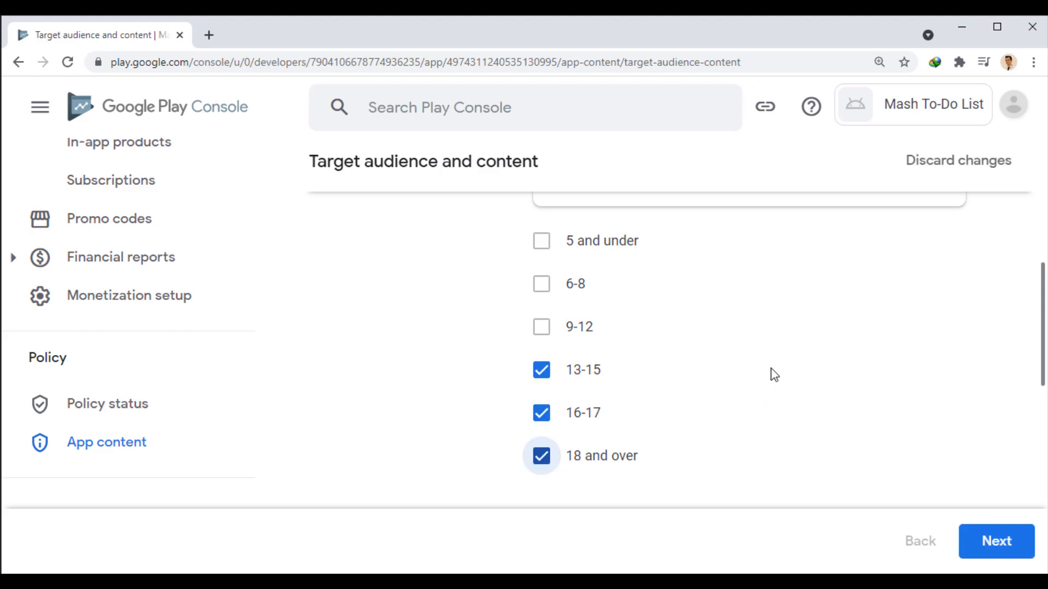
scroll("down", 3)
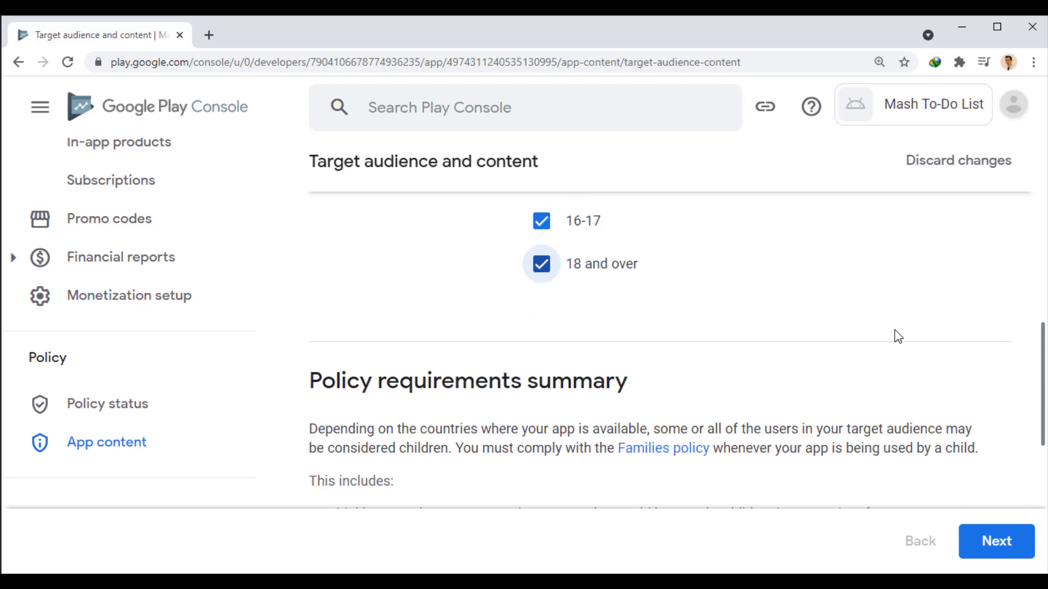
scroll("down", 3)
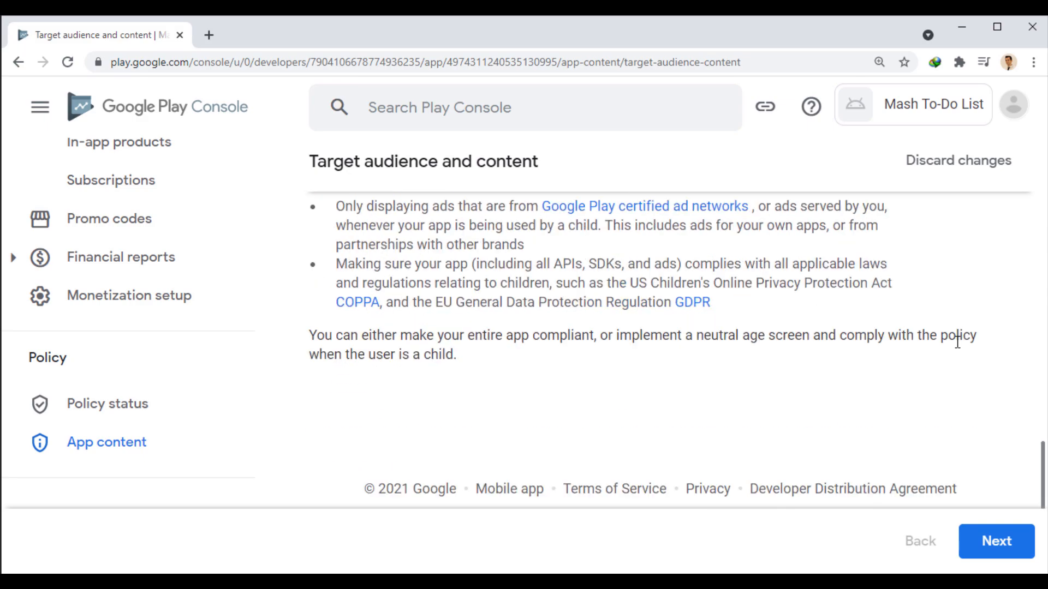
scroll("down", 3)
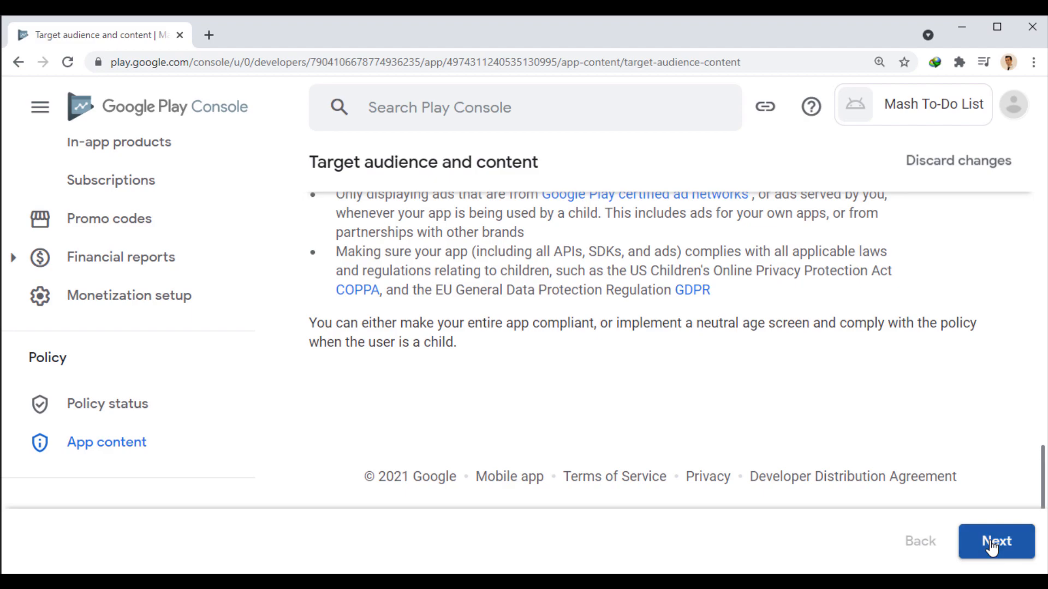
Mark the store listing as not appealing to children and save the Target audience summary
left_click(995, 542)
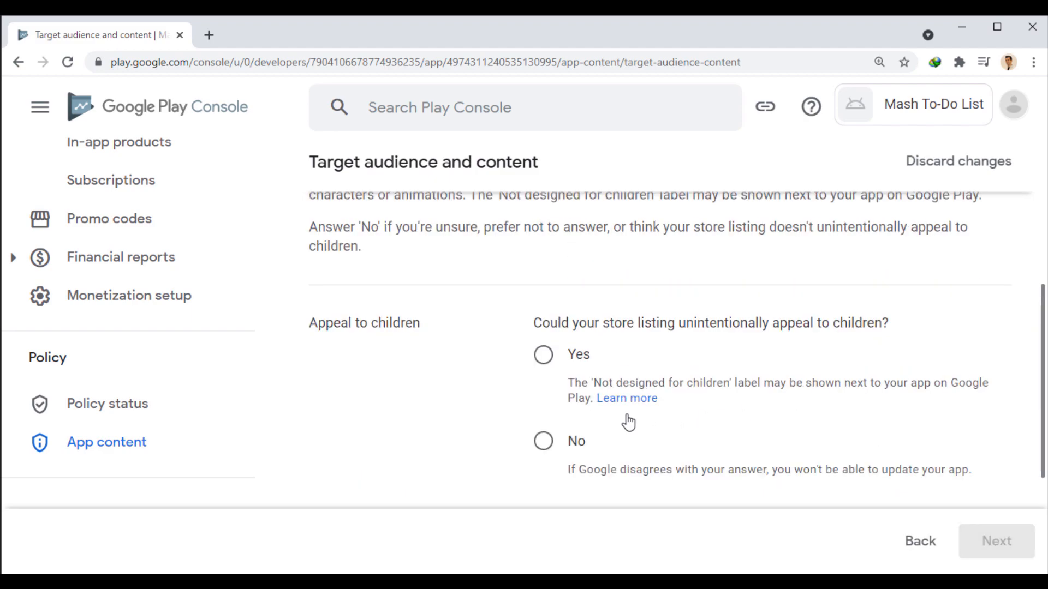
mouse_move(417, 368)
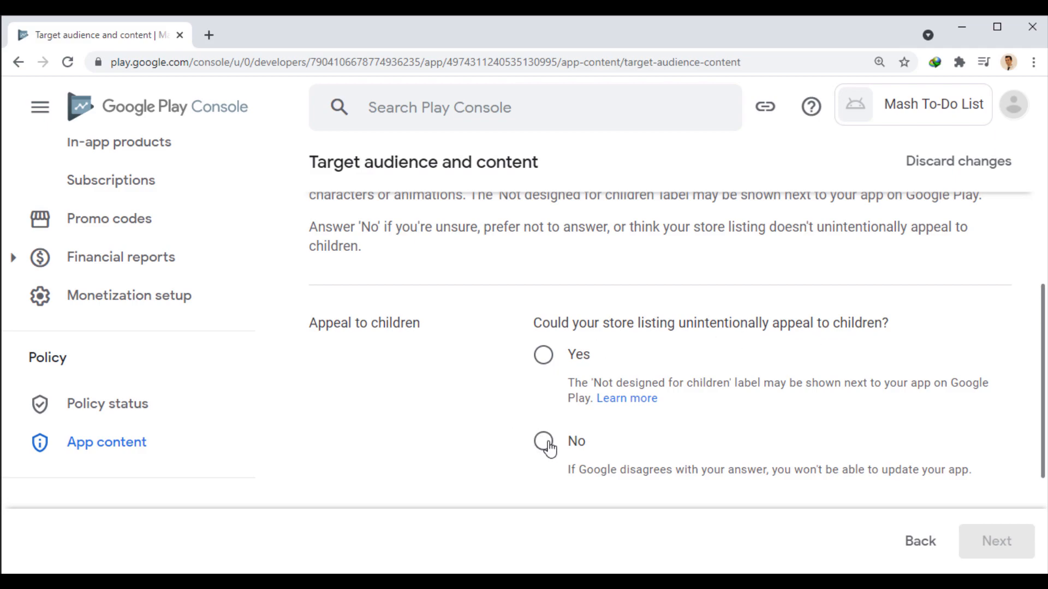
left_click(542, 441)
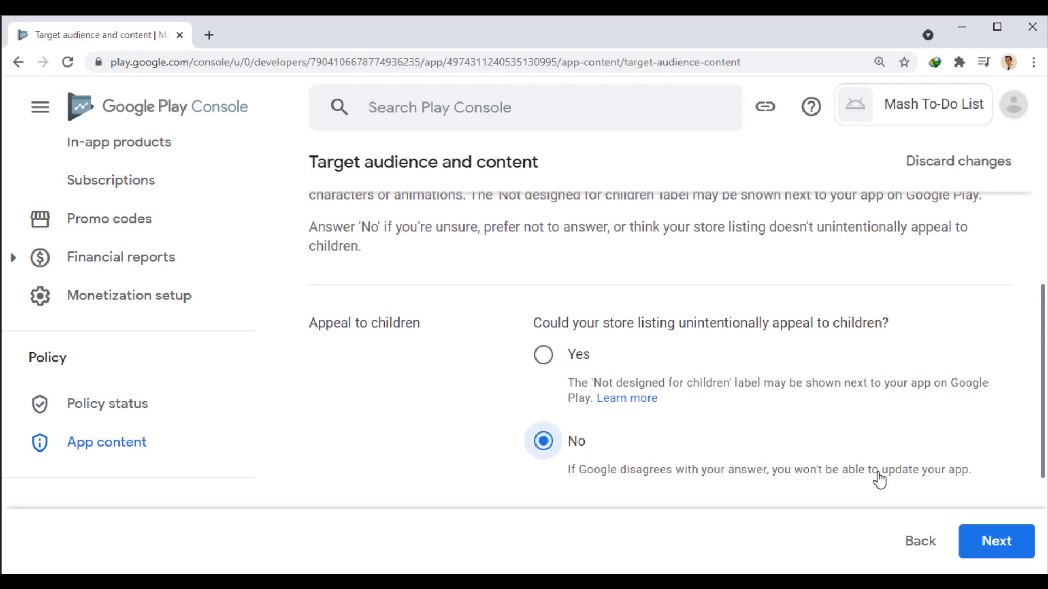
left_click(995, 541)
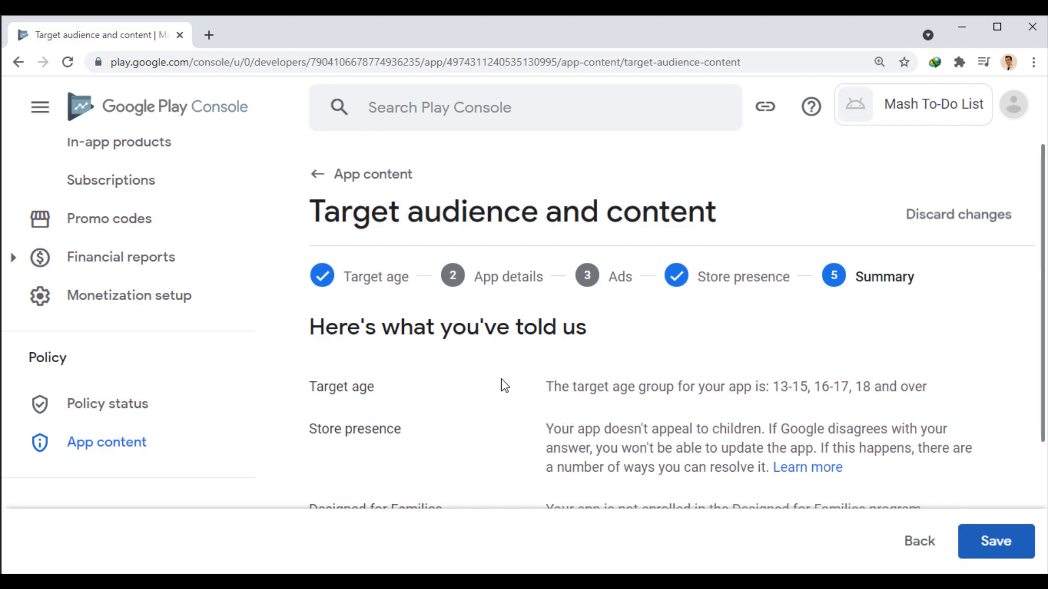
scroll("down", 3)
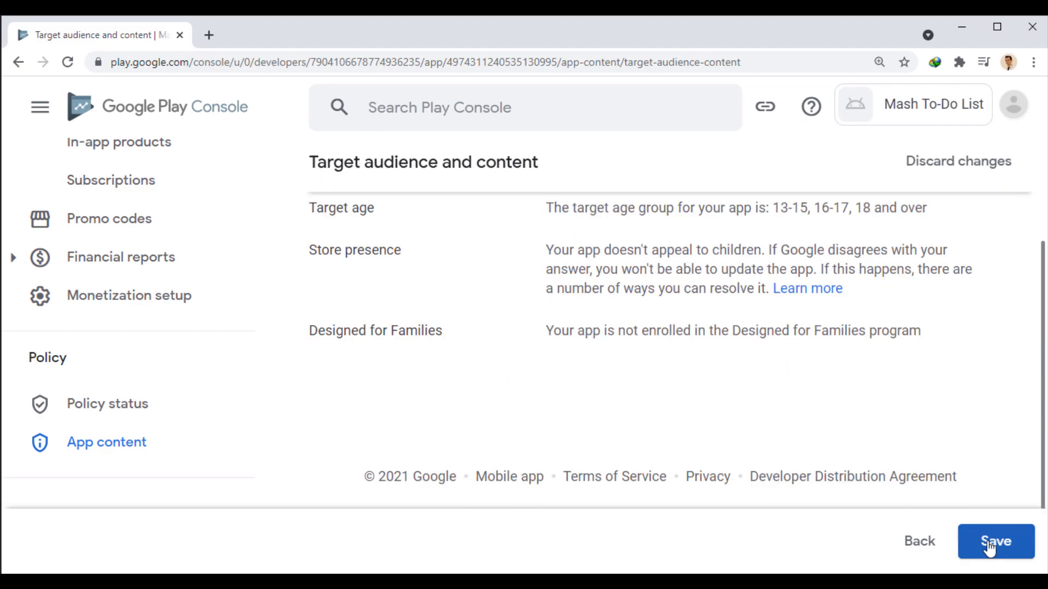
left_click(995, 541)
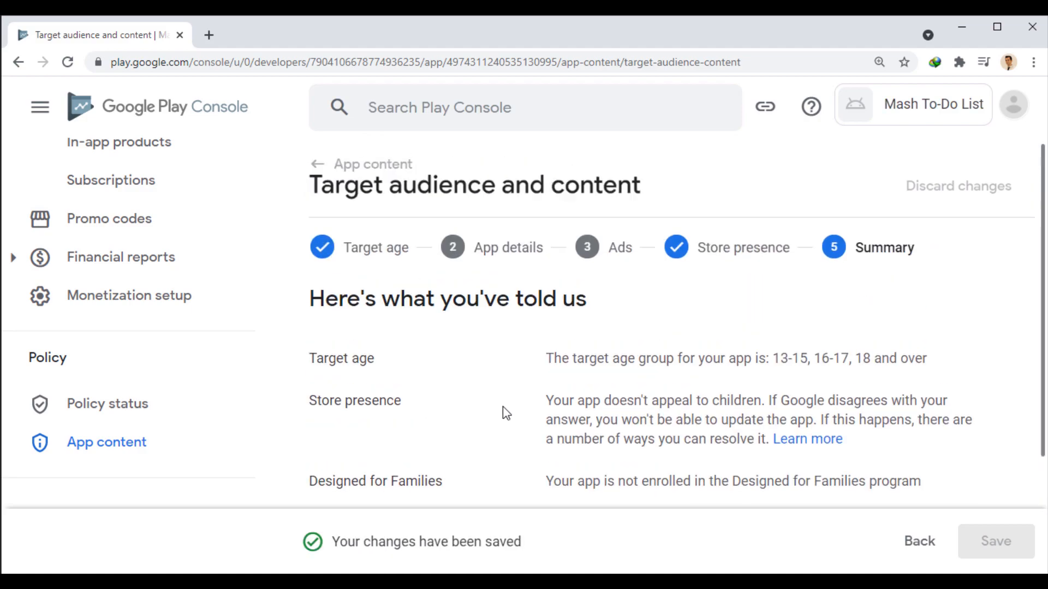
scroll("up", 3)
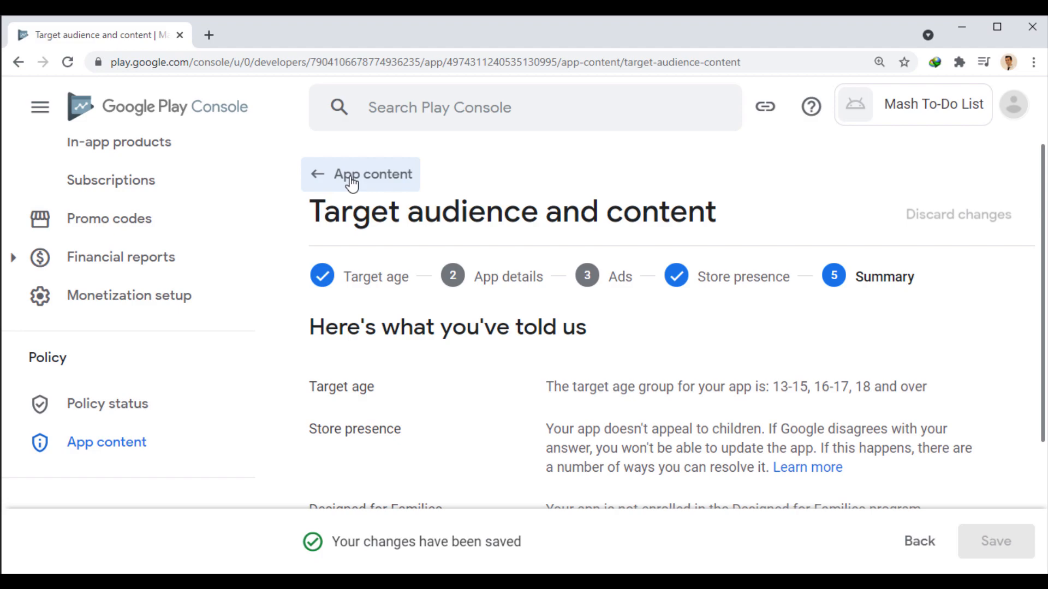
Answer No to the News apps declaration for Mash To-Do List and save it
left_click(361, 174)
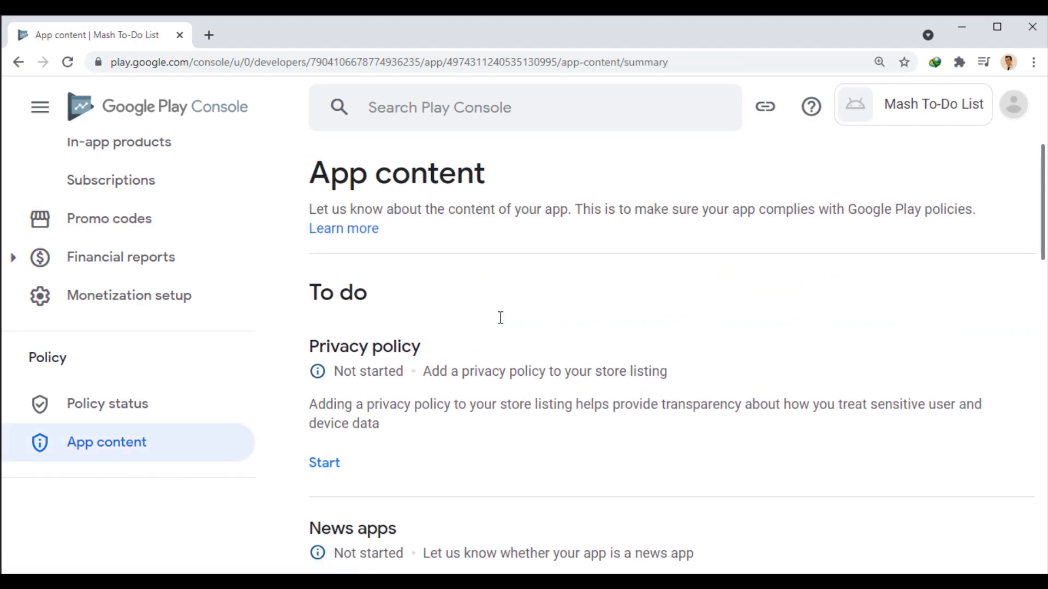
scroll("down", 3)
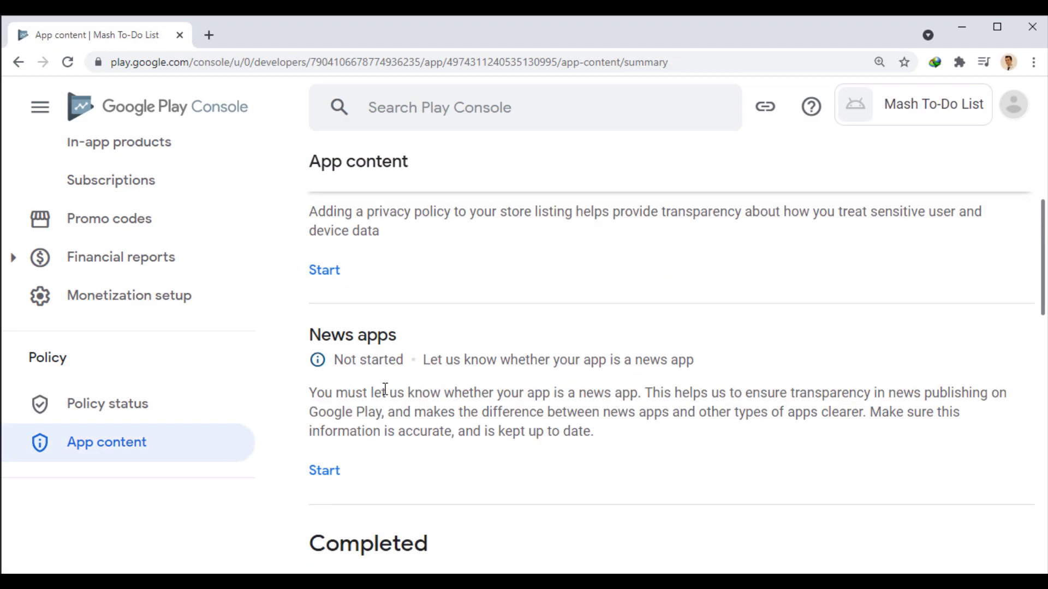
mouse_move(334, 474)
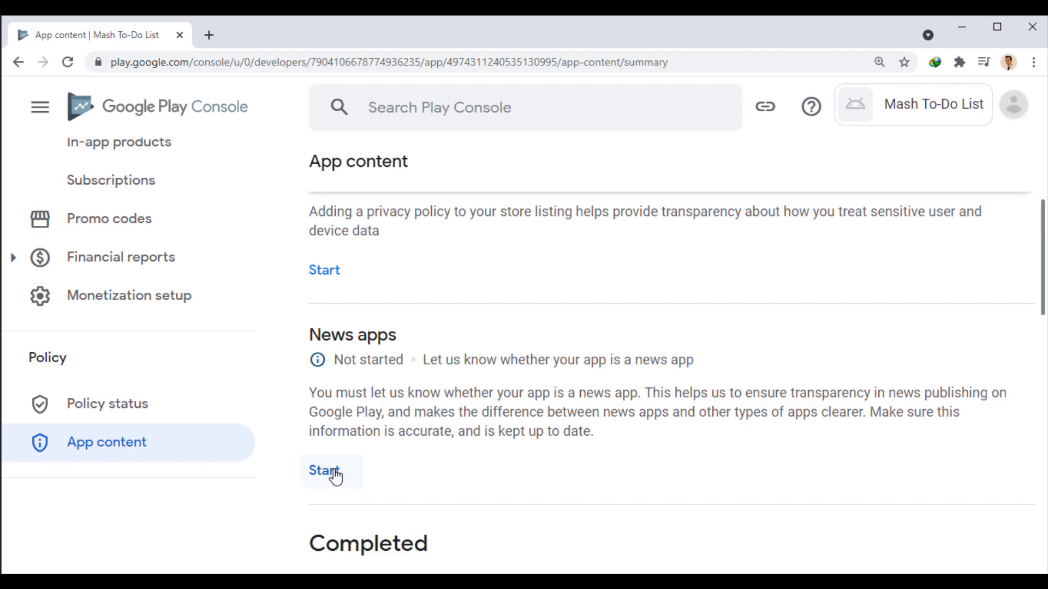
left_click(324, 470)
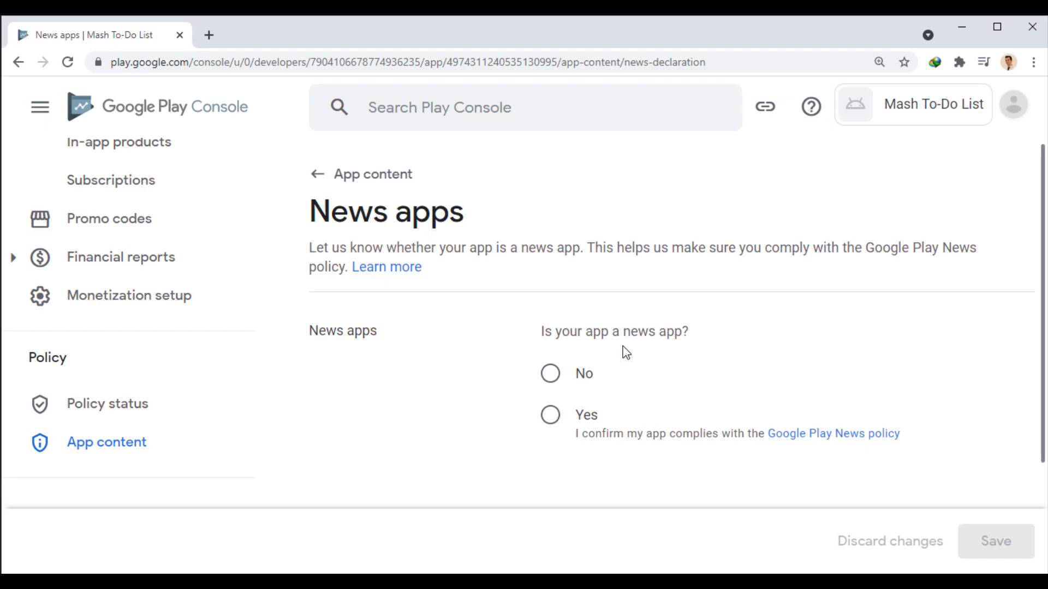
left_click(550, 373)
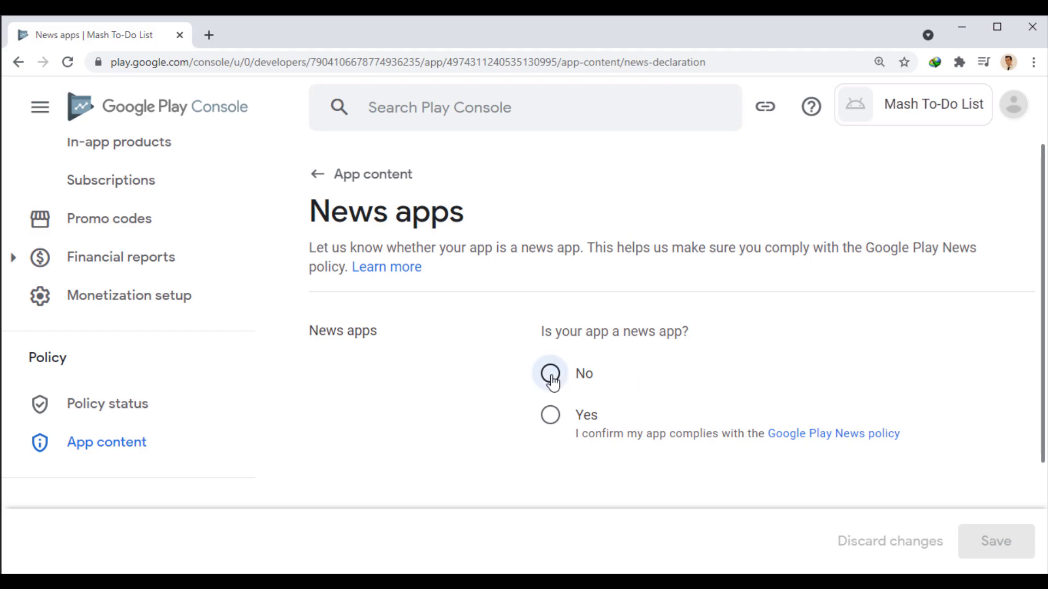
left_click(550, 373)
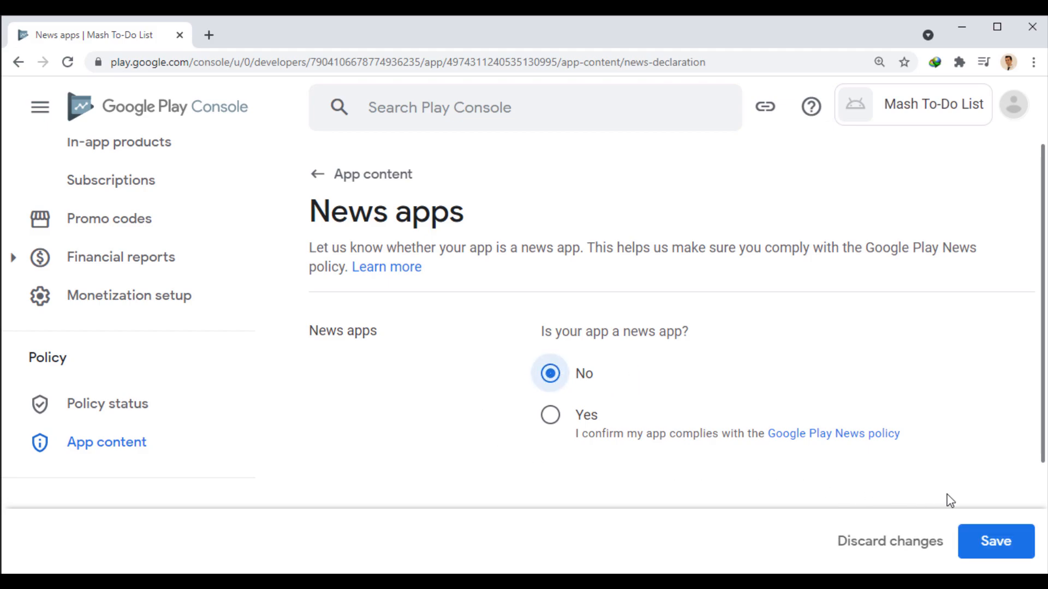
left_click(995, 541)
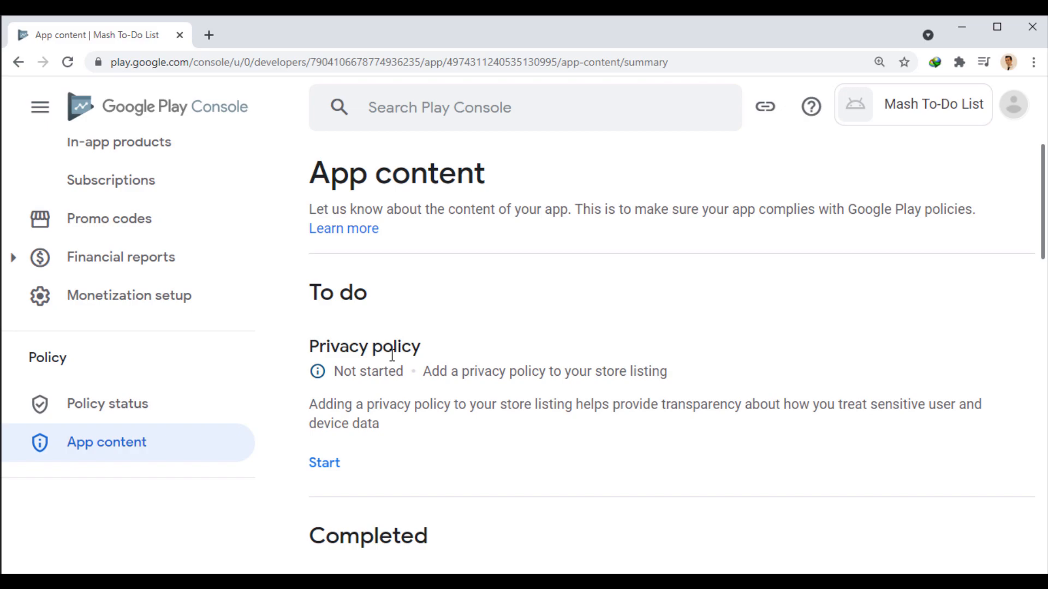
mouse_move(331, 464)
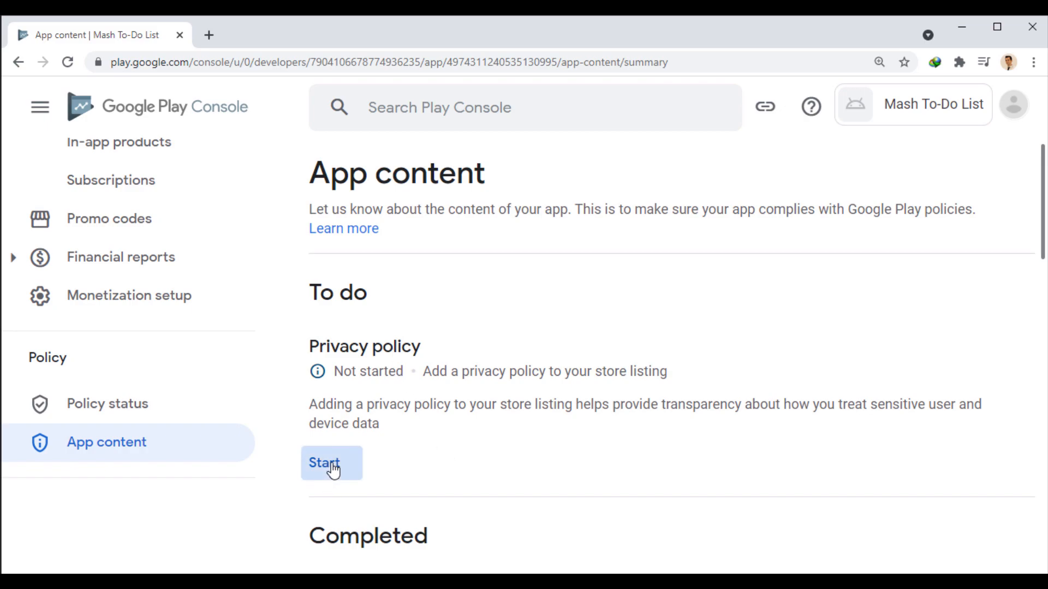
left_click(330, 463)
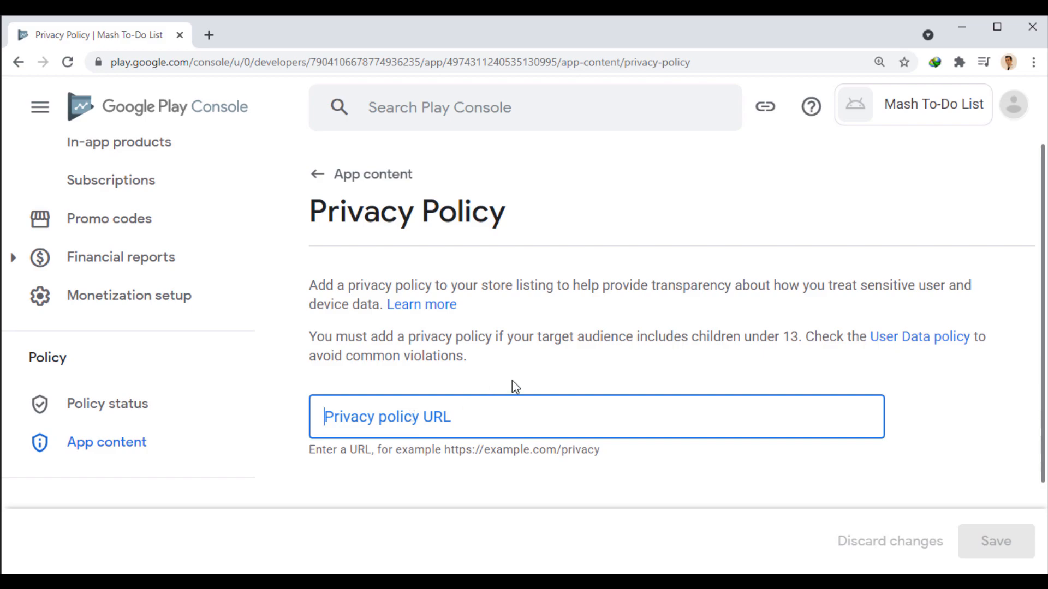
type("https://programmingwithmash.com/privacy-policy")
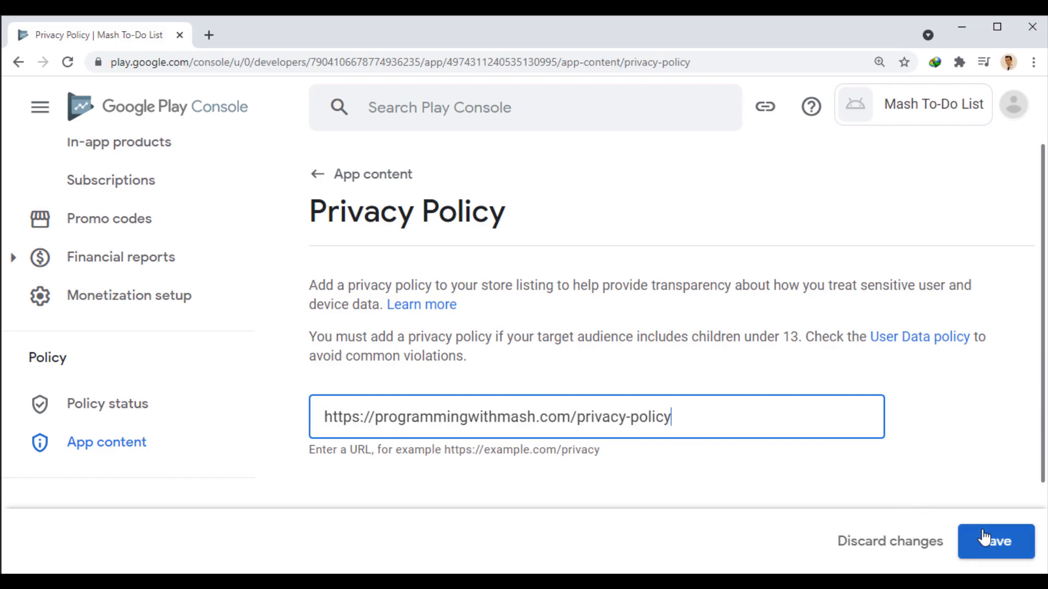
left_click(995, 542)
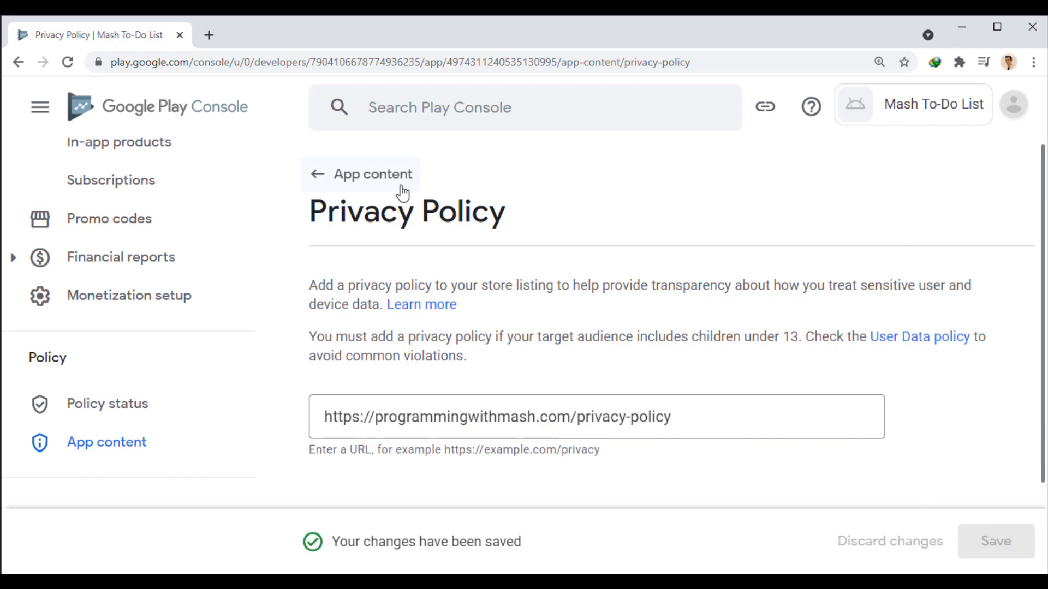
left_click(360, 175)
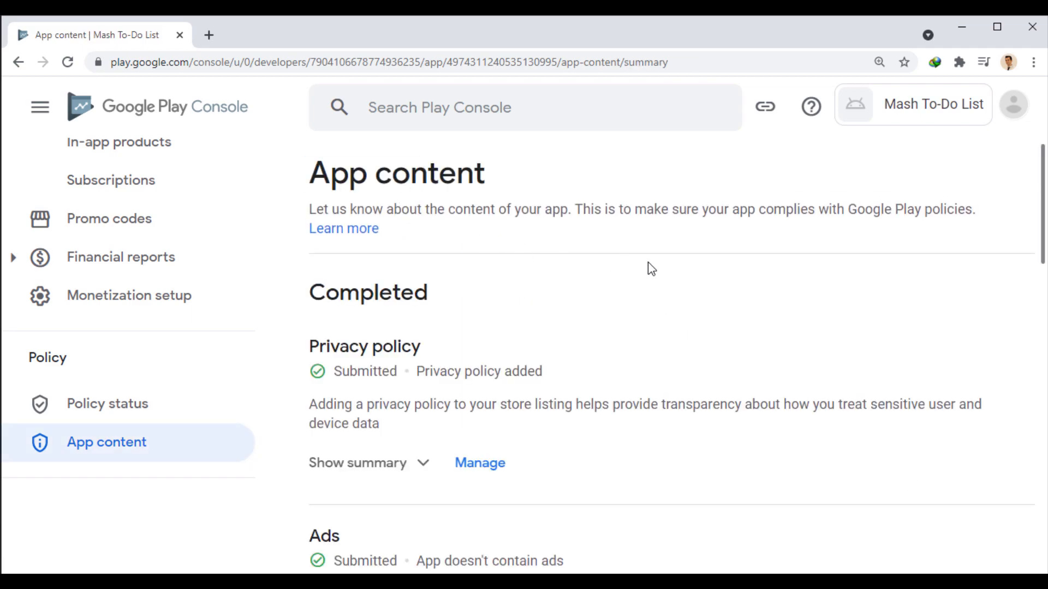
mouse_move(504, 296)
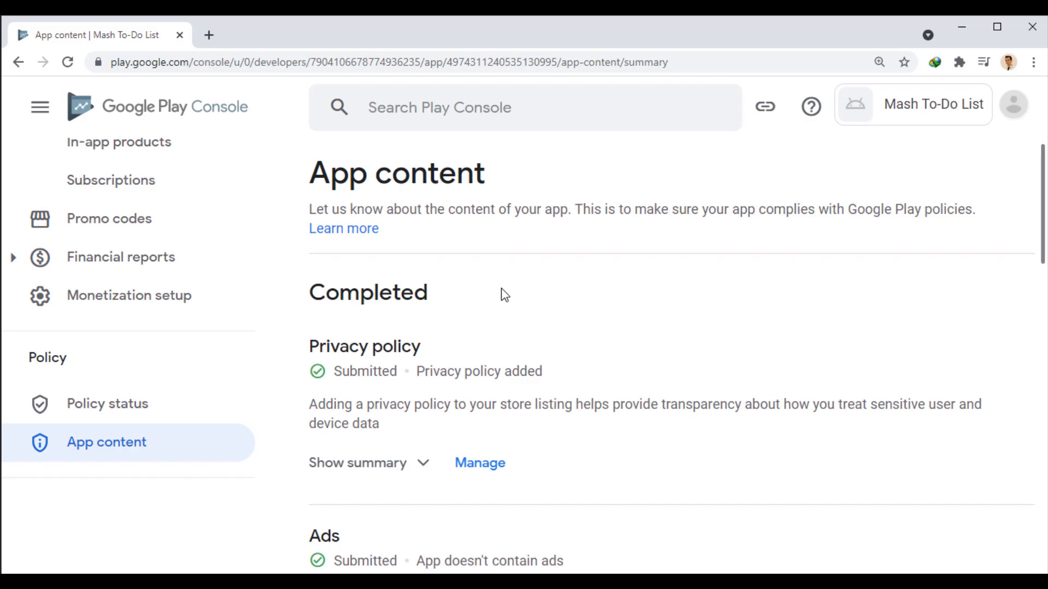
Review the Completed App content declarations, then go to the app Dashboard
scroll("down", 3)
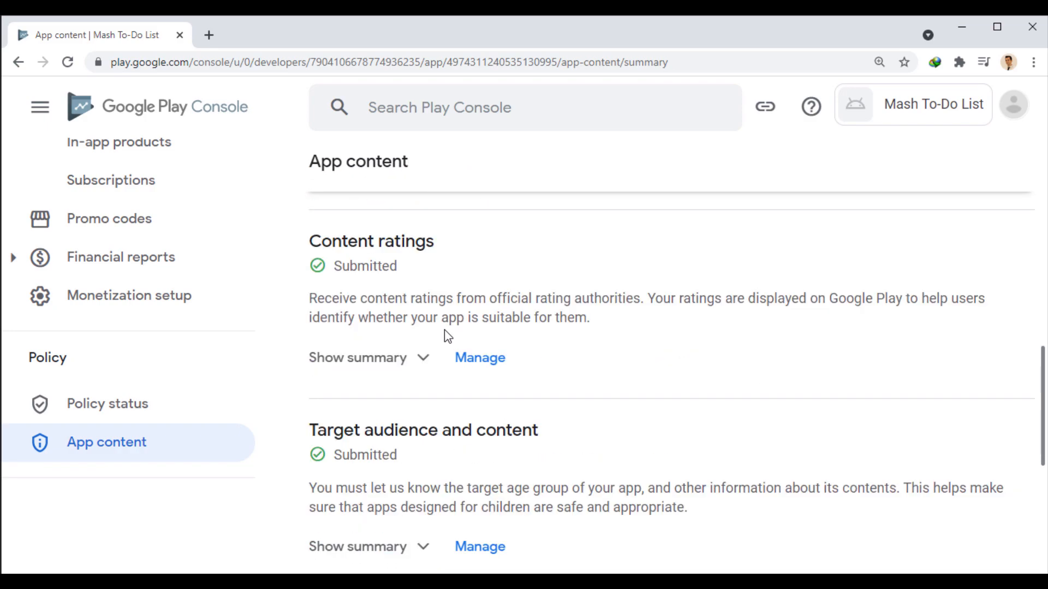
scroll("down", 3)
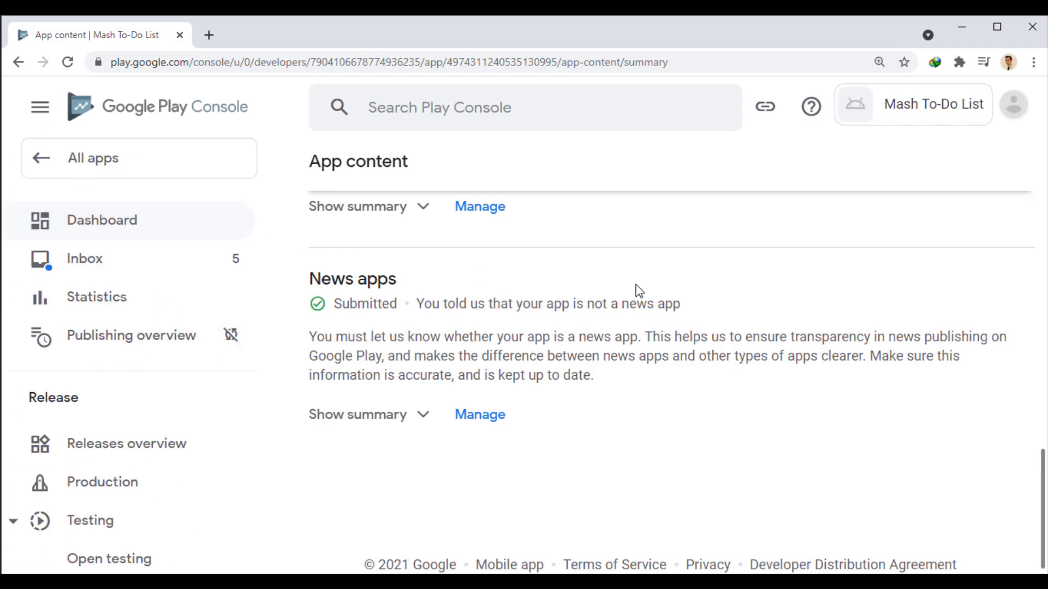
left_click(102, 220)
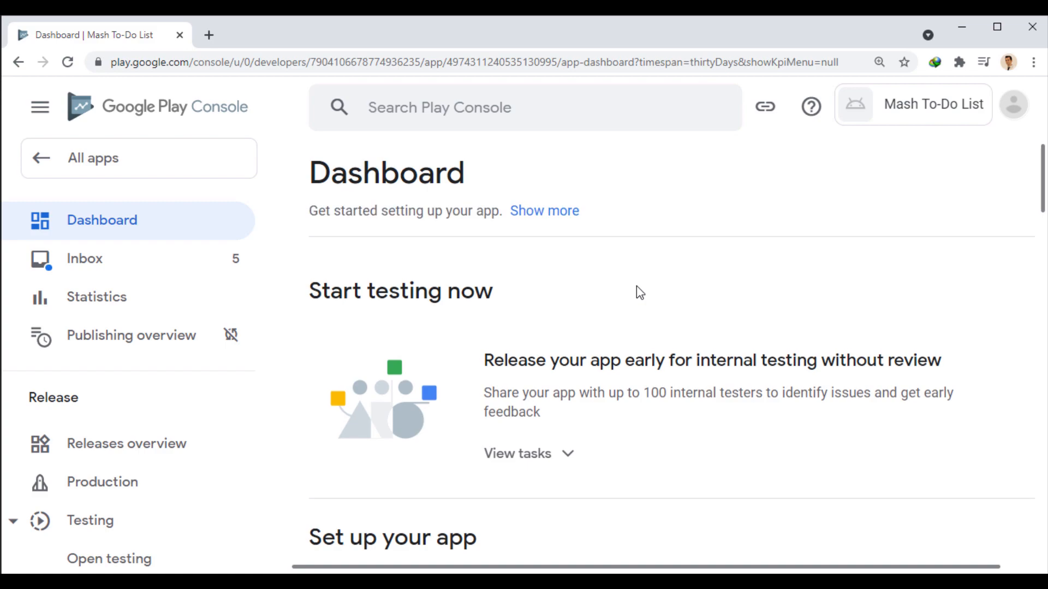
Go to Store settings under Store presence in the left navigation
scroll("down", 3)
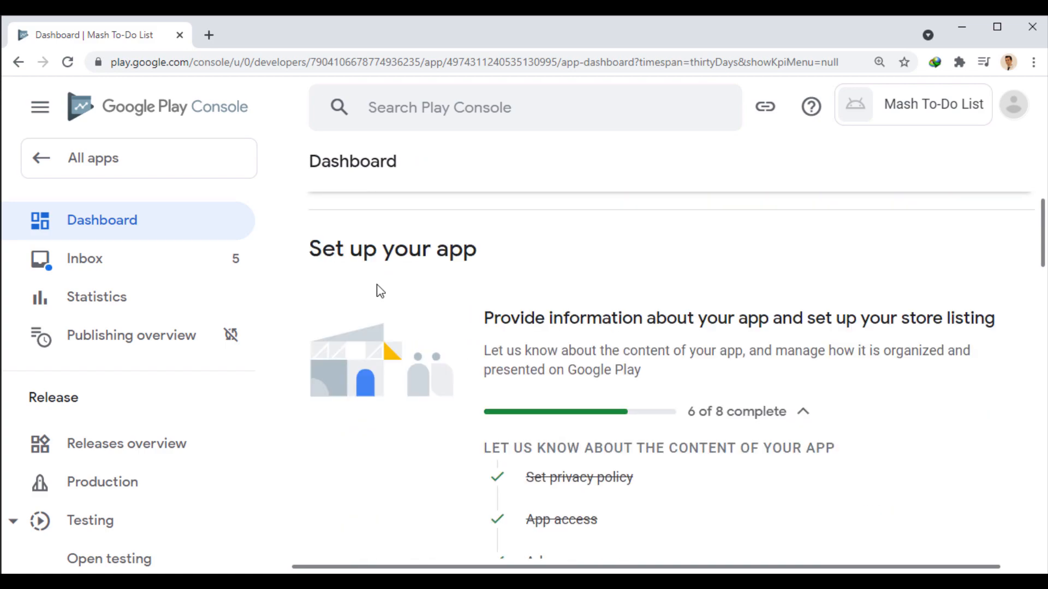
scroll("down", 3)
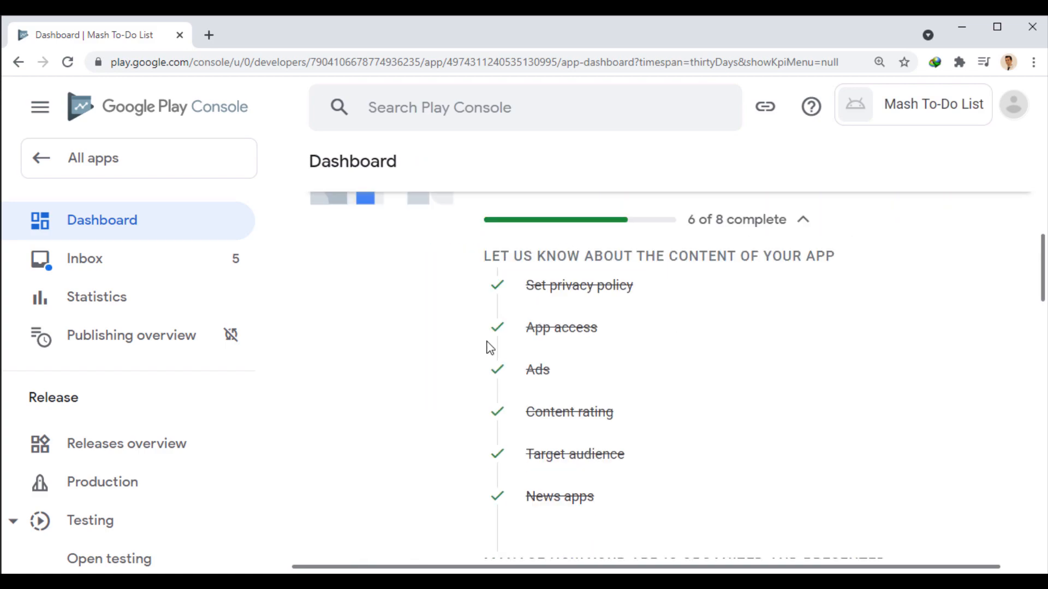
scroll("down", 3)
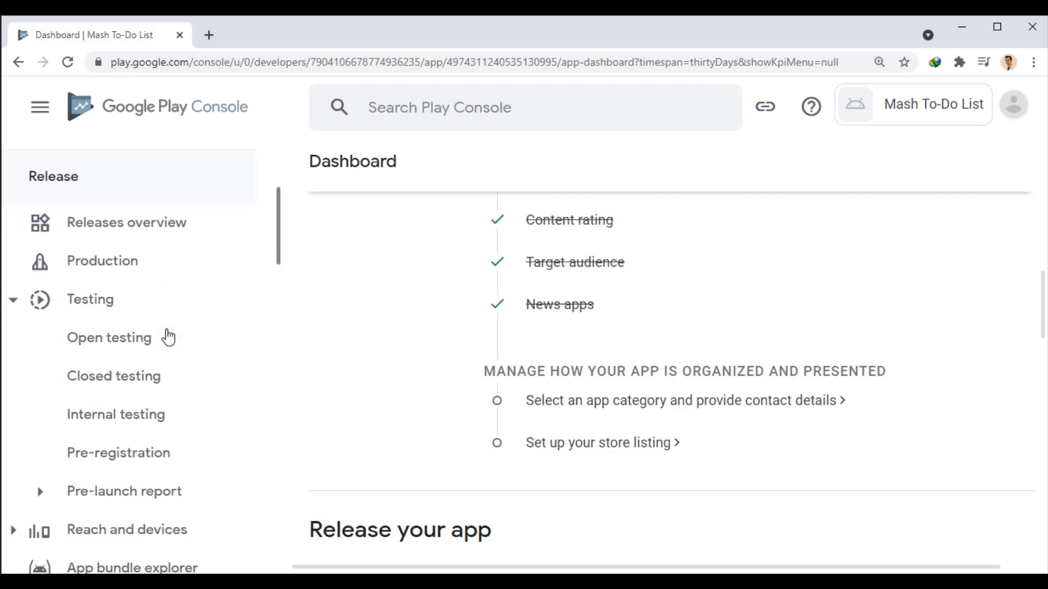
scroll("down", 3)
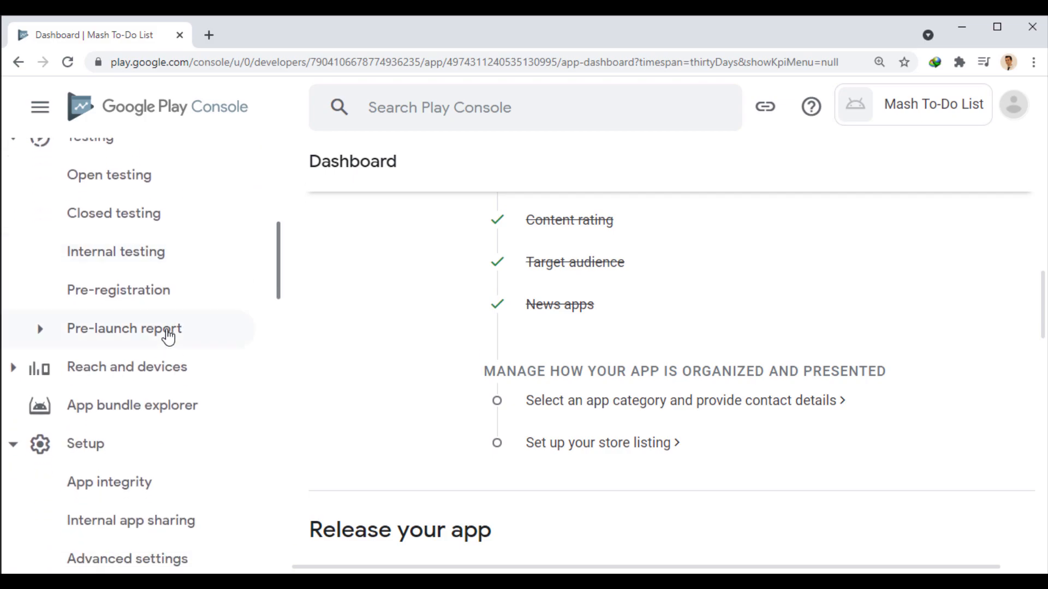
scroll("down", 3)
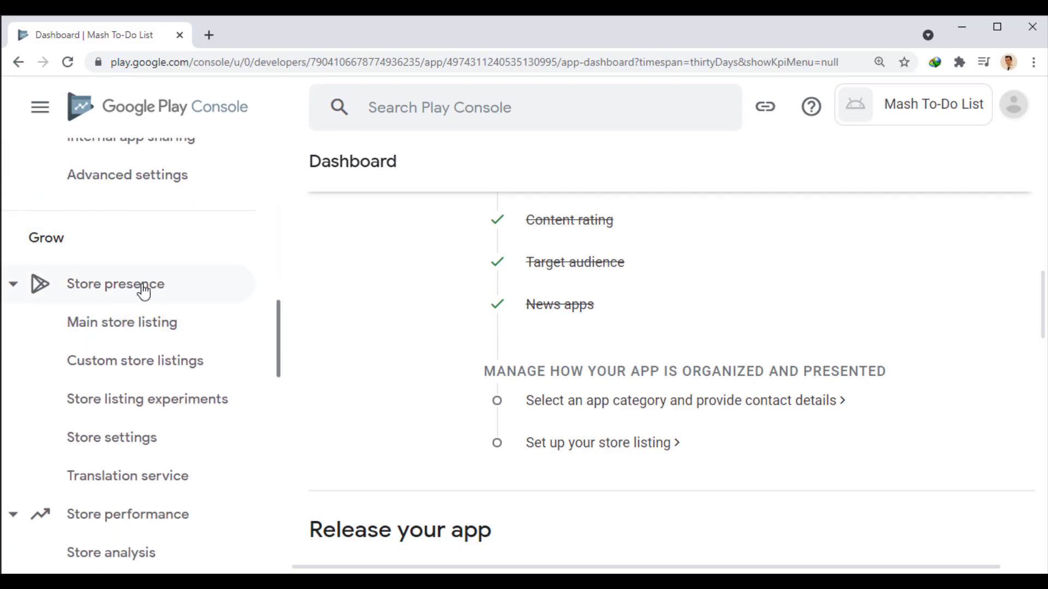
mouse_move(112, 437)
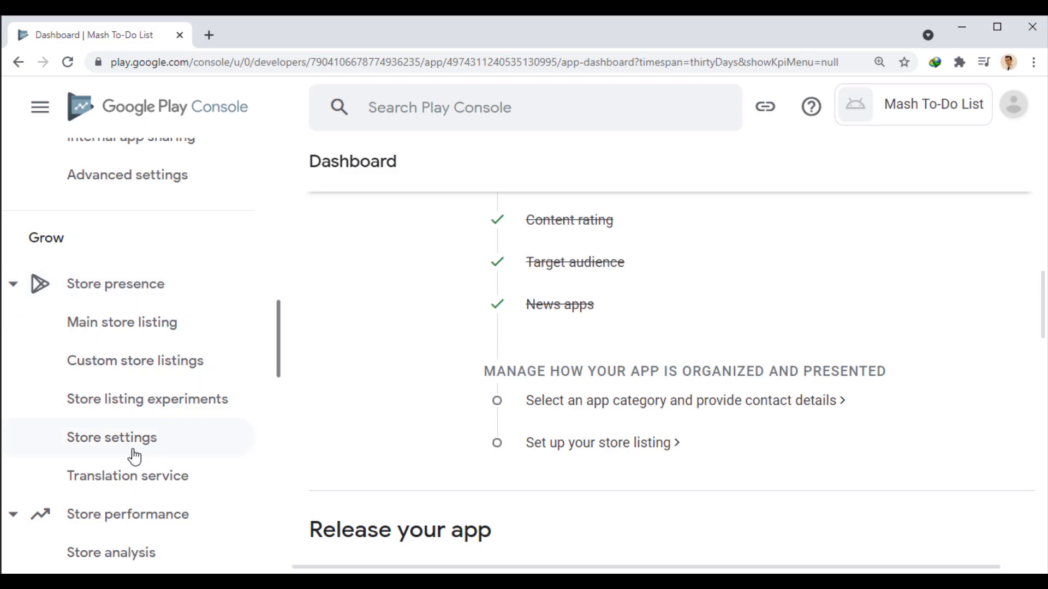
left_click(111, 437)
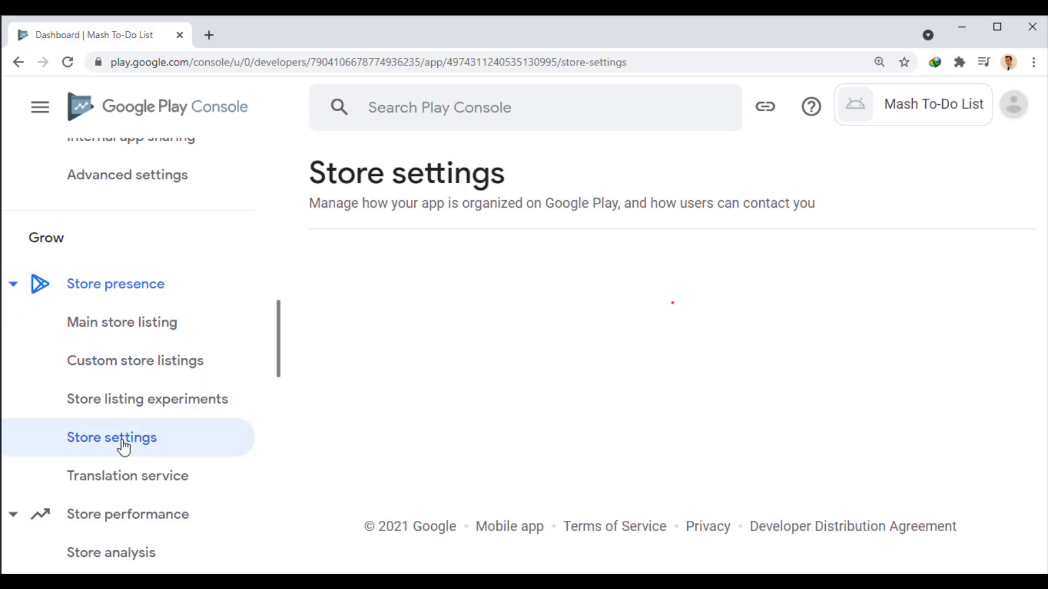
Set the listing type to App and the app category to Tools
left_click(111, 437)
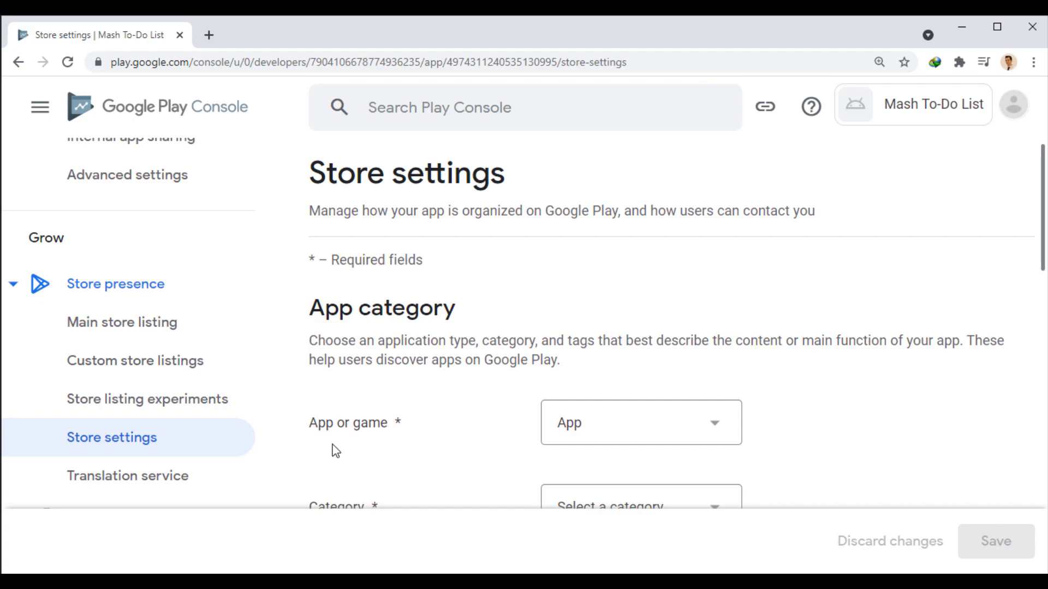
left_click(639, 423)
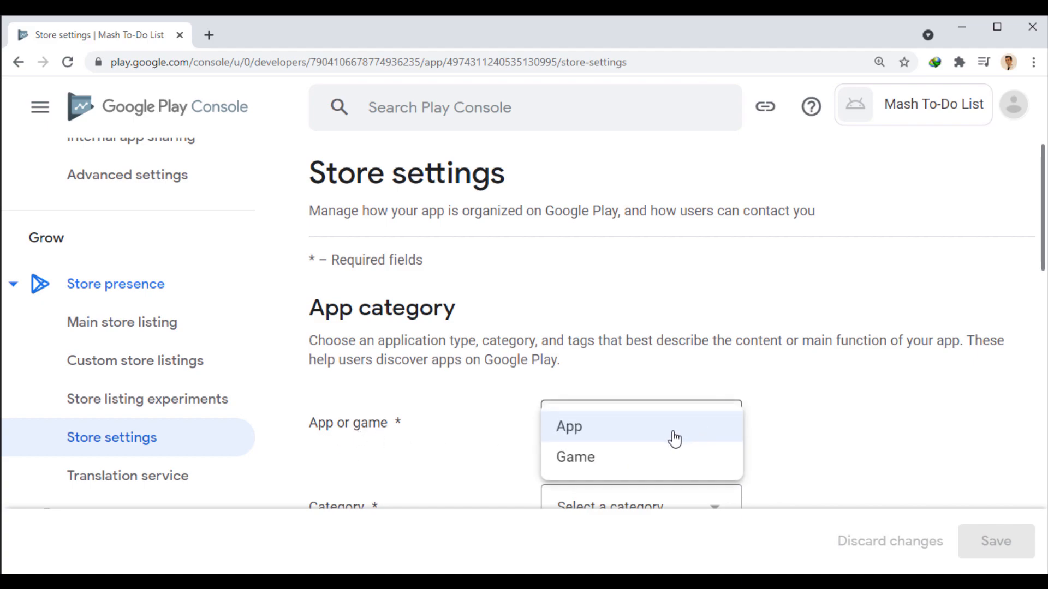
left_click(586, 432)
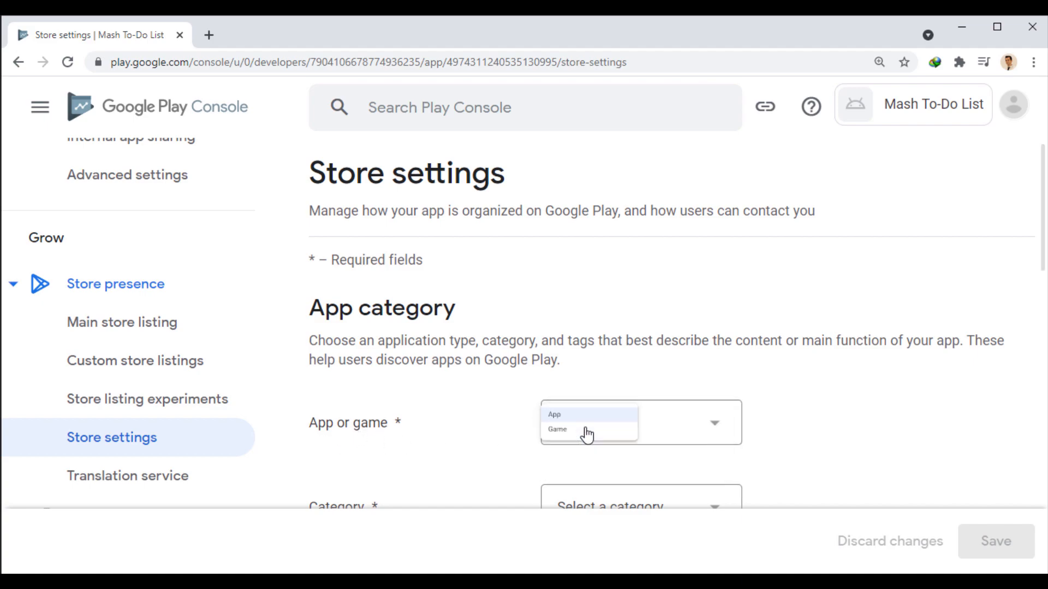
left_click(554, 414)
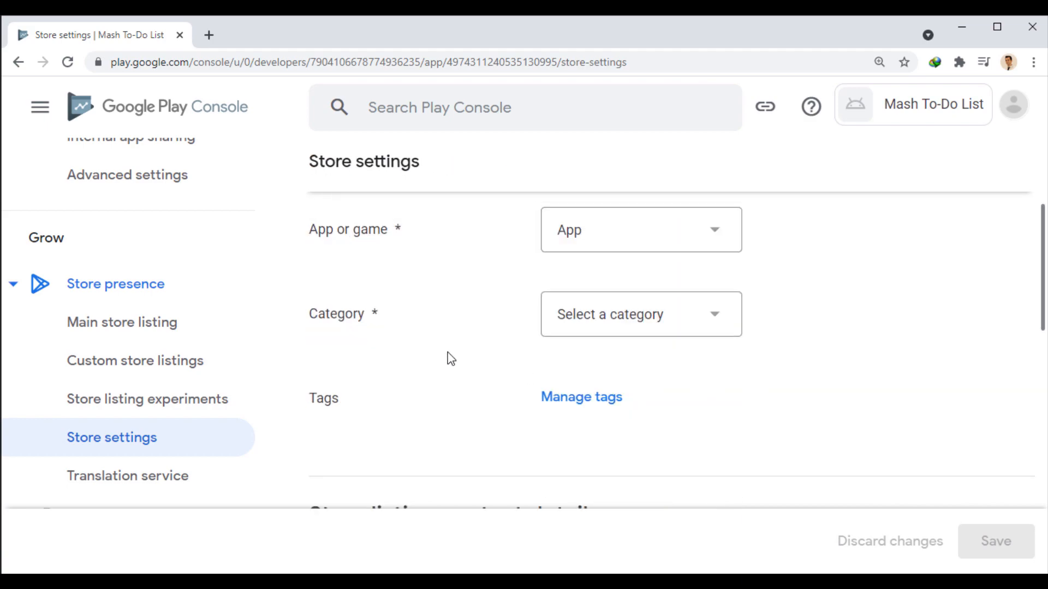
left_click(640, 315)
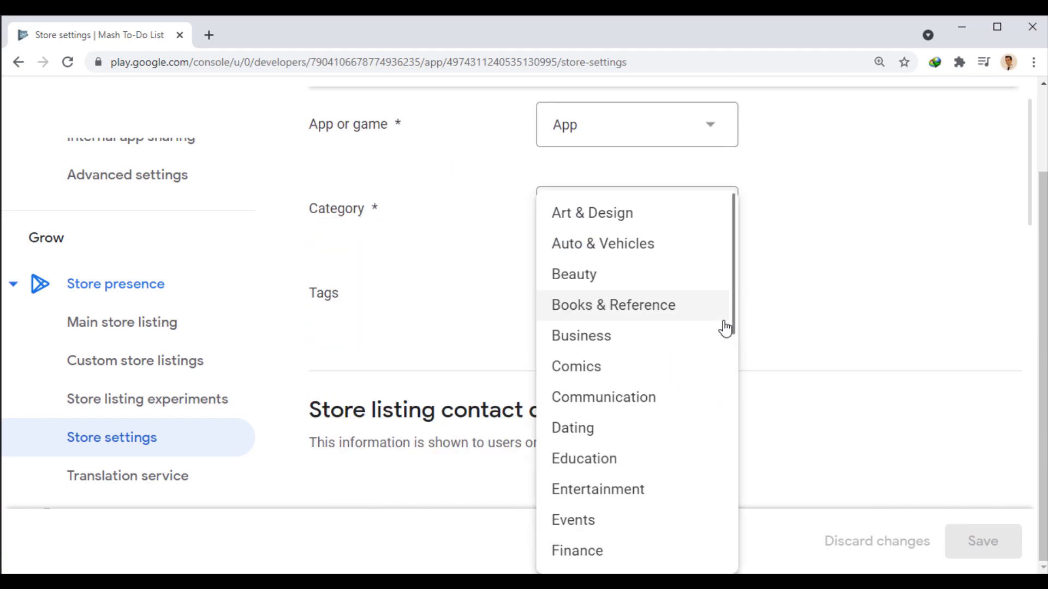
scroll("down", 3)
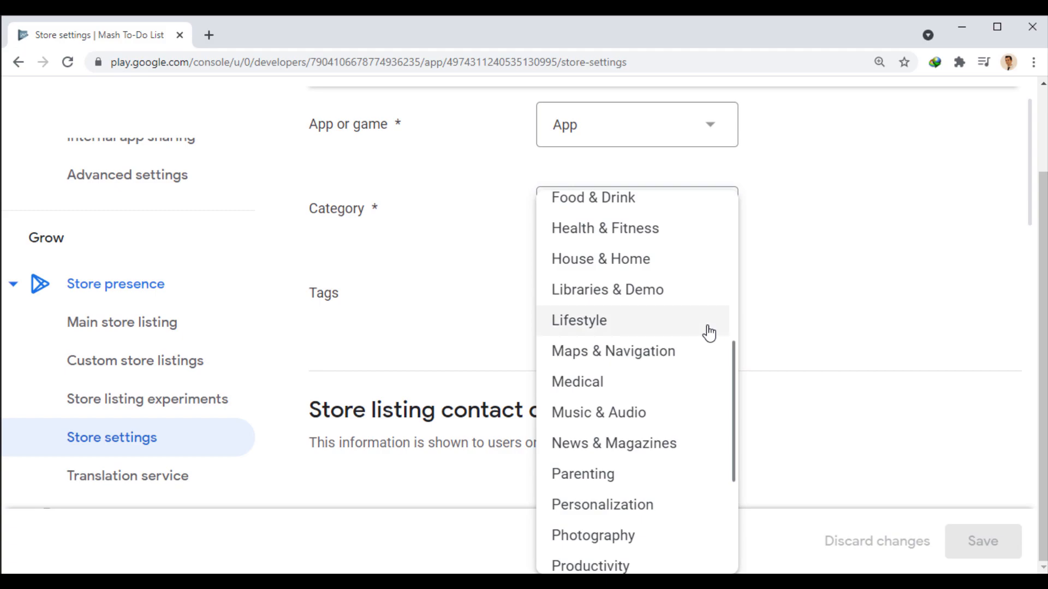
scroll("down", 3)
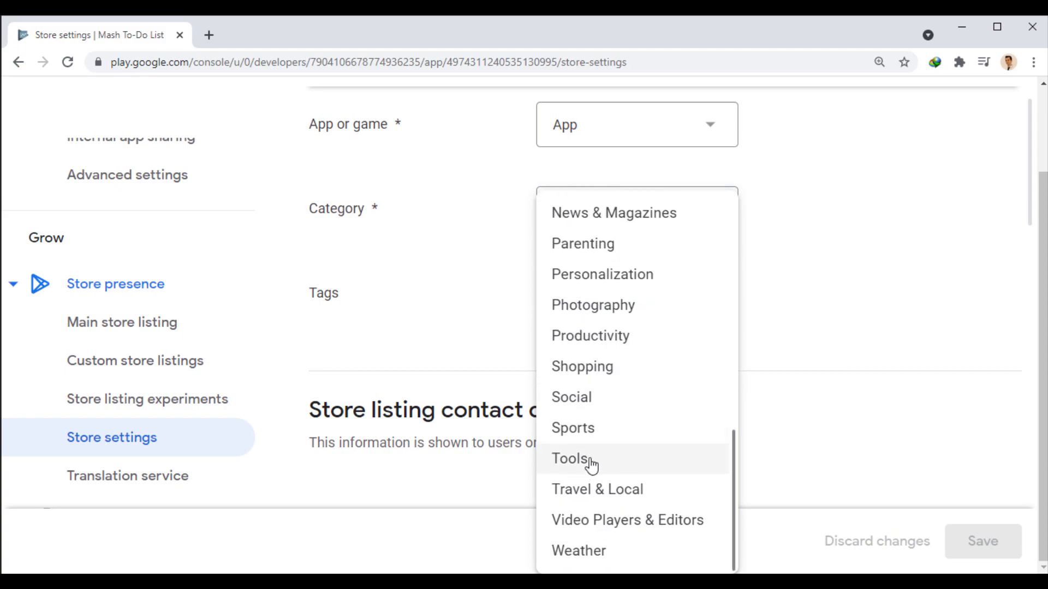
left_click(570, 458)
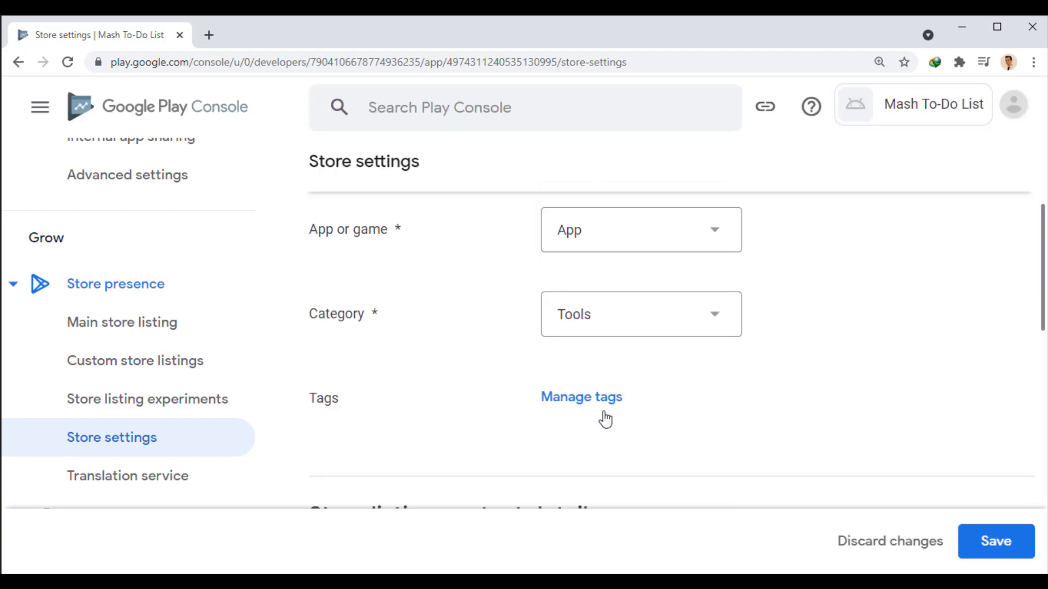
Apply the Personal assistant tag through Manage tags
left_click(581, 396)
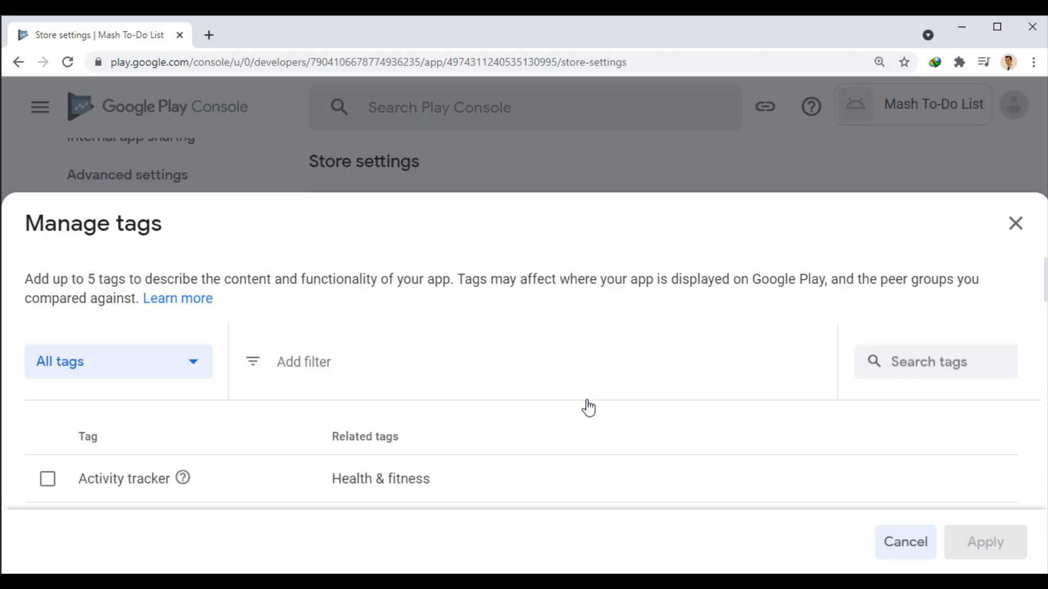
scroll("down", 3)
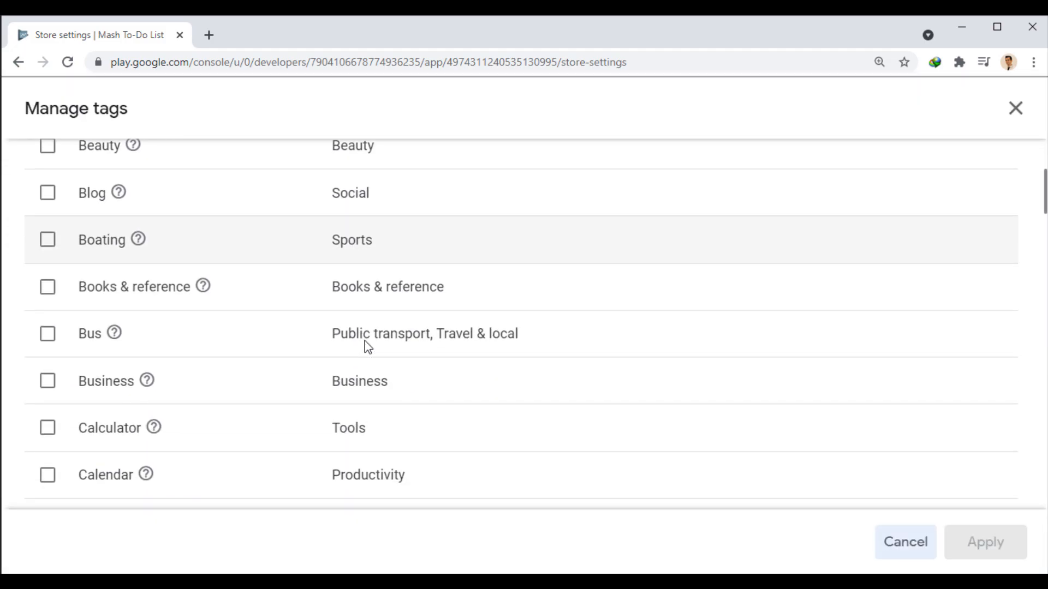
scroll("down", 3)
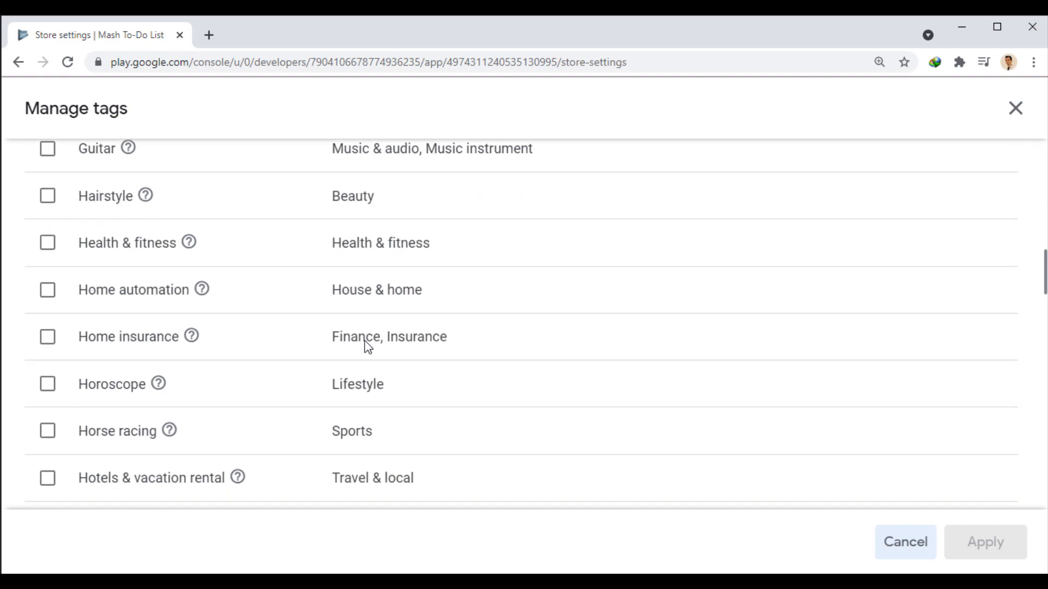
scroll("down", 3)
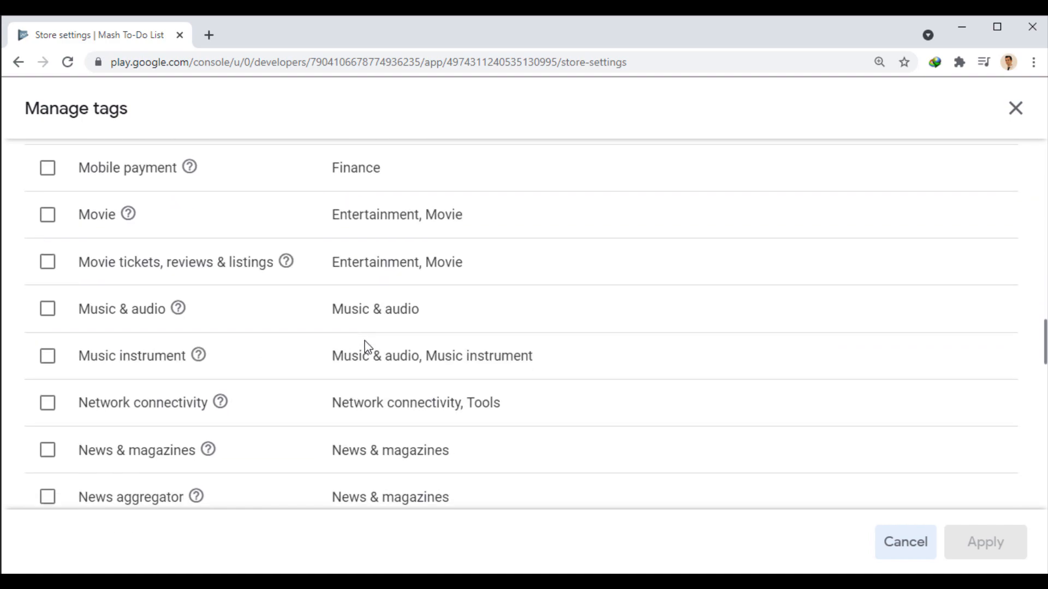
scroll("down", 3)
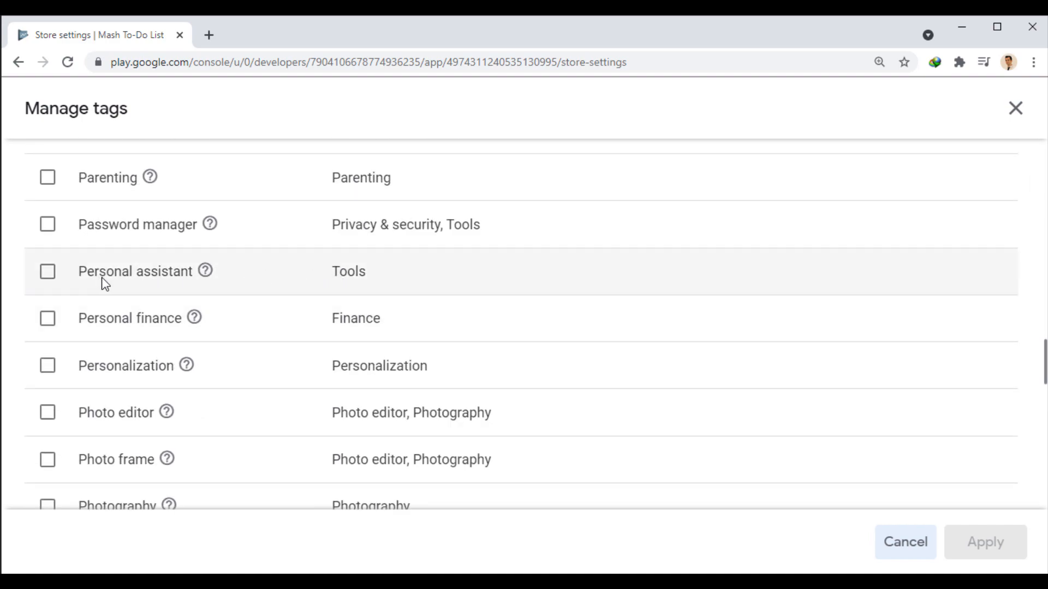
left_click(48, 271)
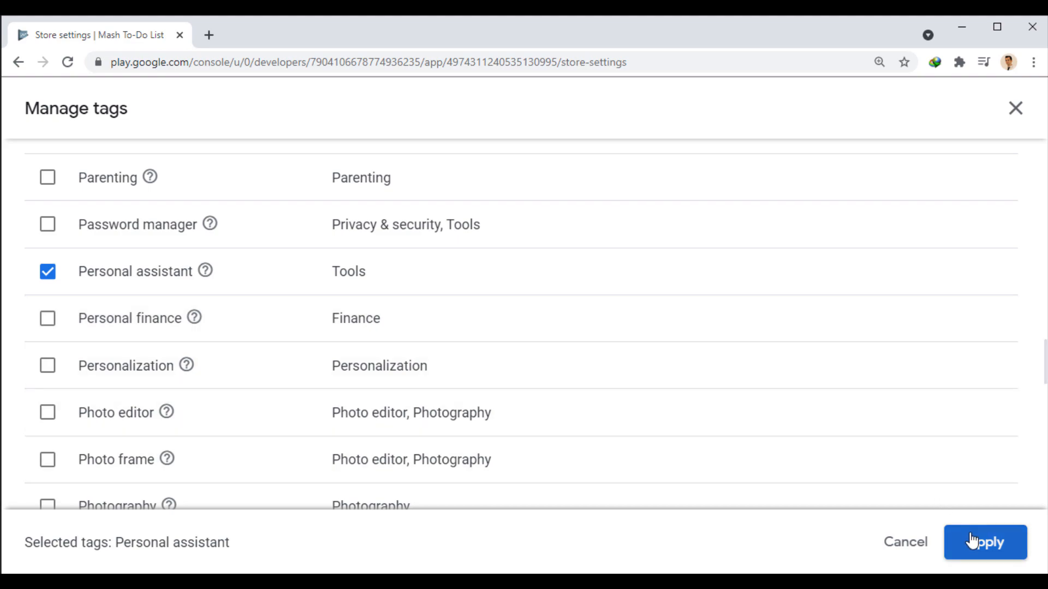
left_click(983, 542)
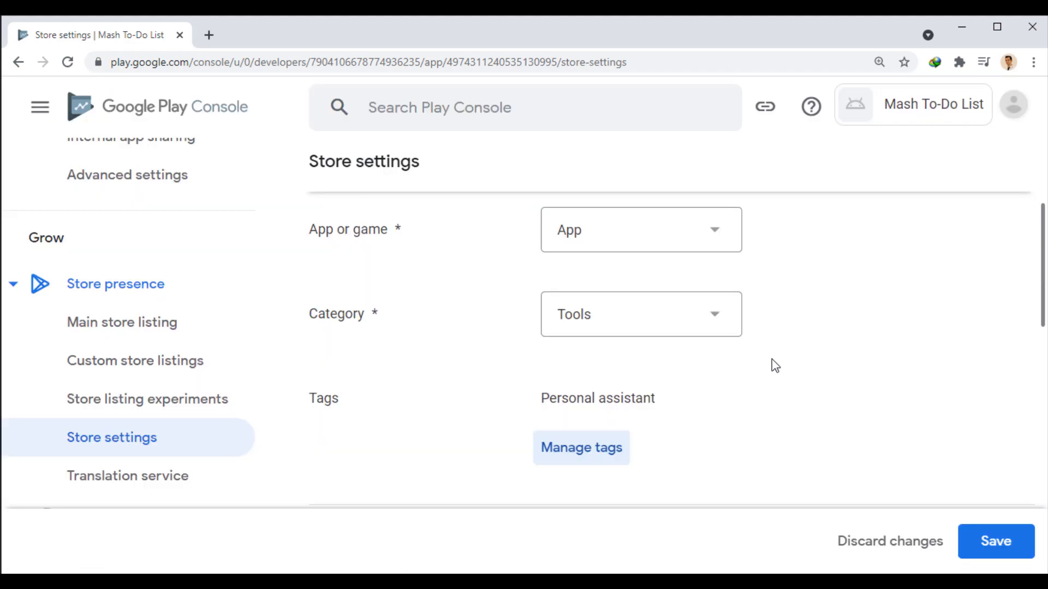
scroll("down", 3)
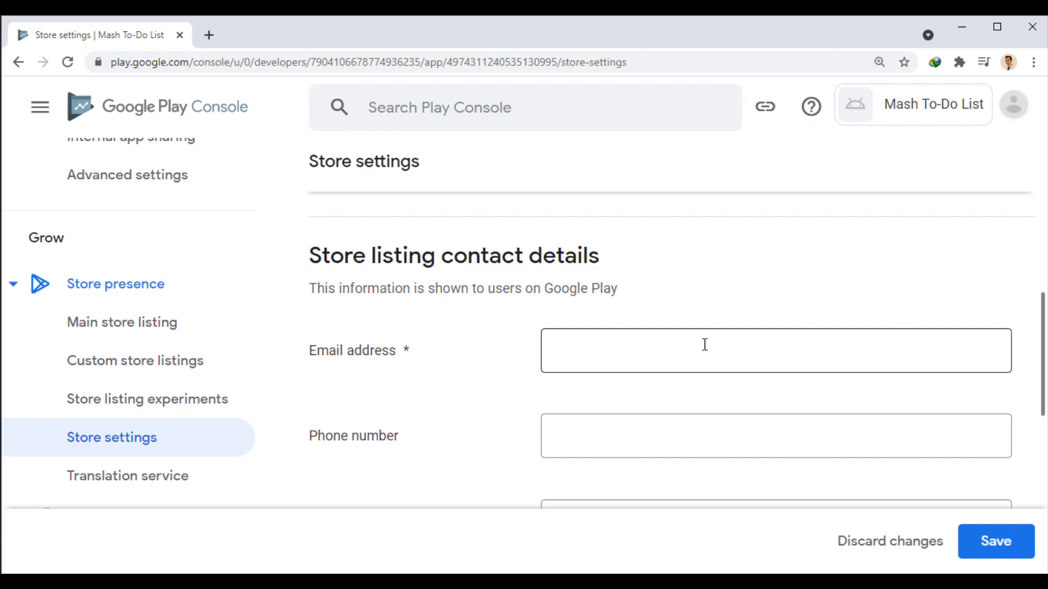
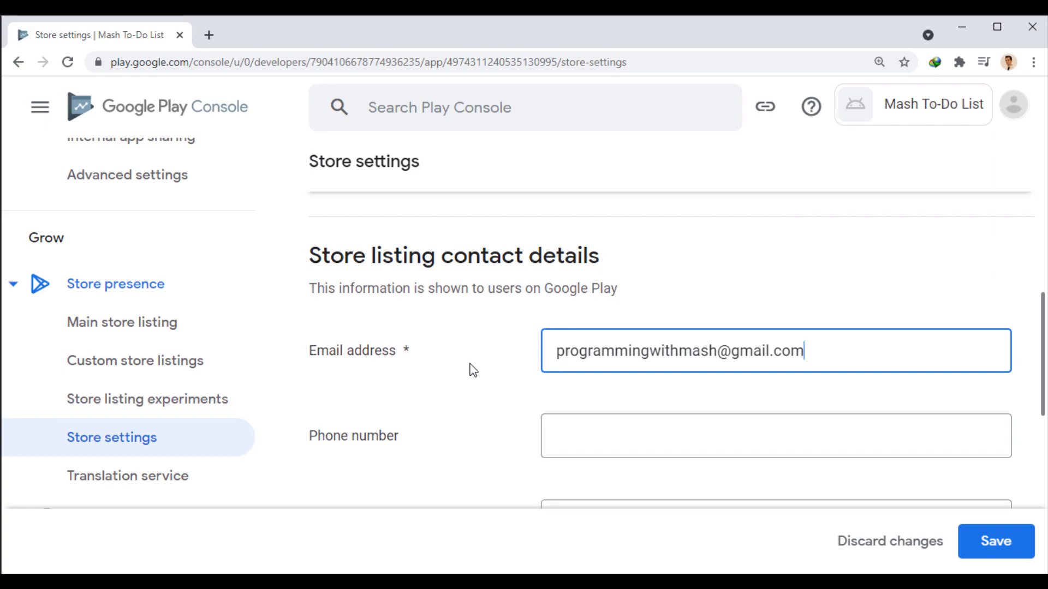
scroll("down", 3)
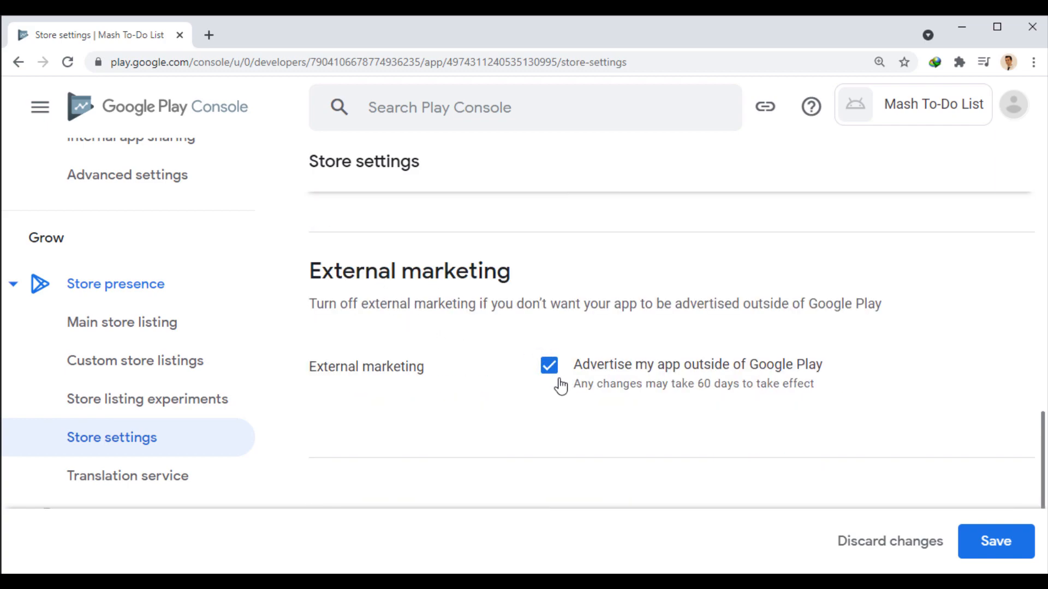
mouse_move(492, 390)
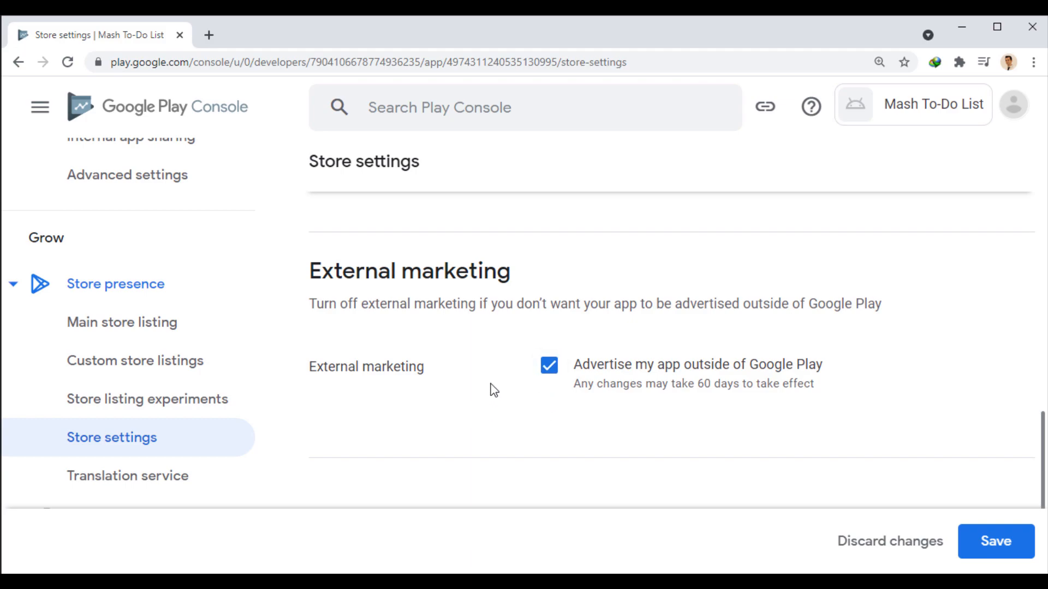
left_click(995, 541)
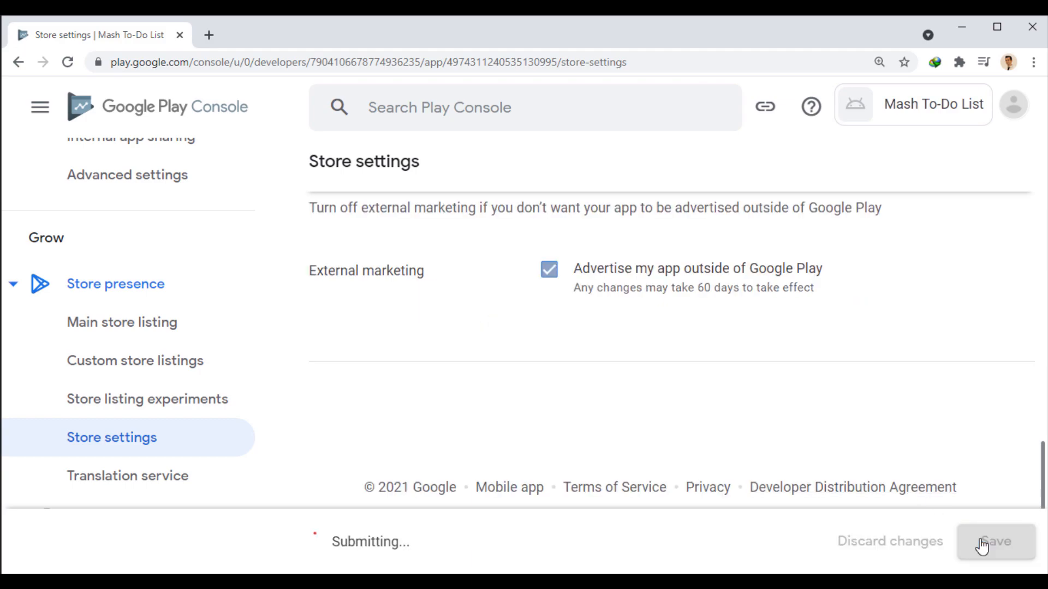
left_click(995, 542)
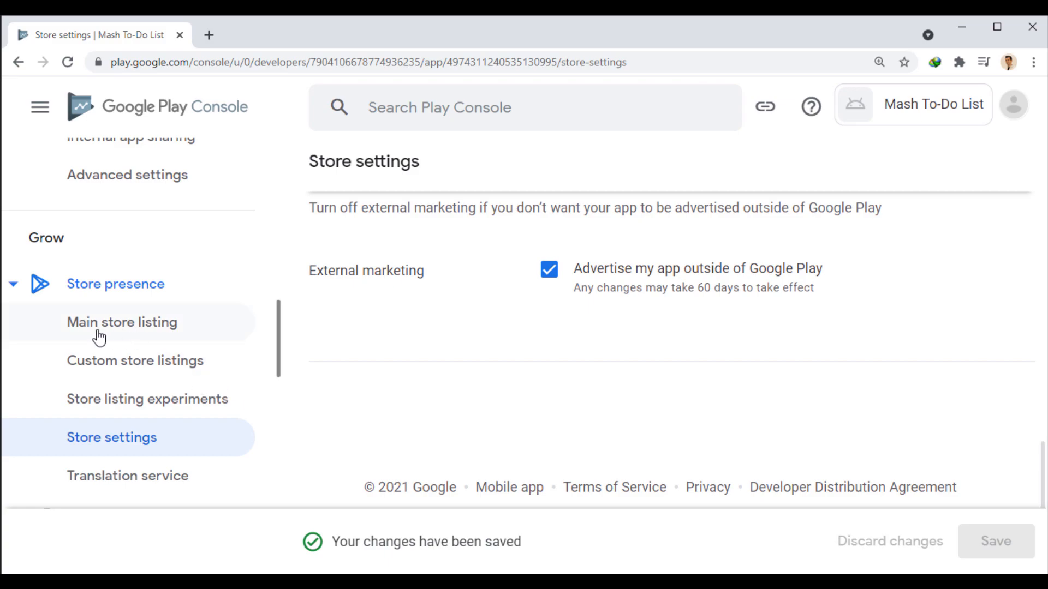
left_click(122, 322)
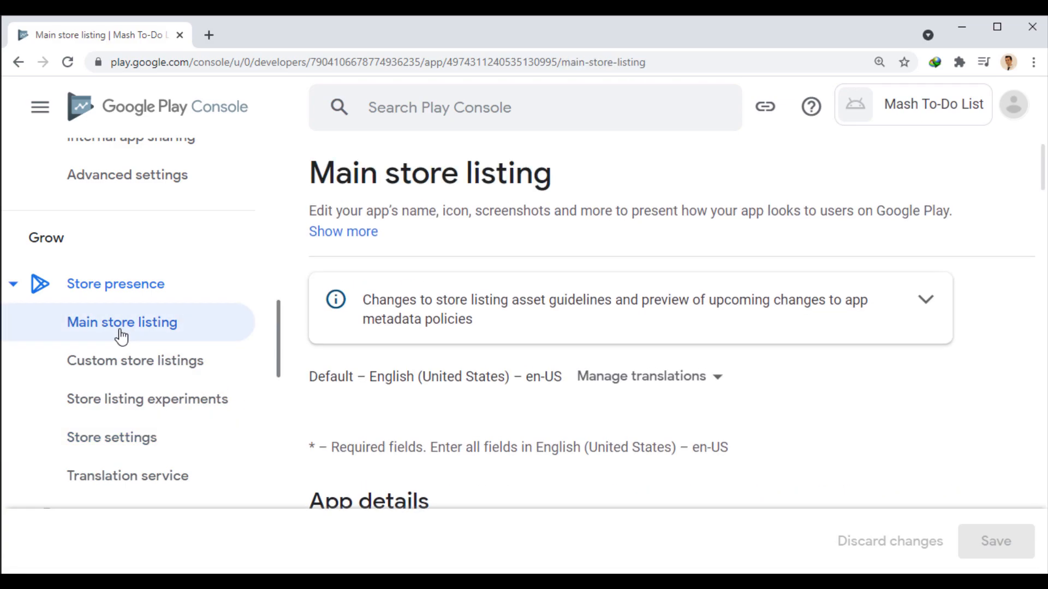
mouse_move(721, 248)
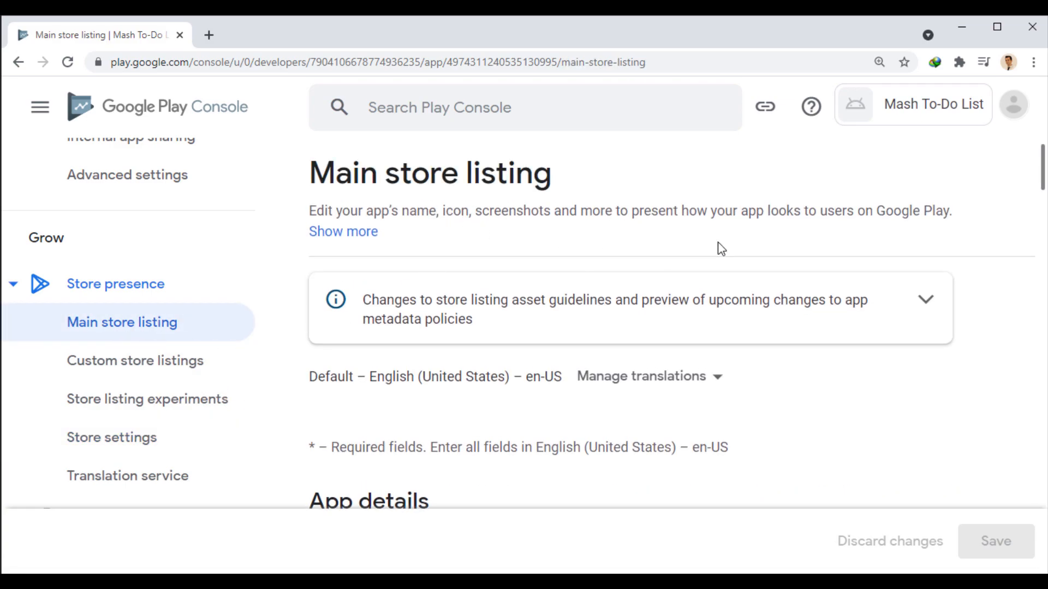
Enter the short description 'Use this free to do list task manager…' and paste the full description
scroll("down", 3)
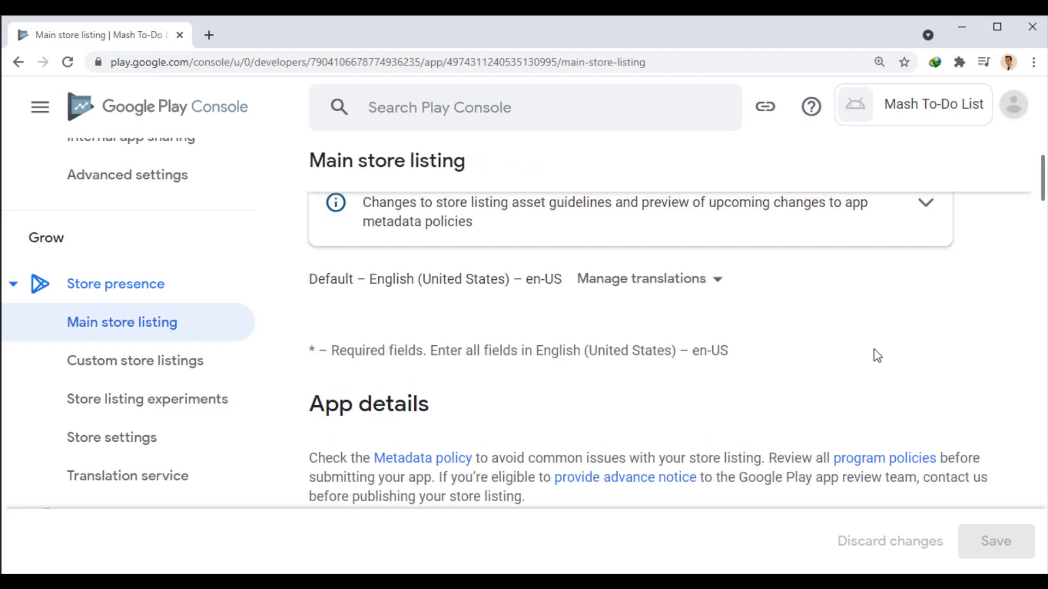
scroll("down", 3)
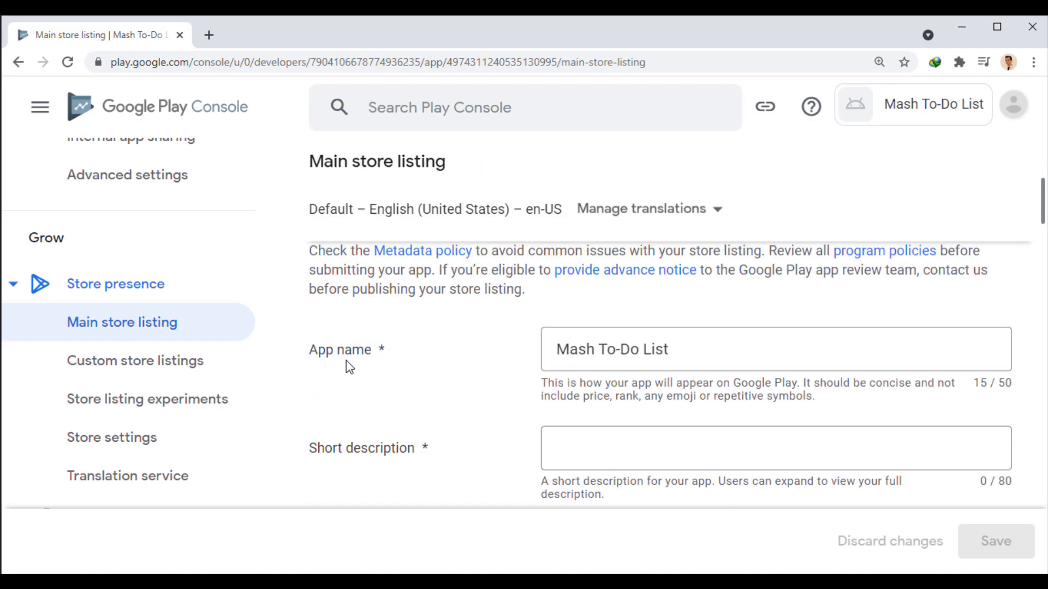
mouse_move(508, 372)
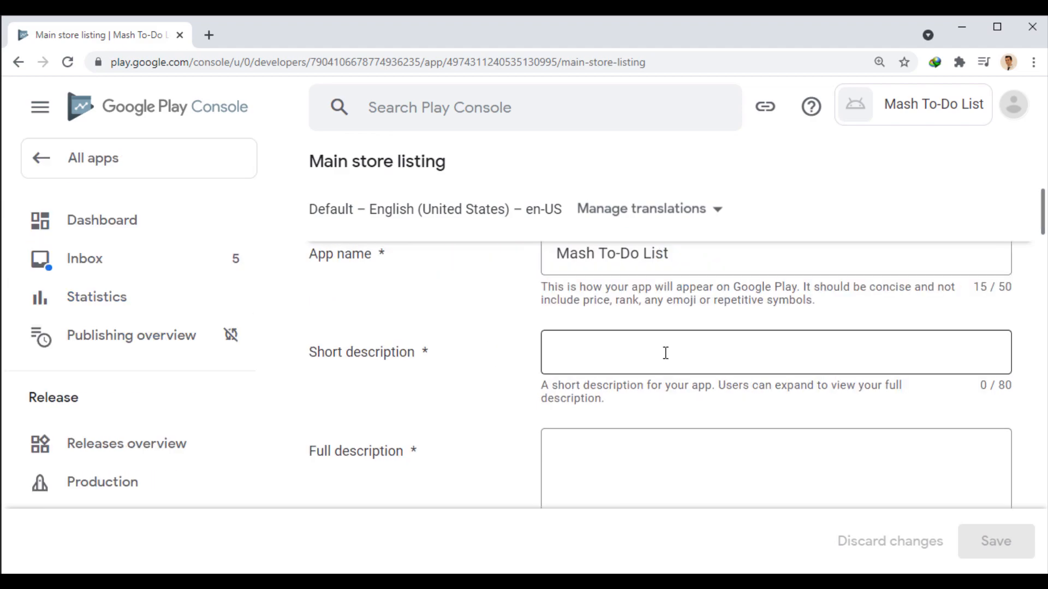
type("Use this free to do list task manager to help you manage time.")
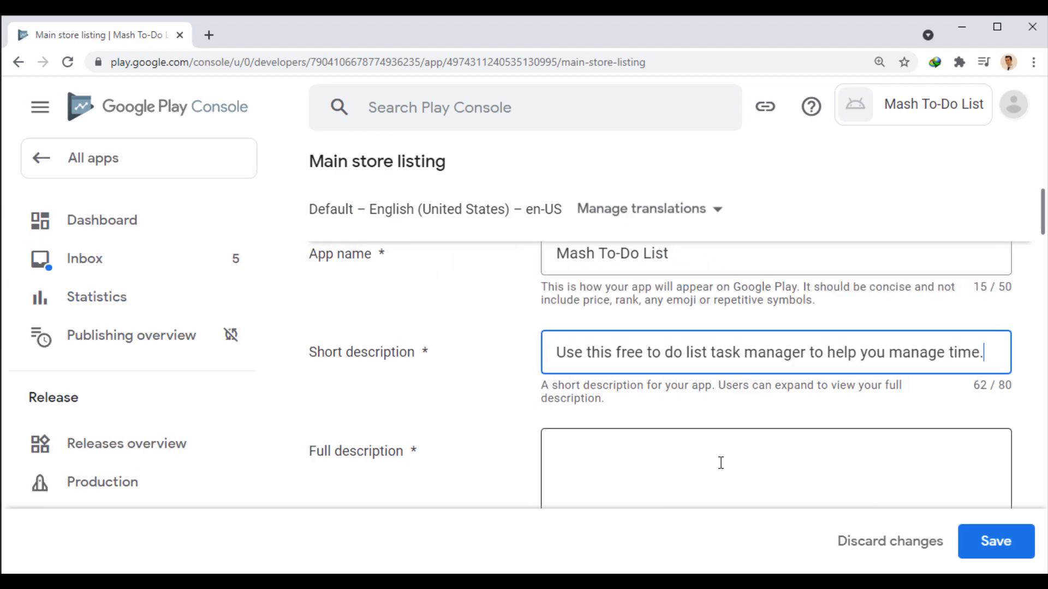
mouse_move(488, 381)
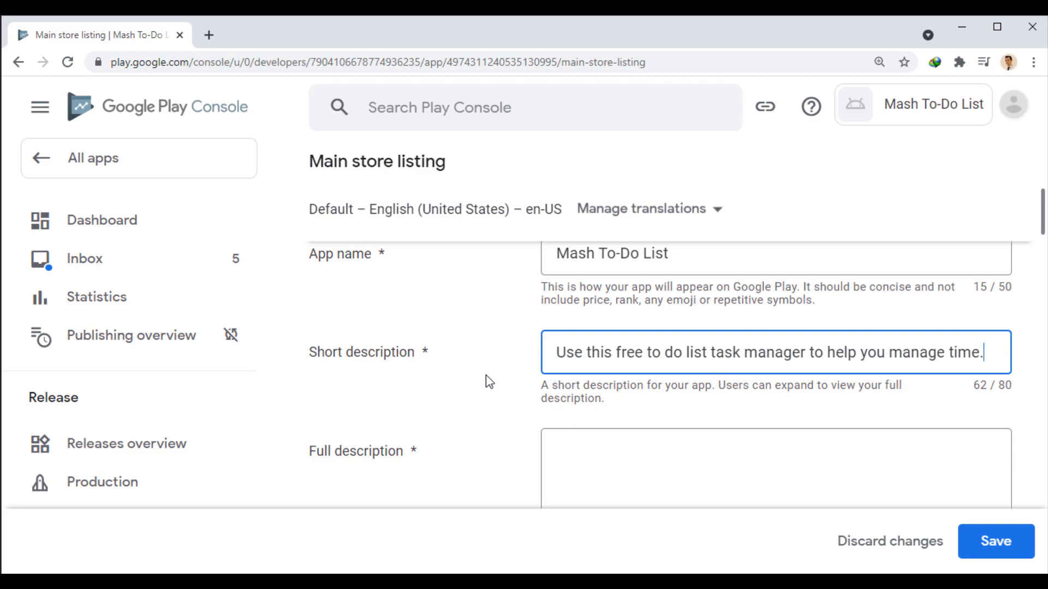
scroll("down", 3)
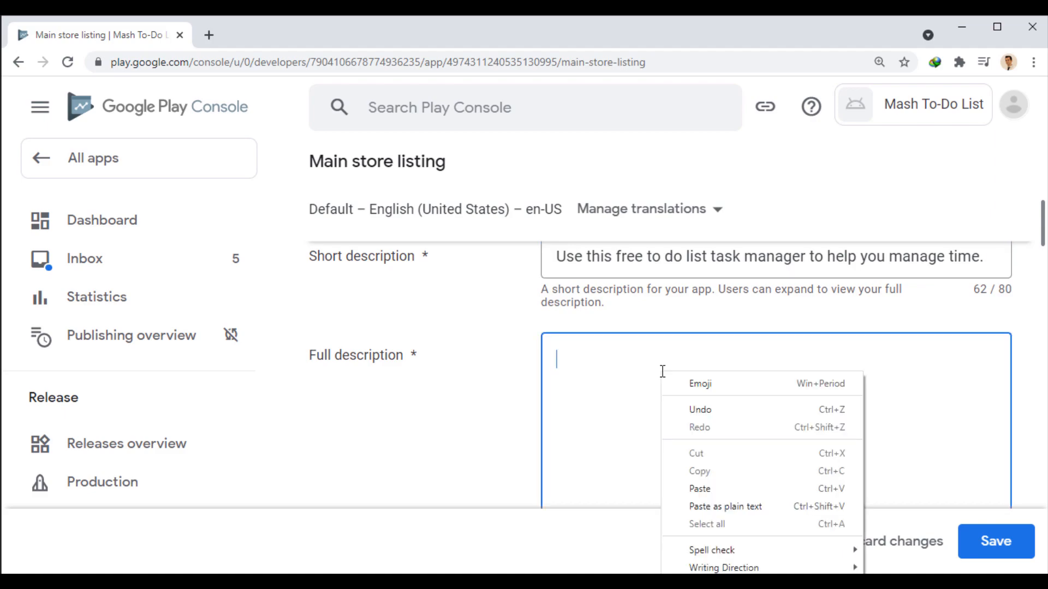
left_click(699, 488)
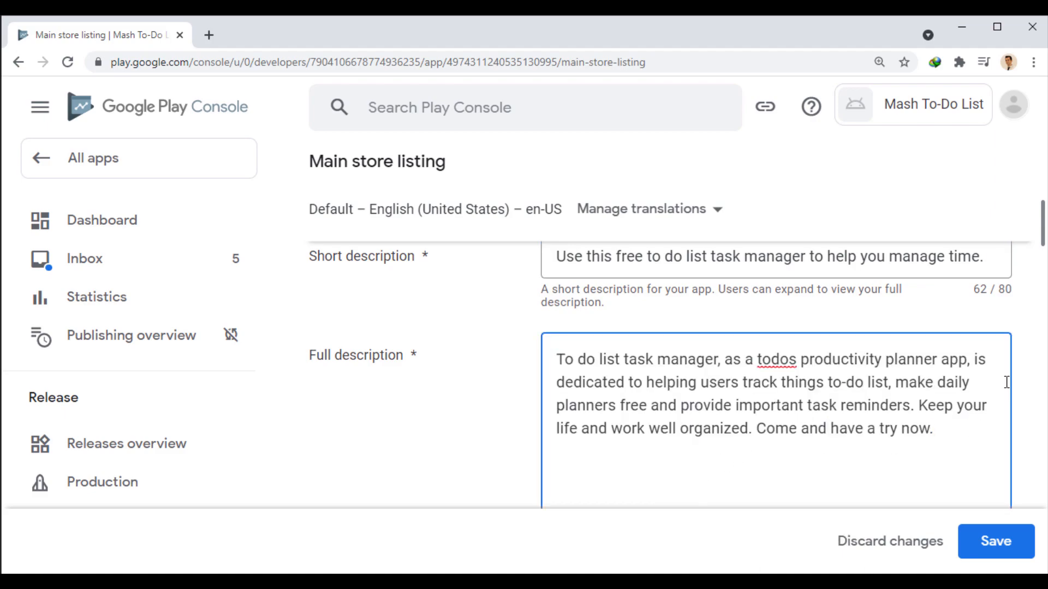
scroll("down", 3)
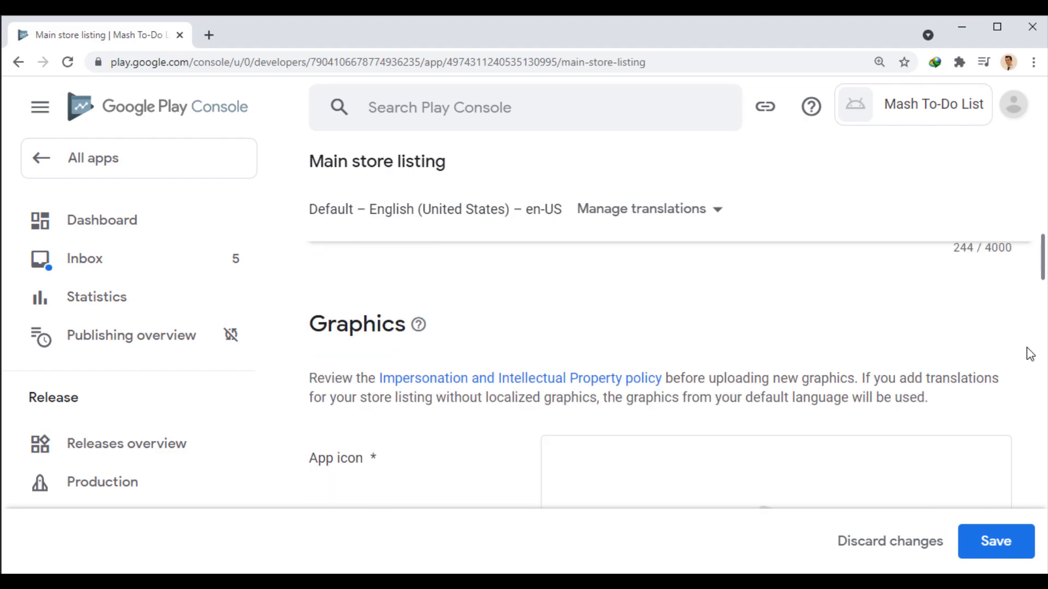
Upload icon.png as the app icon under Graphics
scroll("down", 3)
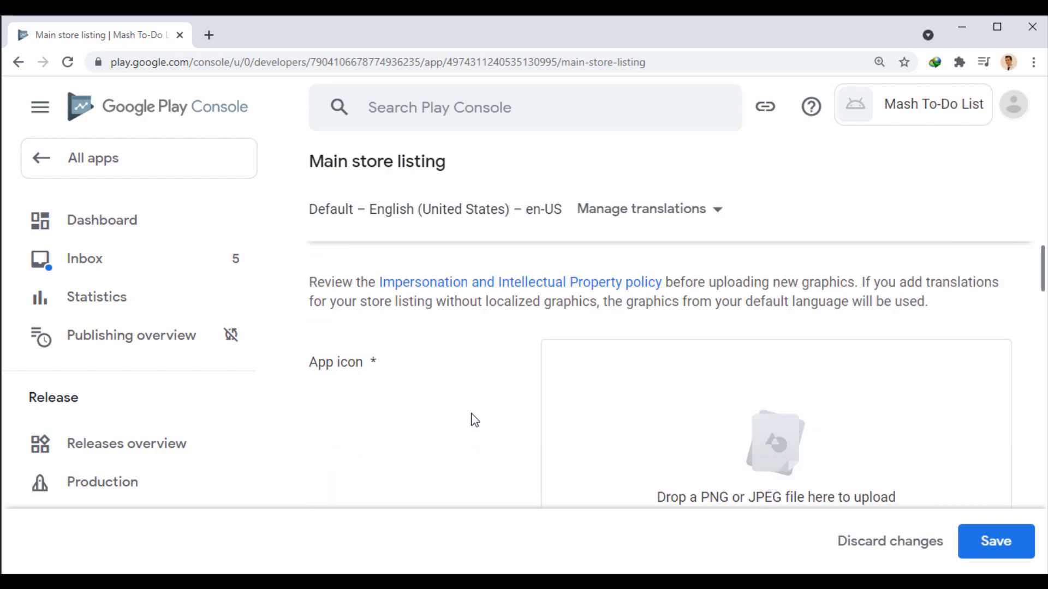
scroll("down", 3)
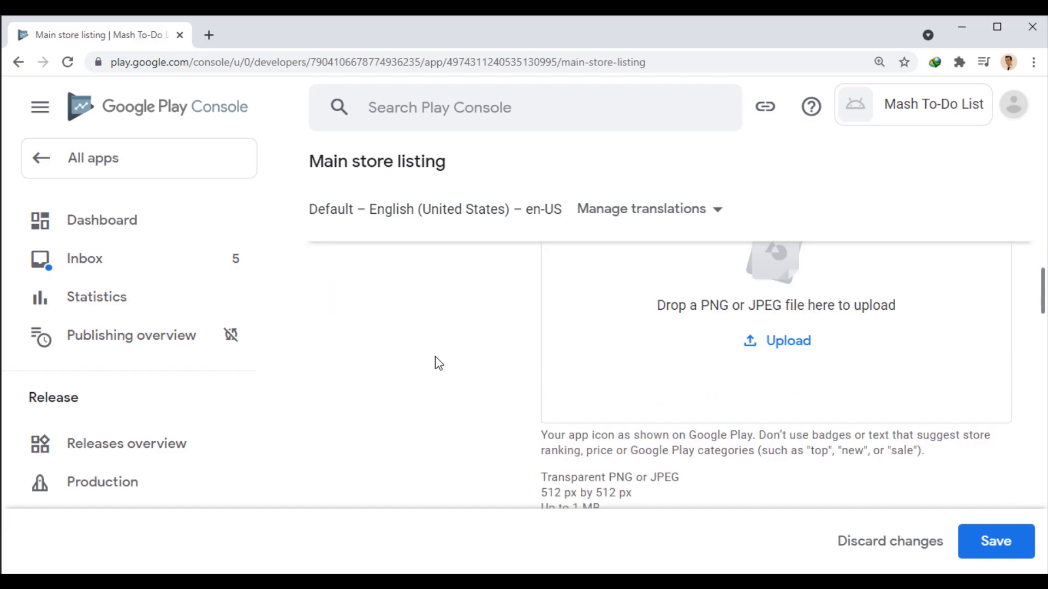
scroll("down", 3)
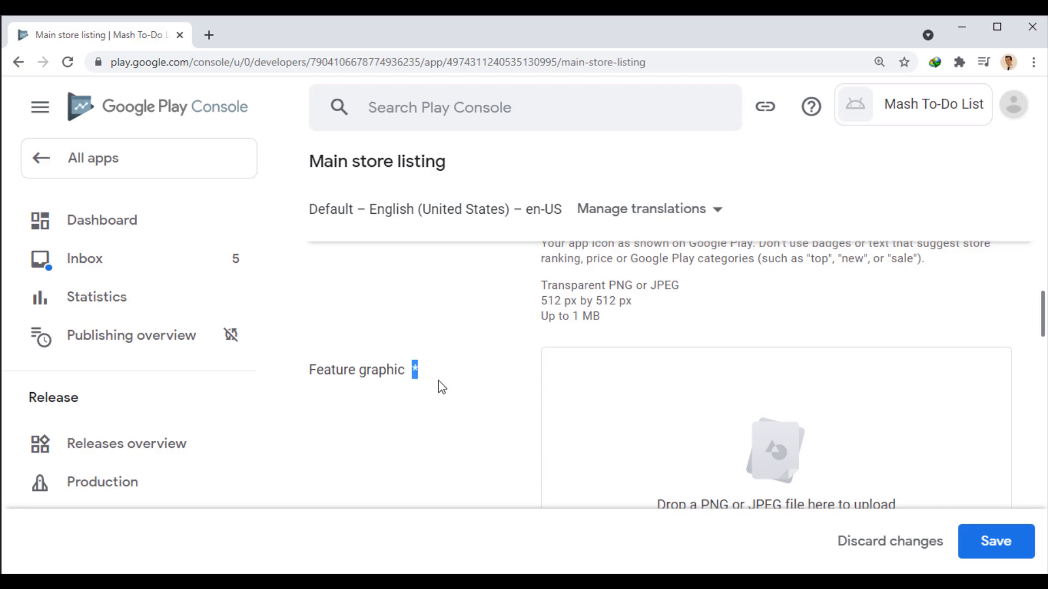
scroll("down", 3)
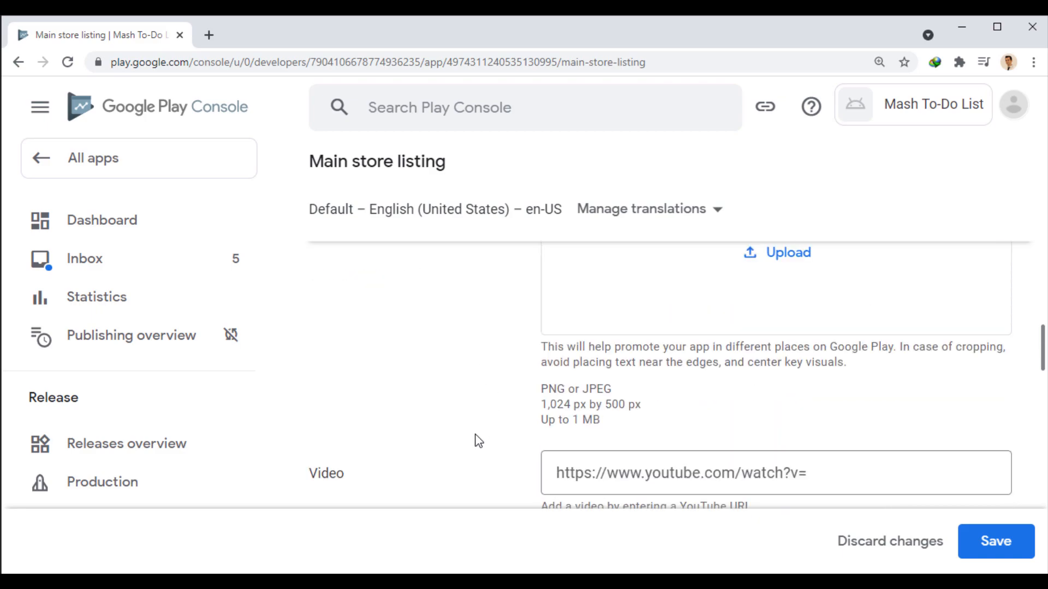
scroll("down", 3)
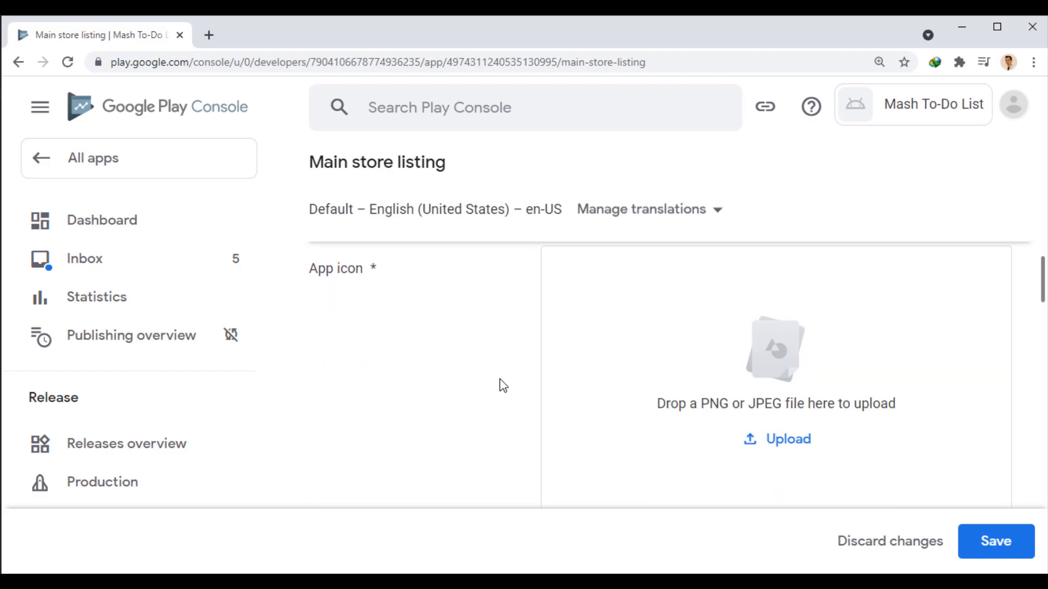
mouse_move(635, 428)
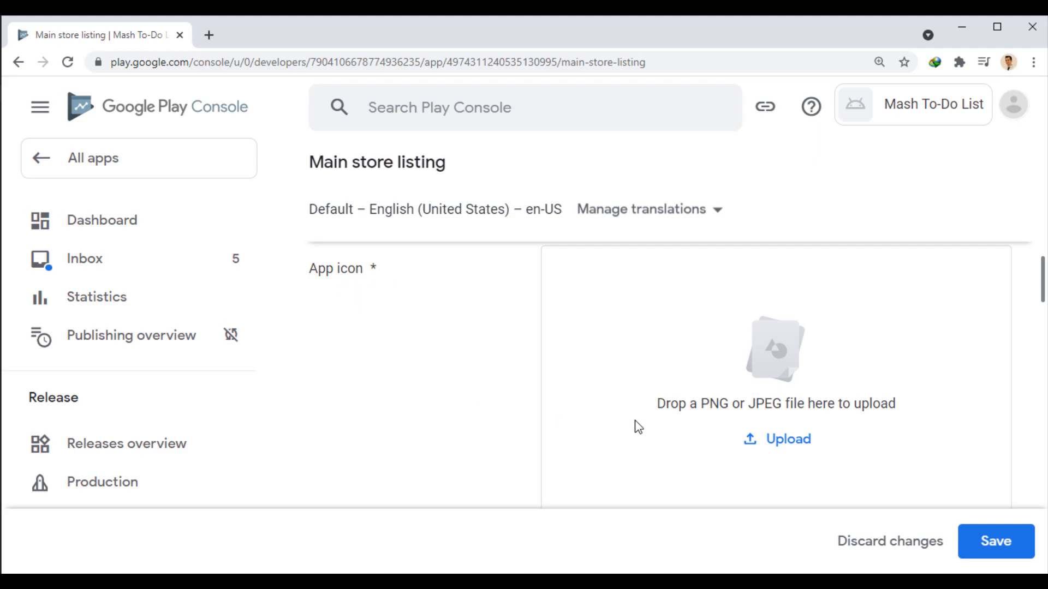
left_click(776, 439)
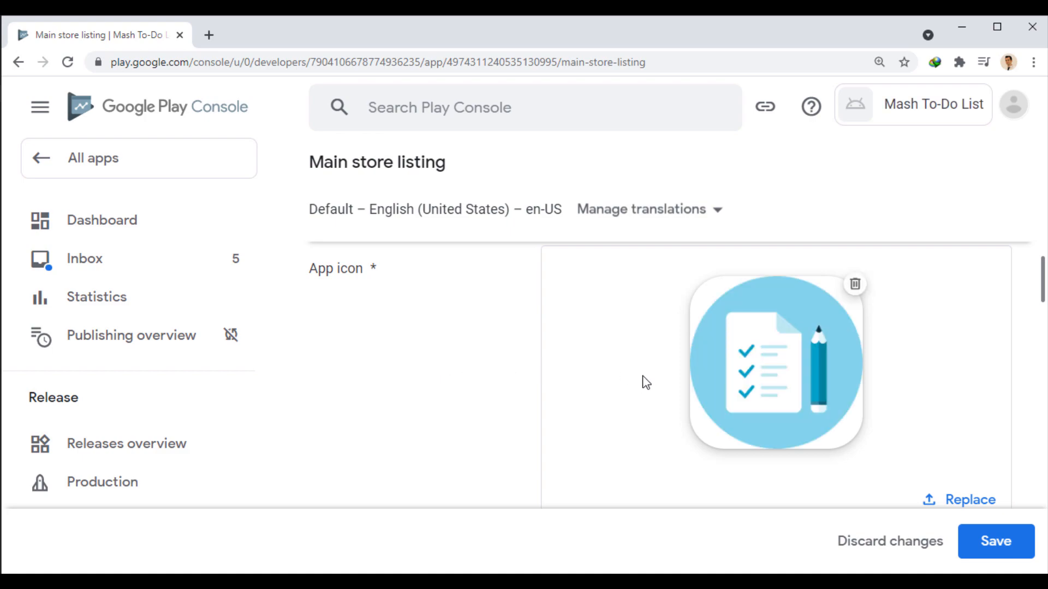
Upload features.jpg as the feature graphic
scroll("down", 3)
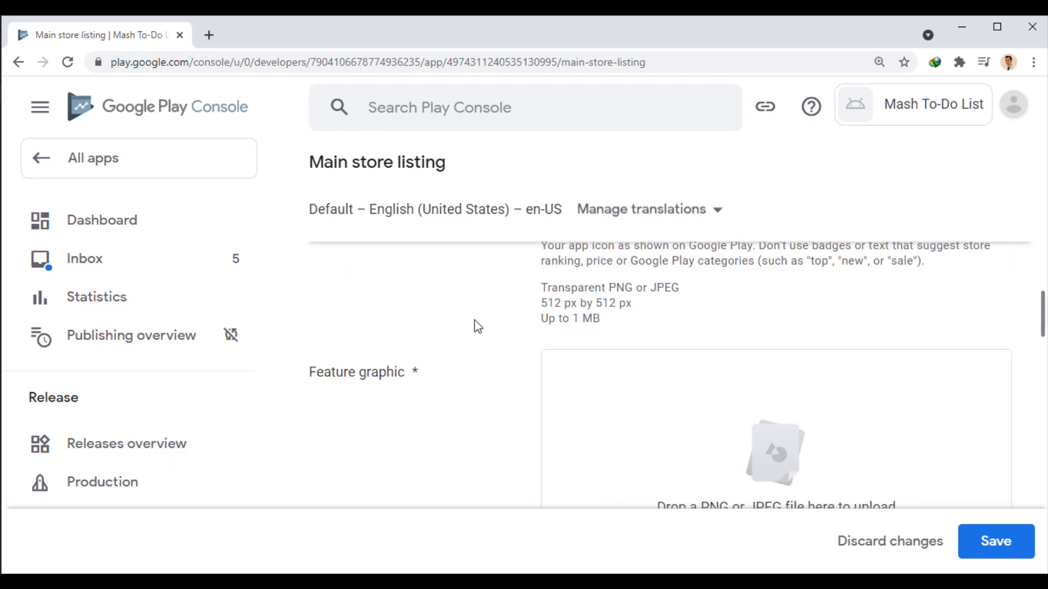
scroll("down", 3)
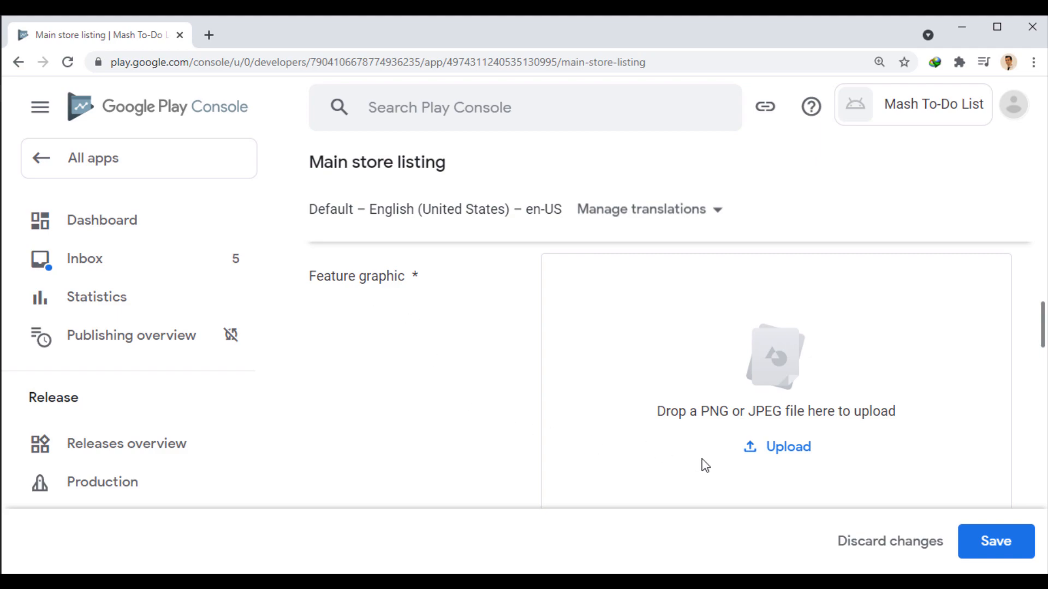
left_click(776, 447)
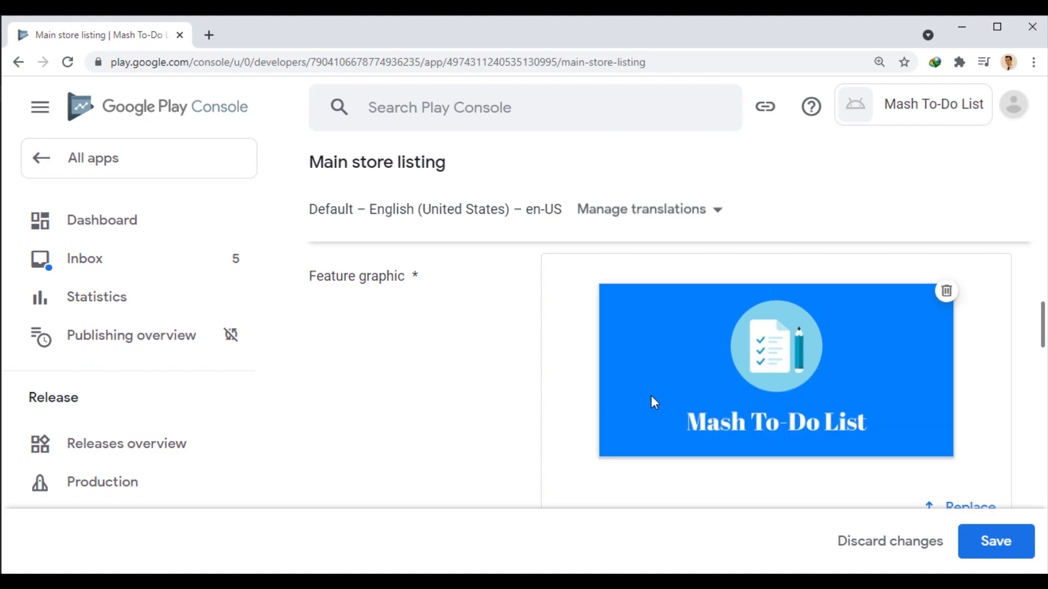
scroll("down", 3)
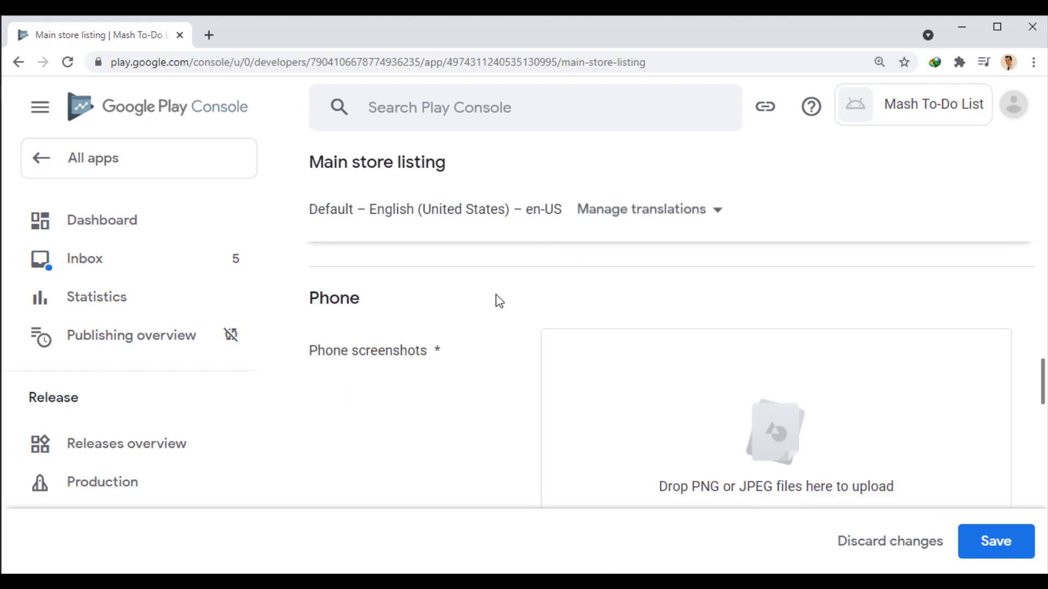
scroll("down", 3)
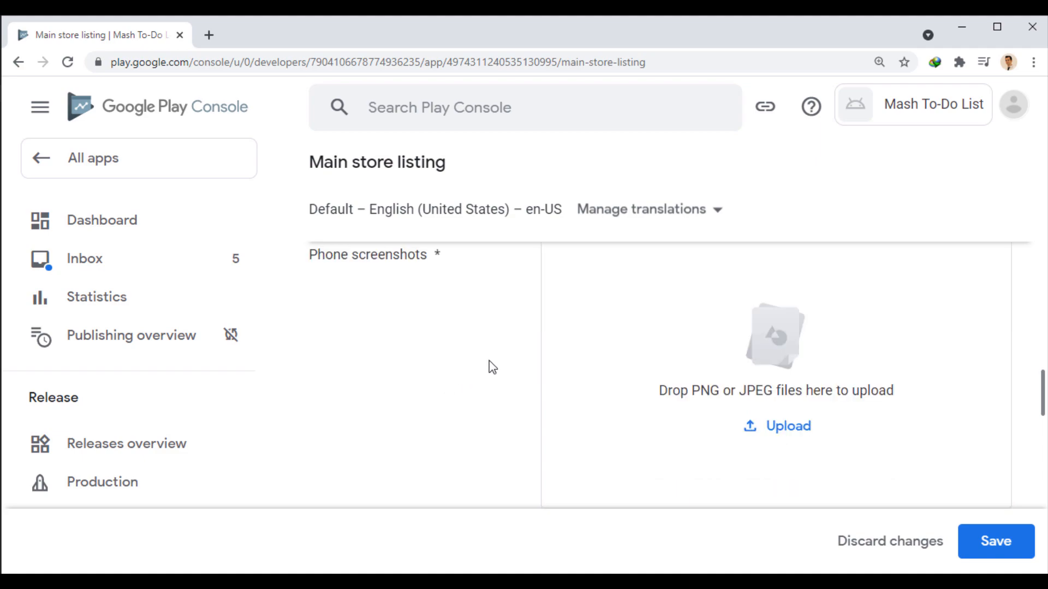
left_click(776, 425)
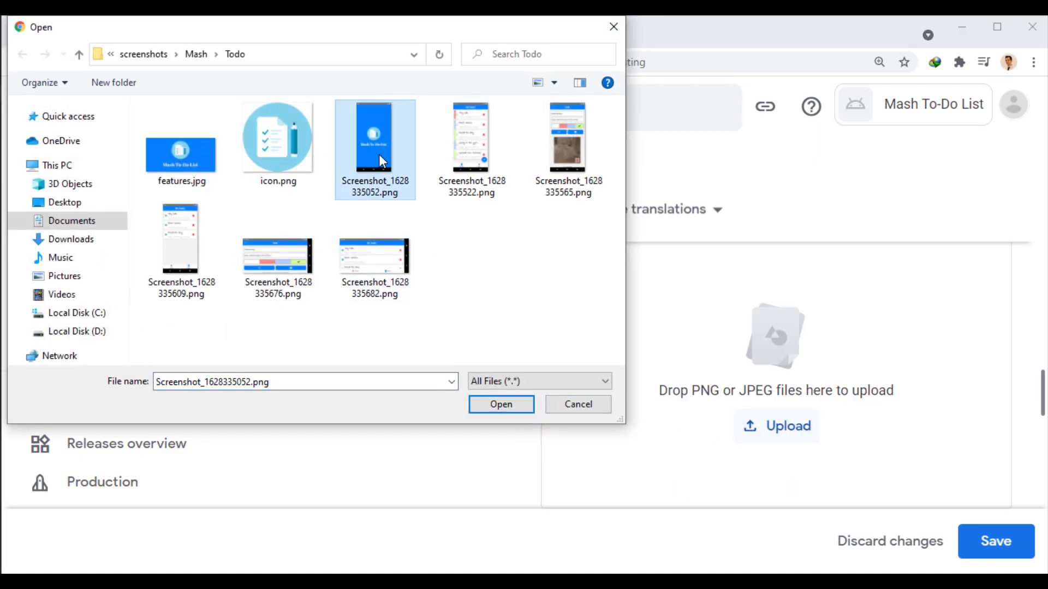
left_click(182, 239)
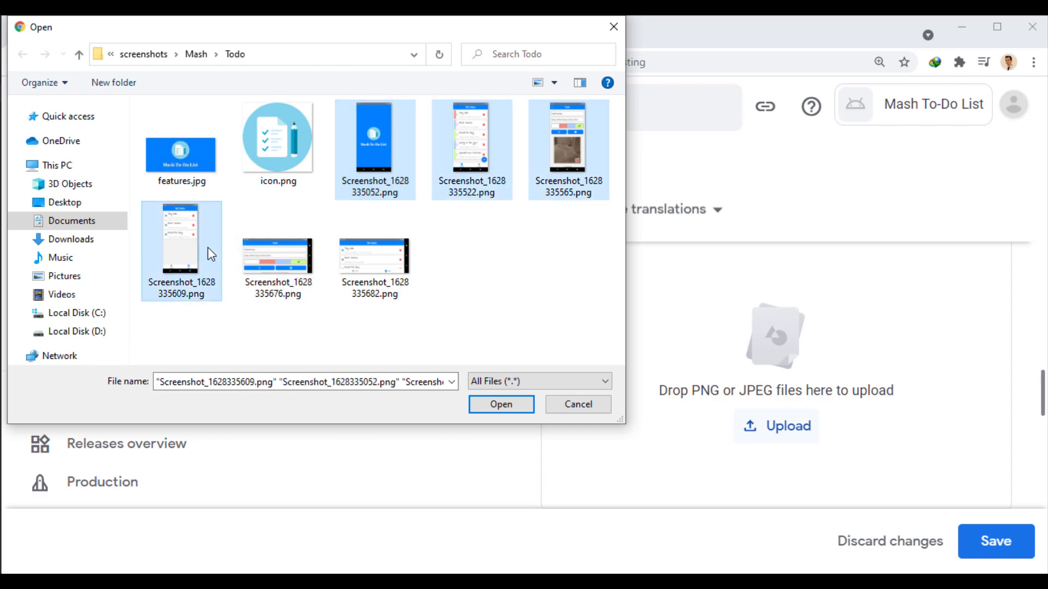
left_click(500, 404)
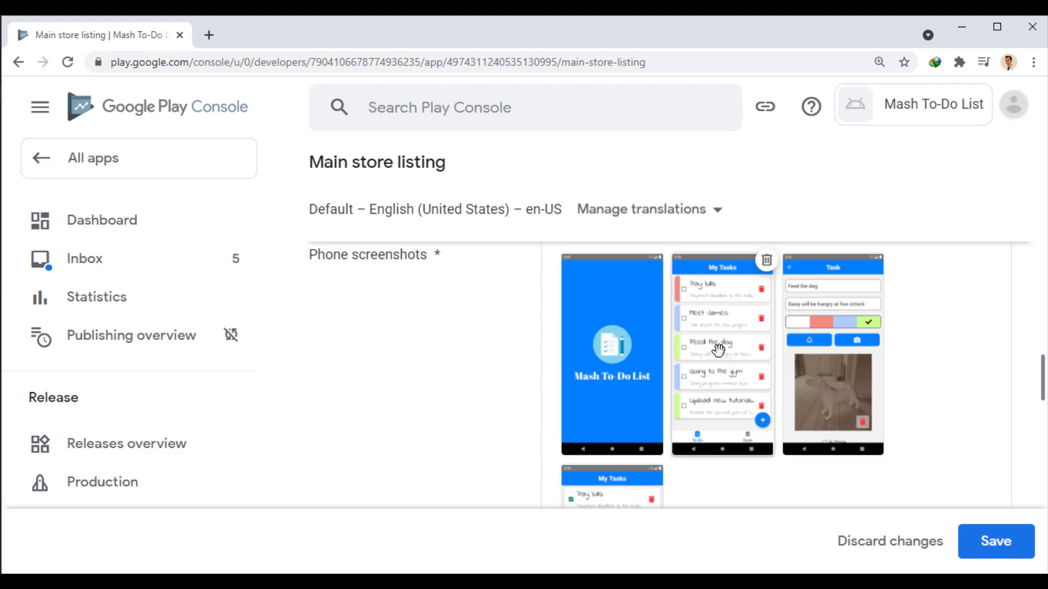
mouse_move(855, 354)
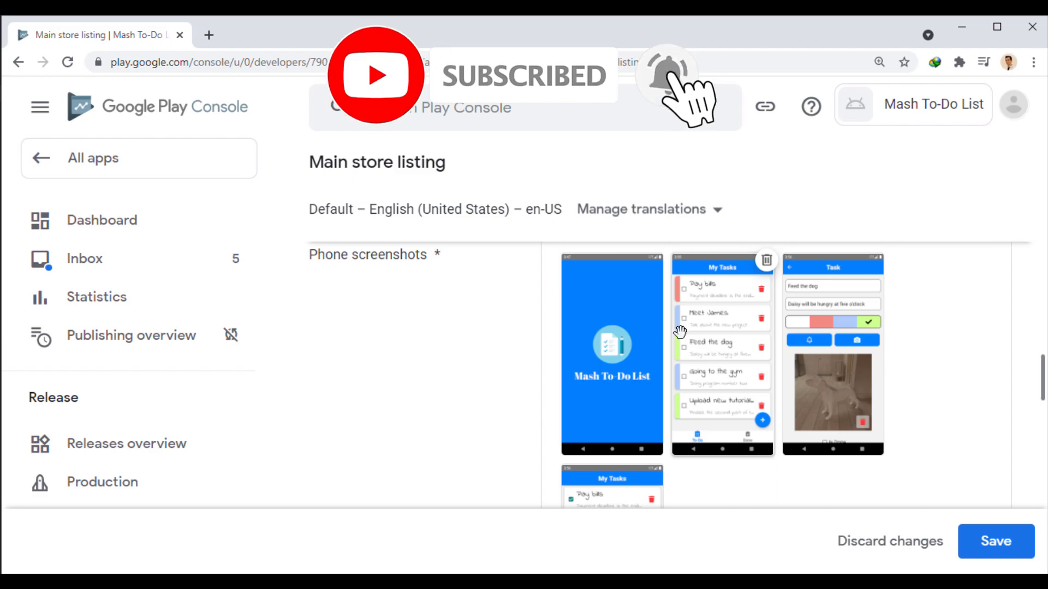
scroll("down", 3)
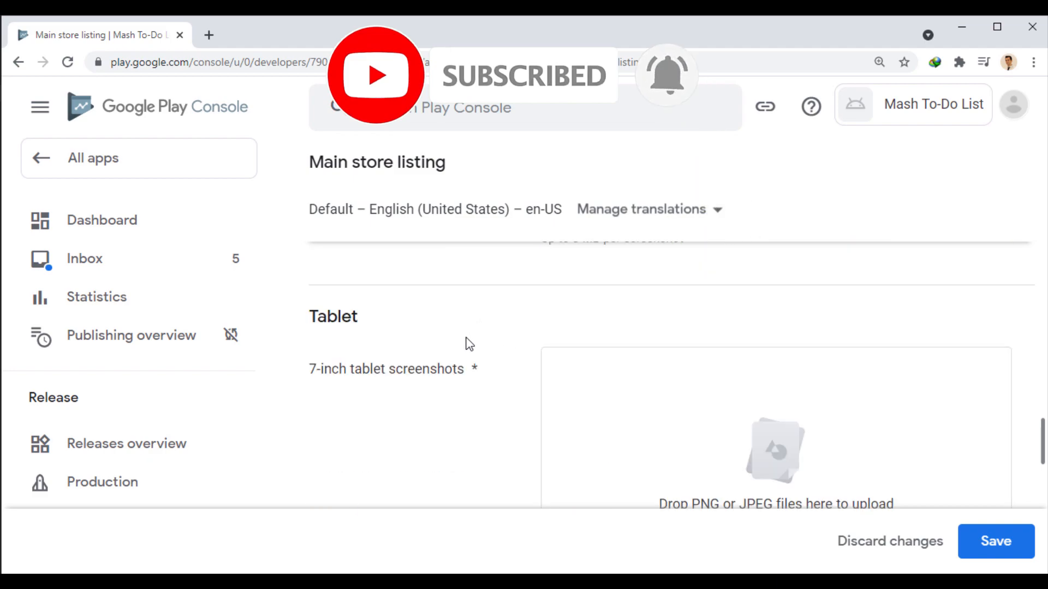
scroll("down", 3)
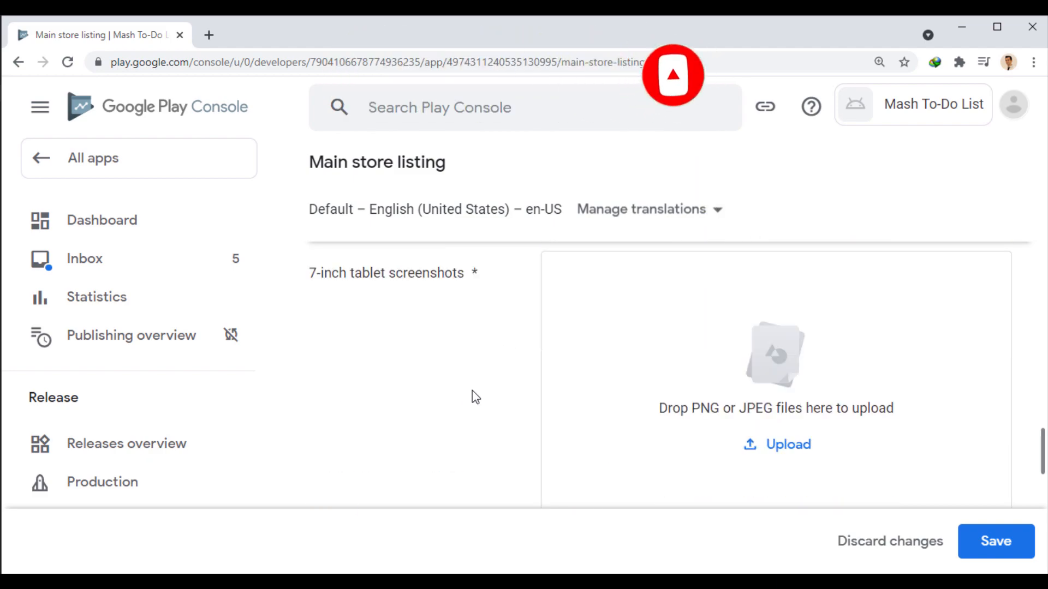
left_click(776, 444)
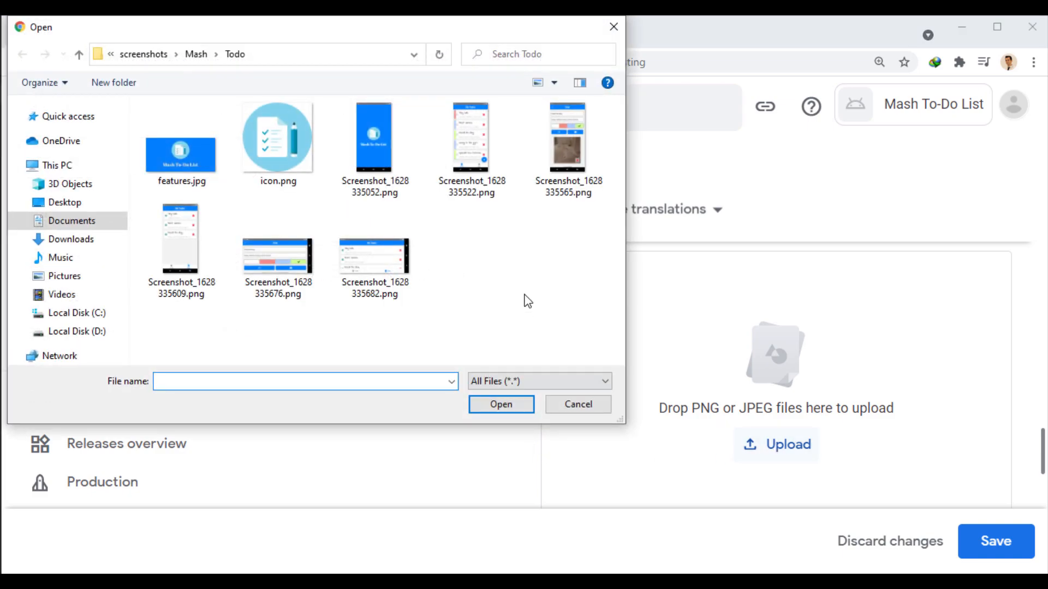
left_click(578, 404)
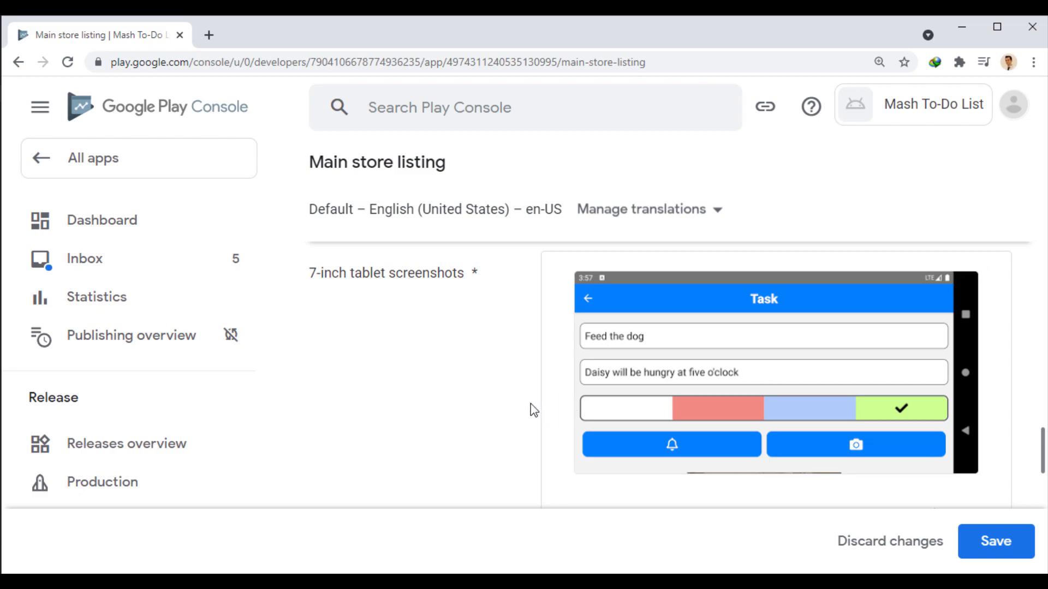
scroll("down", 3)
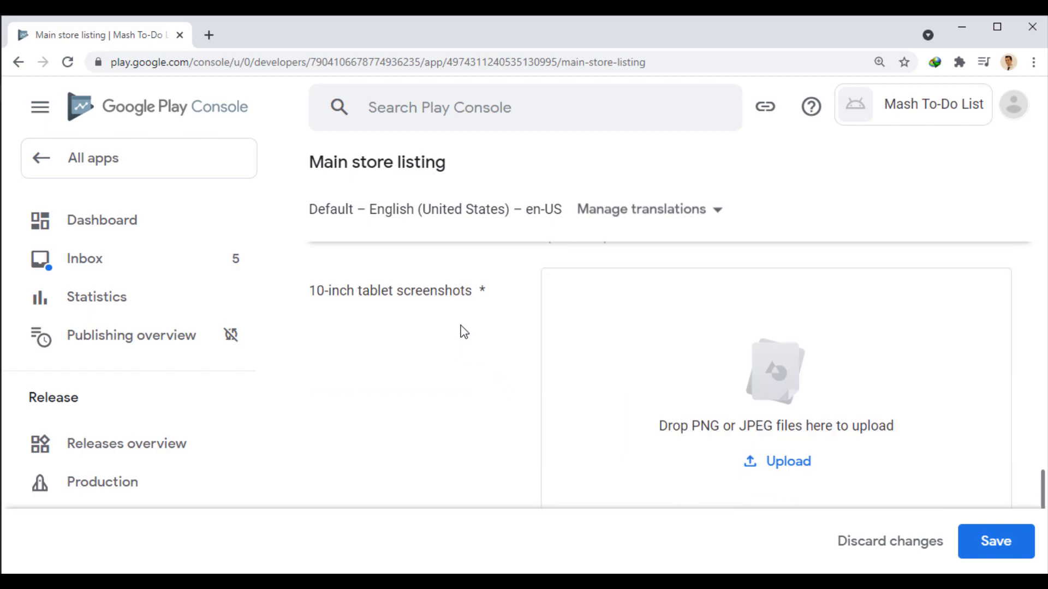
left_click(776, 461)
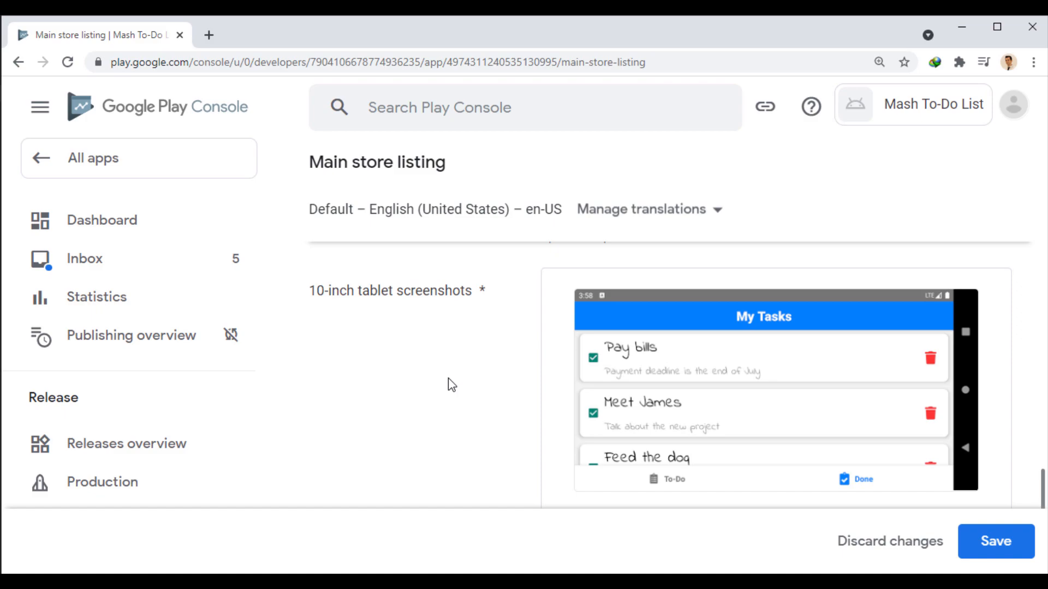
scroll("down", 3)
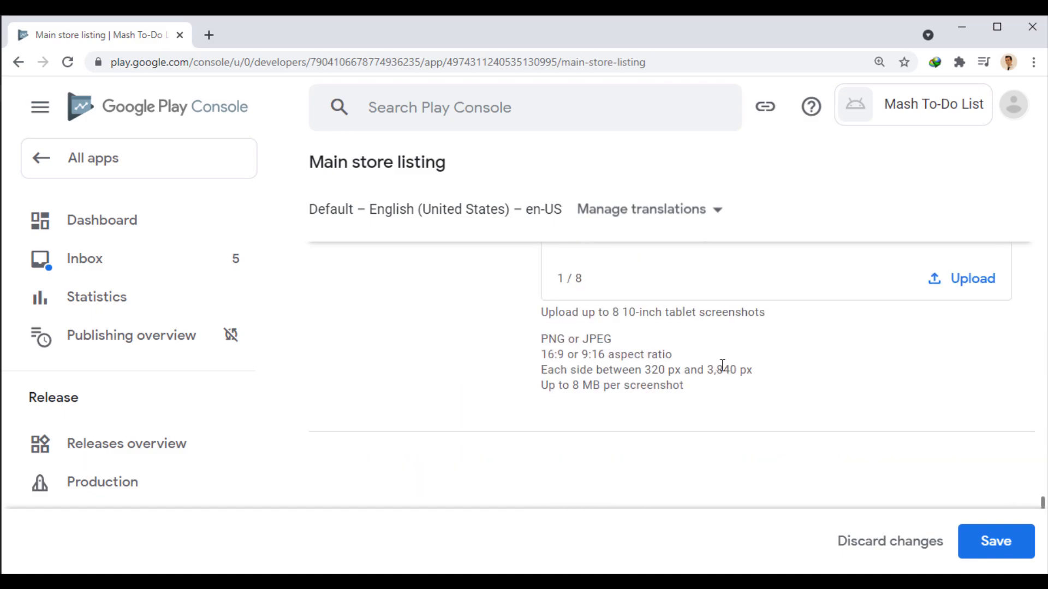
scroll("down", 3)
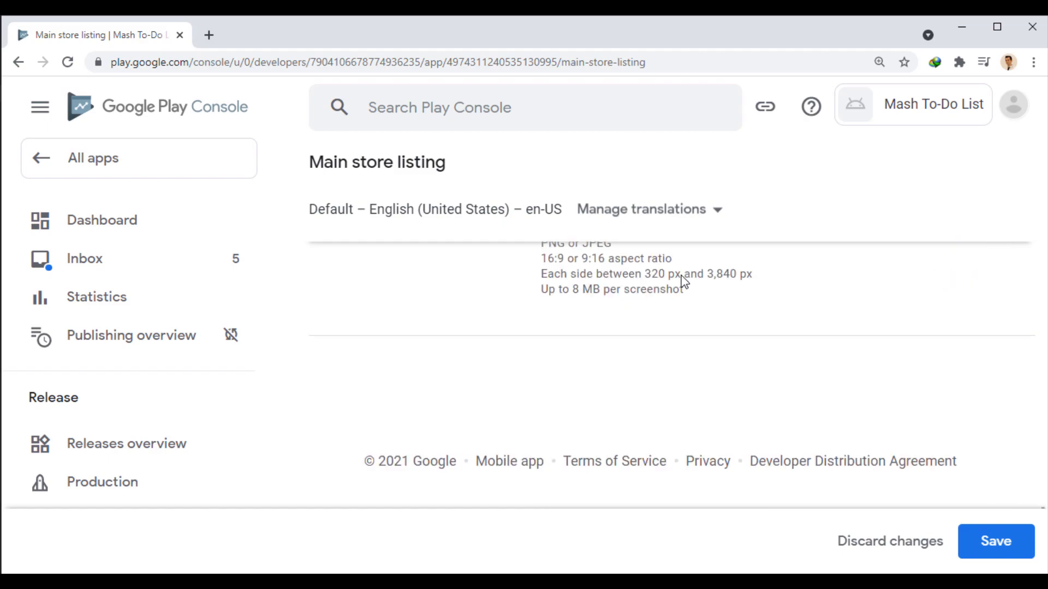
mouse_move(651, 209)
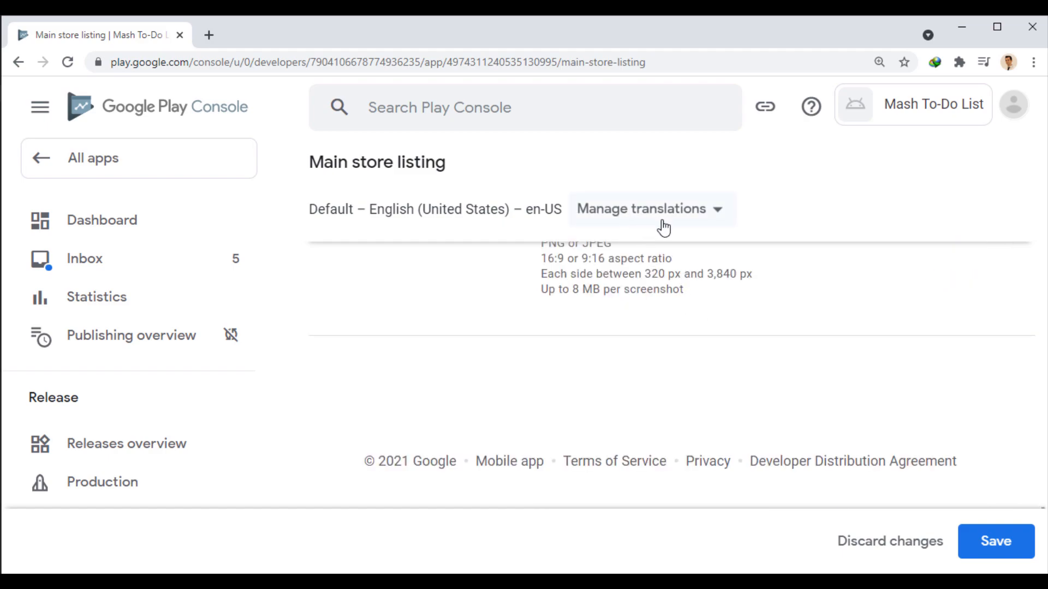
Dismiss Manage translations without adding languages, then save the main store listing
left_click(648, 208)
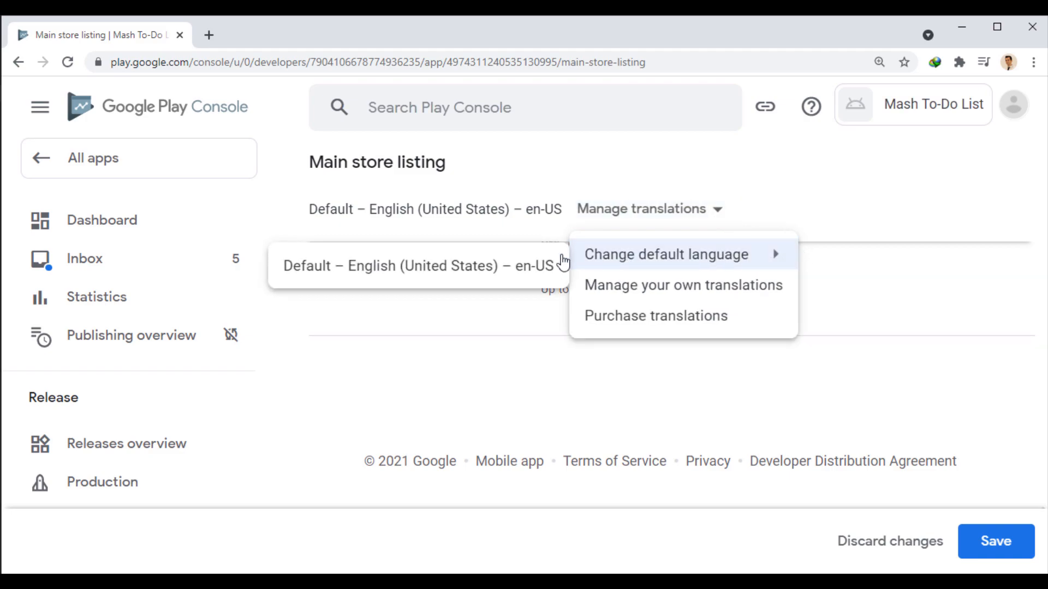
mouse_move(682, 286)
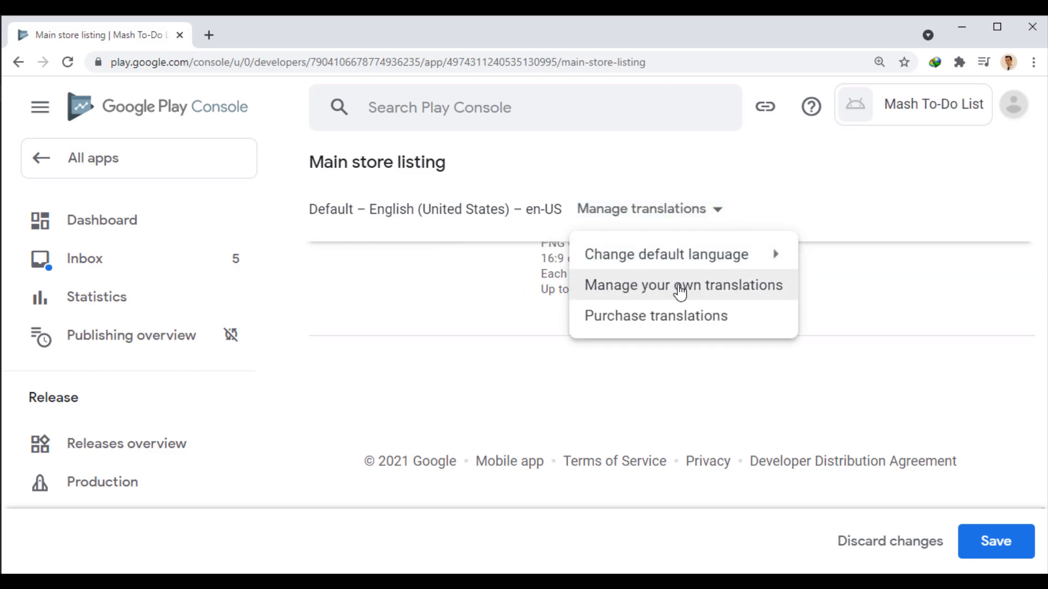
left_click(682, 285)
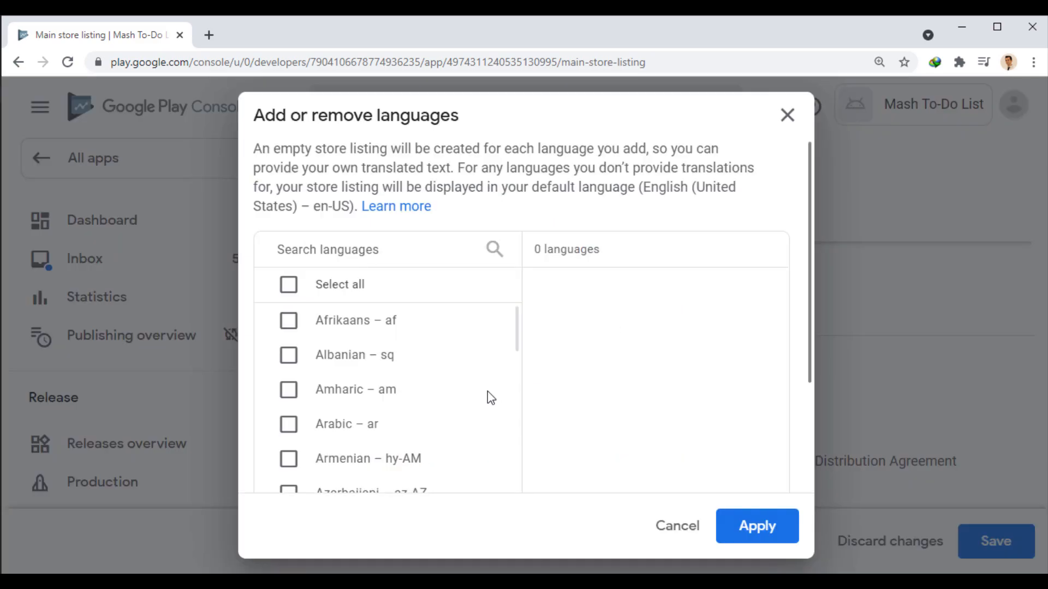
mouse_move(637, 522)
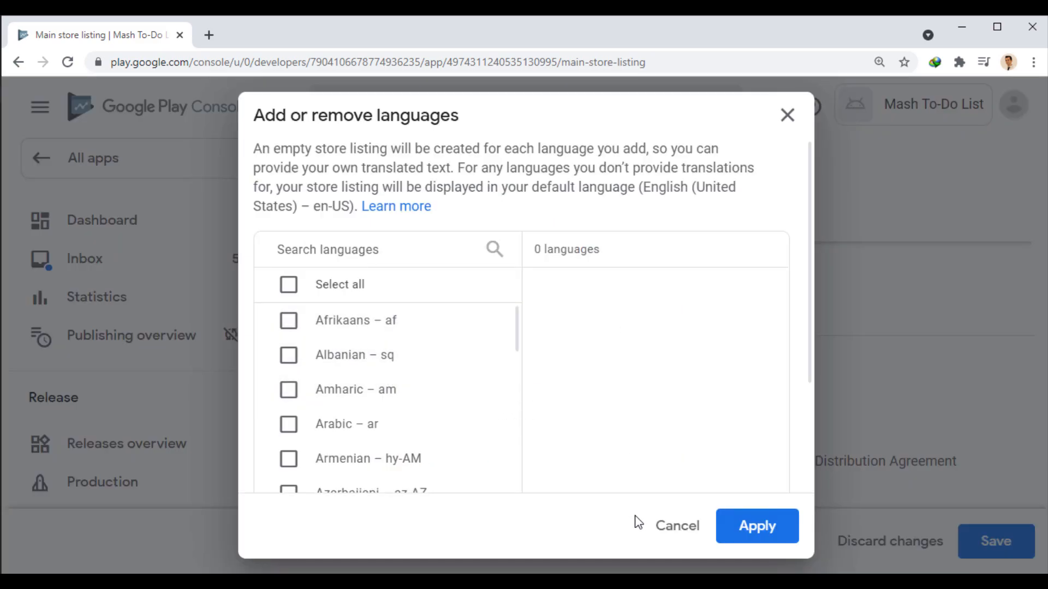
left_click(676, 526)
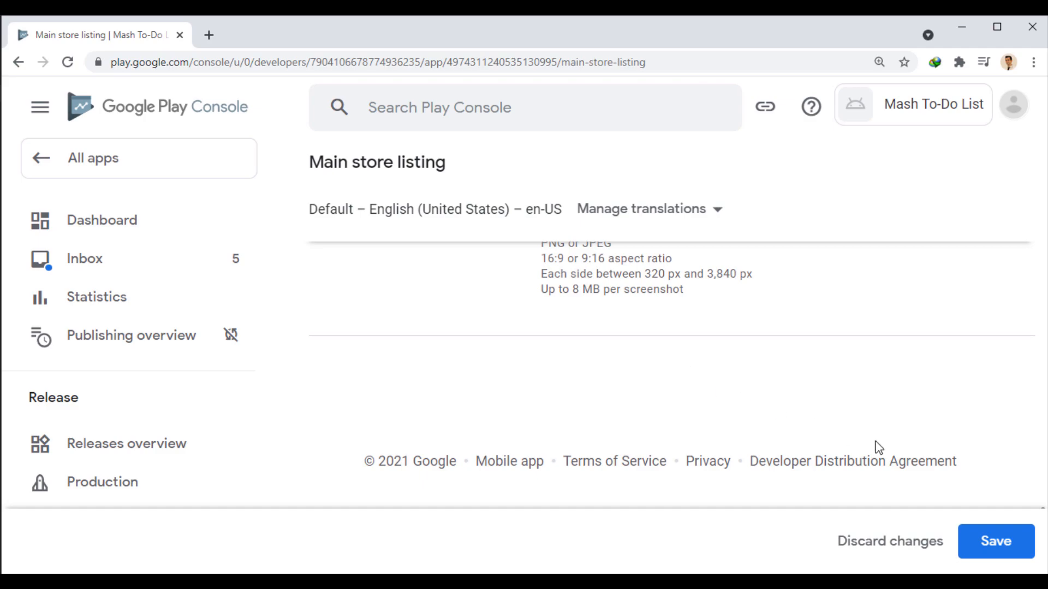
left_click(995, 541)
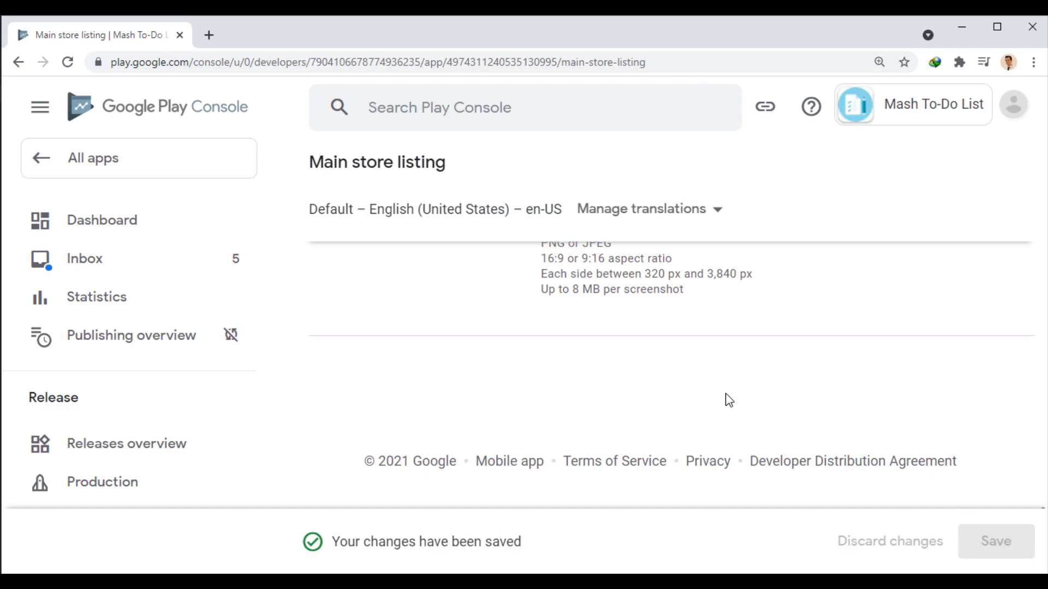
scroll("down", 3)
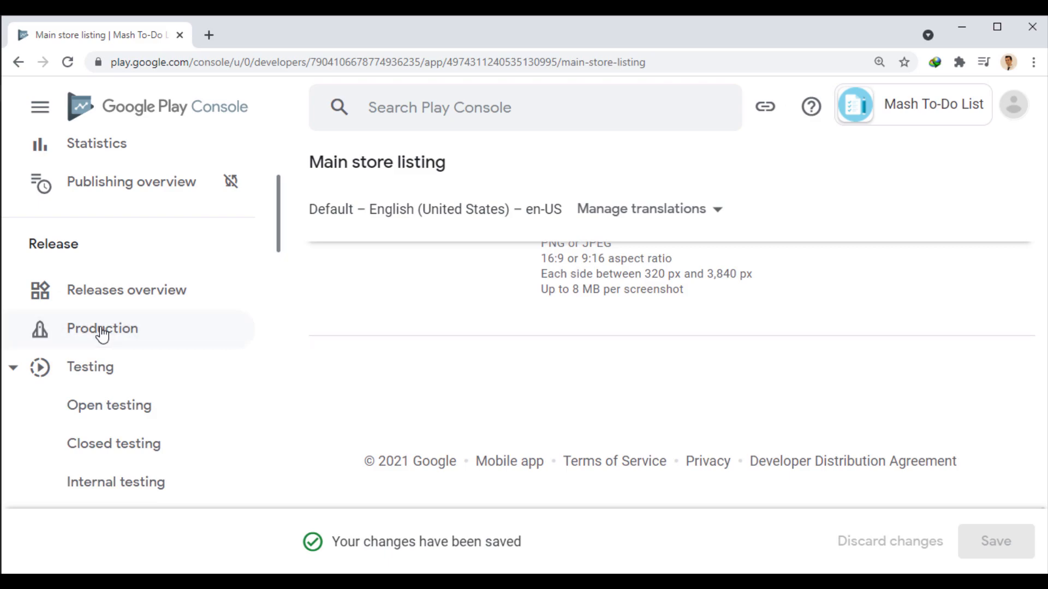
Add all 177 countries and regions to the production track, then view its Releases tab
left_click(102, 328)
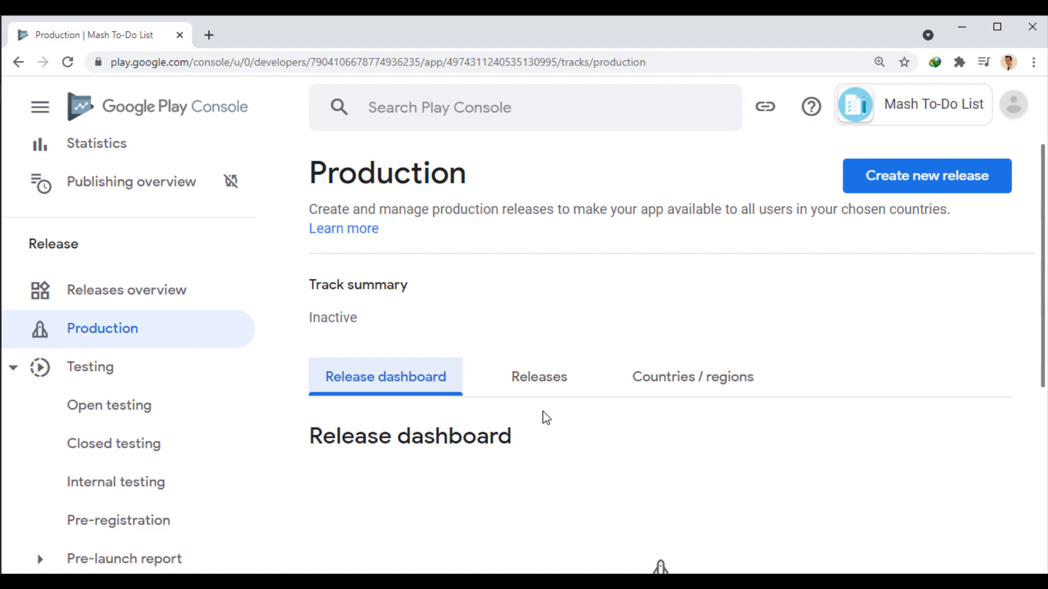
left_click(691, 376)
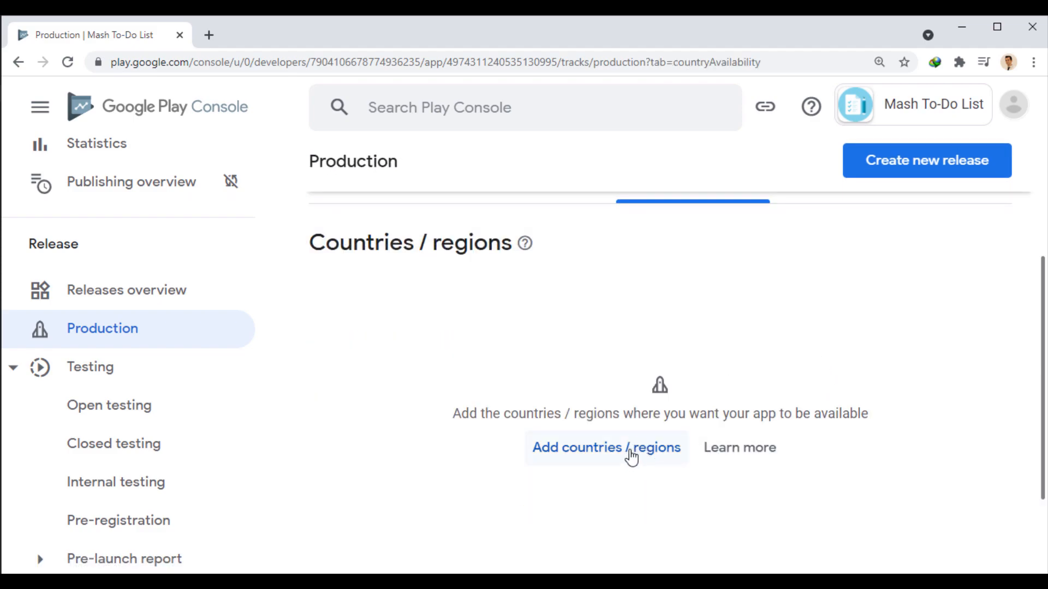
left_click(605, 447)
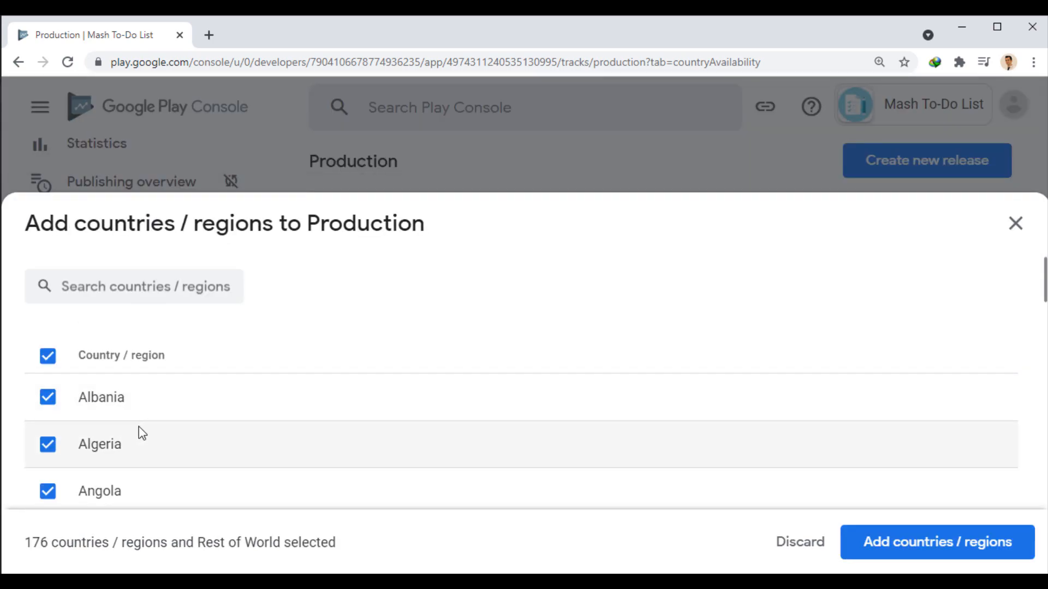
left_click(936, 542)
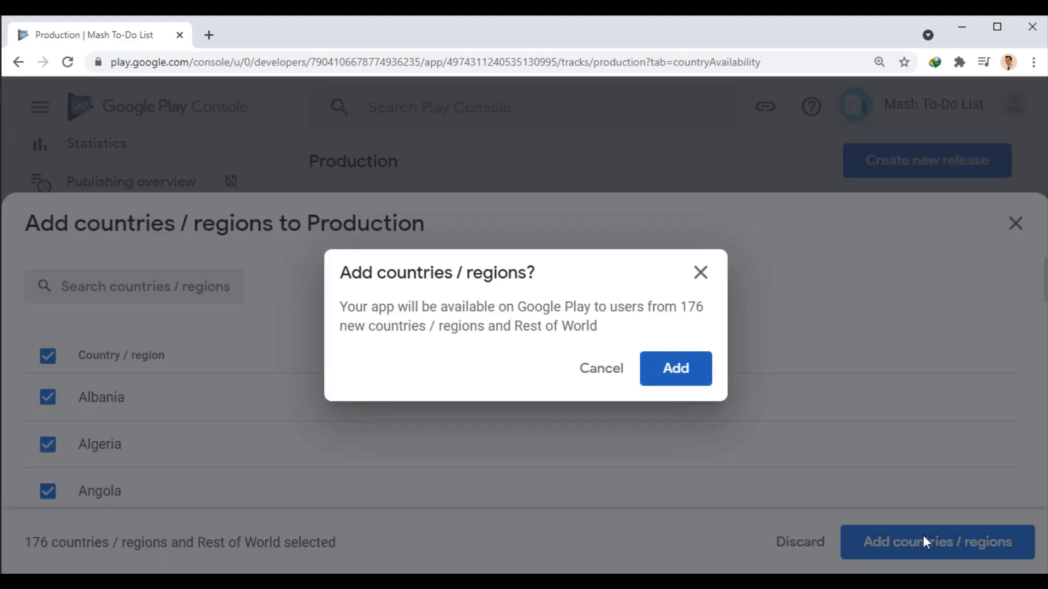
left_click(675, 369)
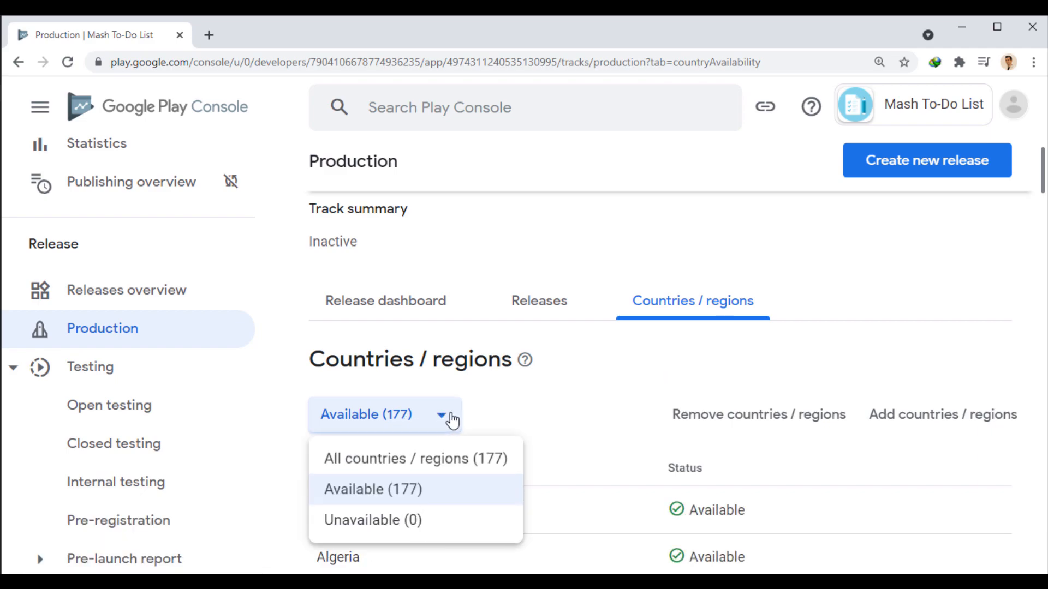
left_click(372, 488)
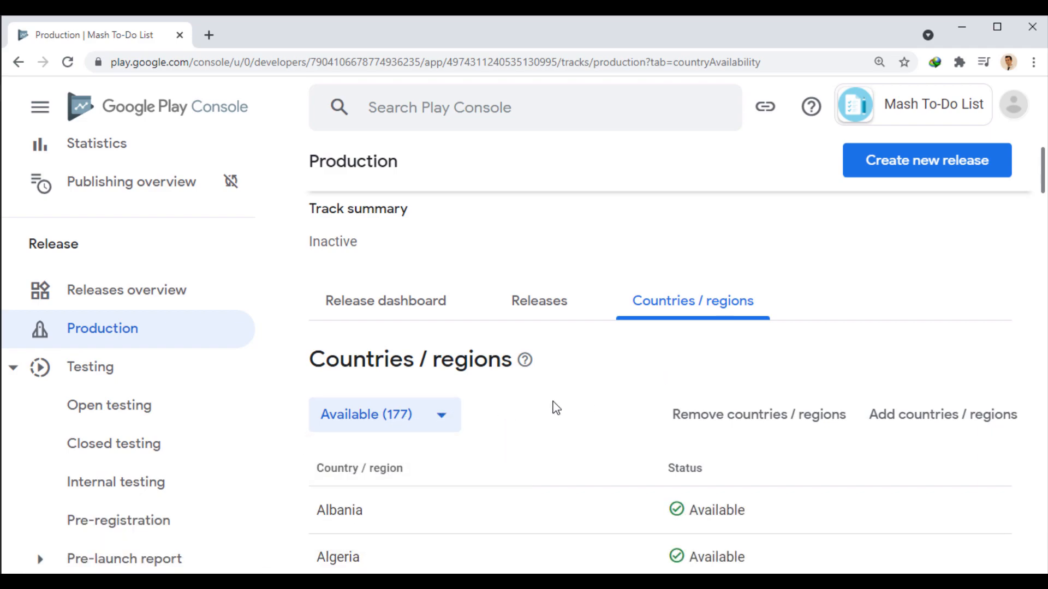
left_click(539, 301)
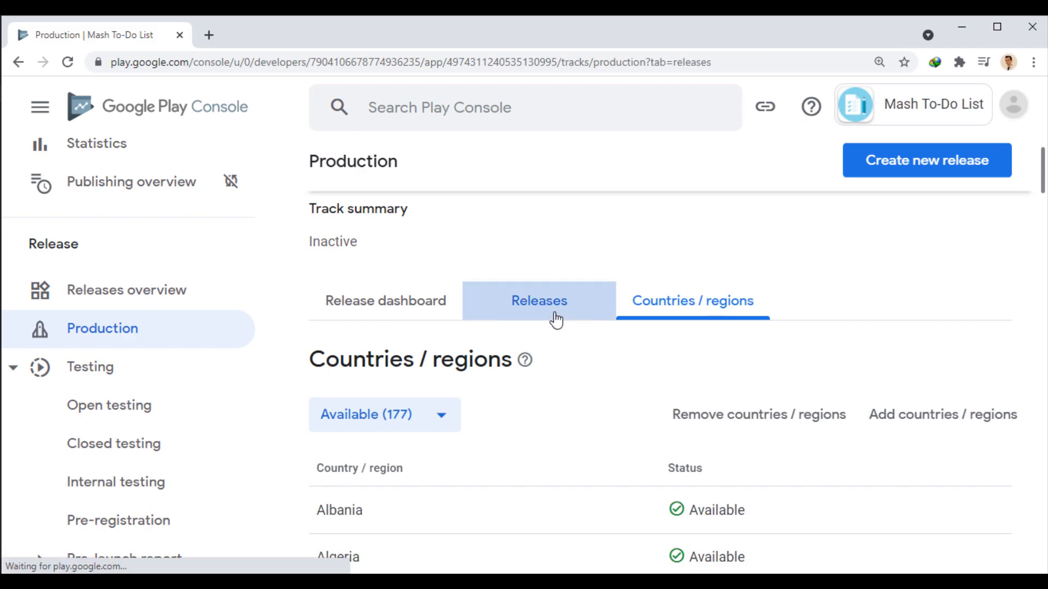
left_click(539, 301)
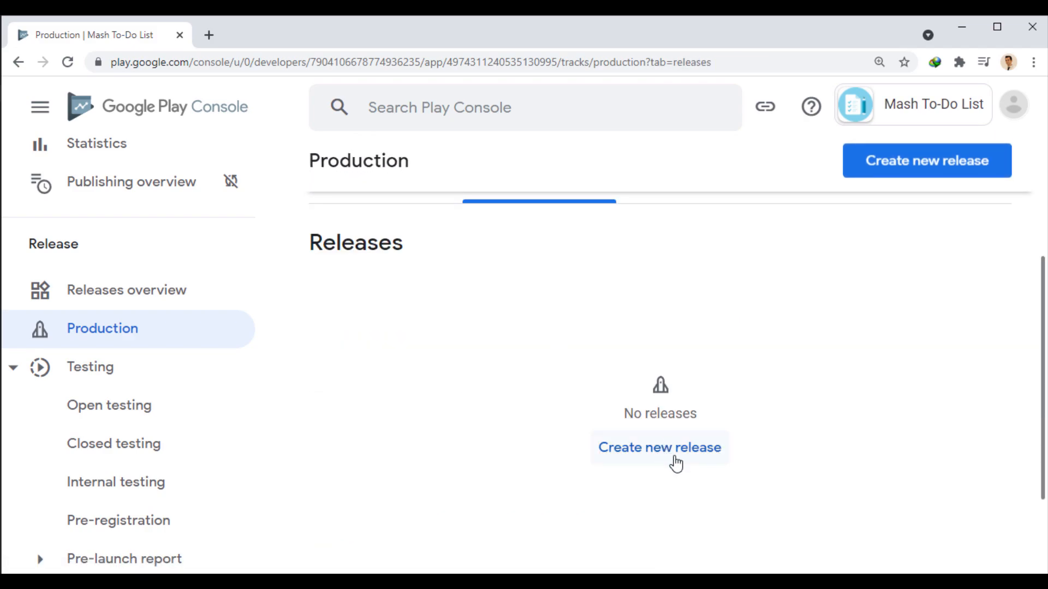
Create a new production release and dismiss the app signing key options unchanged
left_click(658, 447)
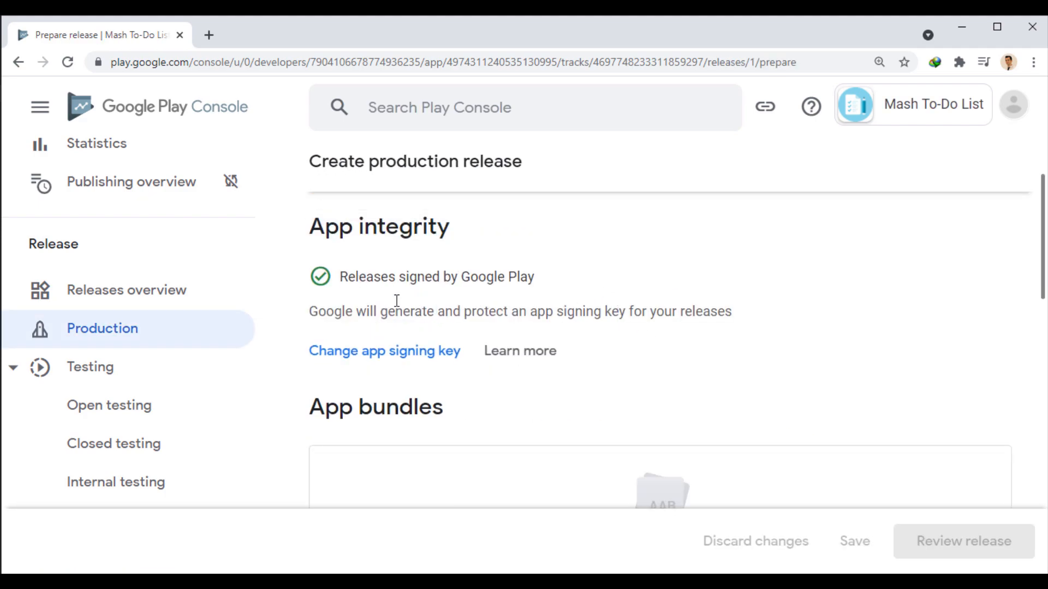
mouse_move(385, 351)
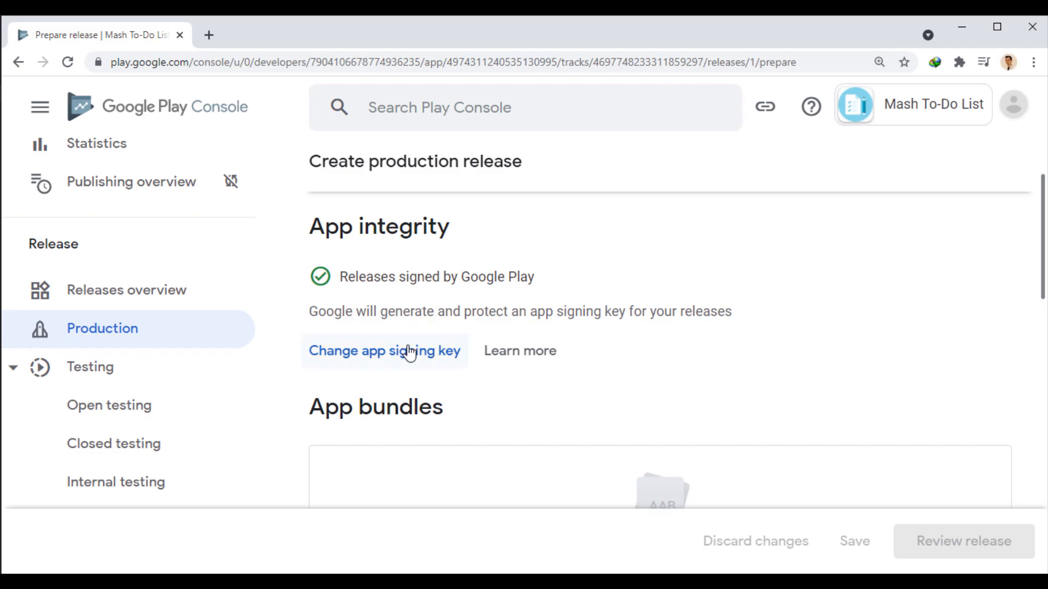
left_click(385, 351)
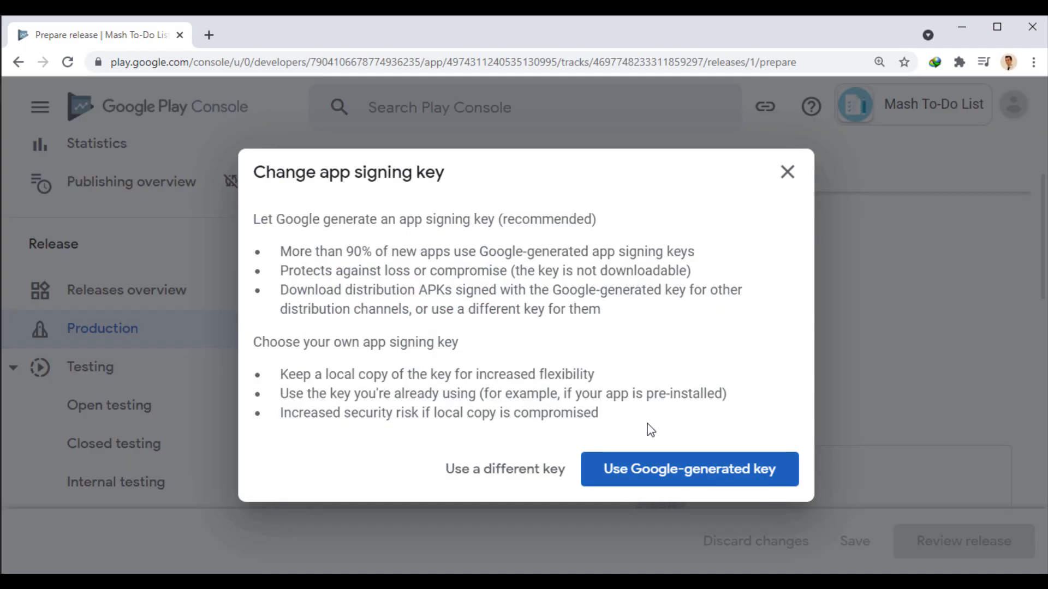
mouse_move(505, 468)
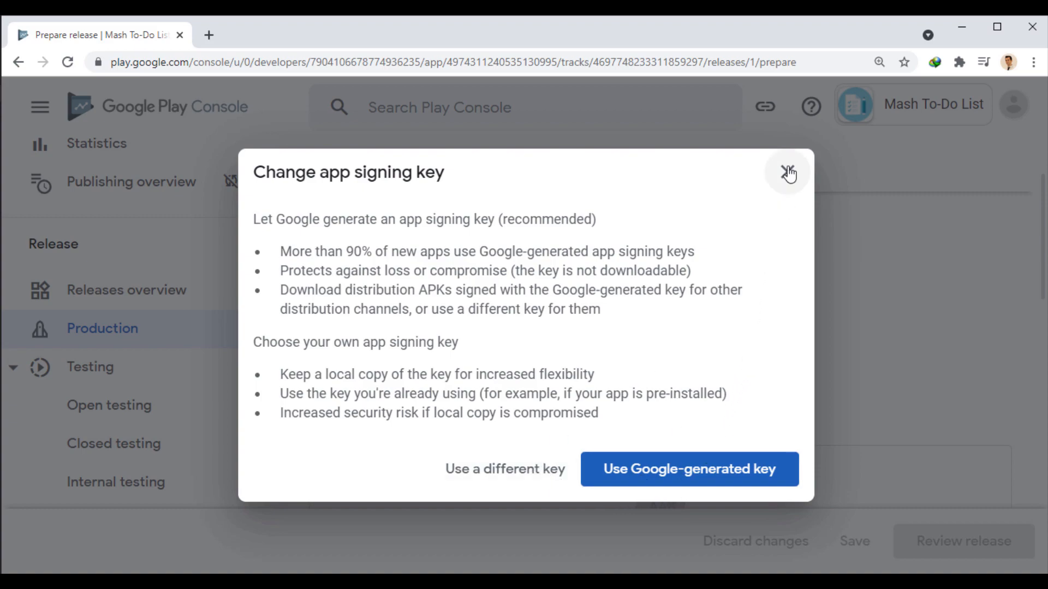
left_click(788, 172)
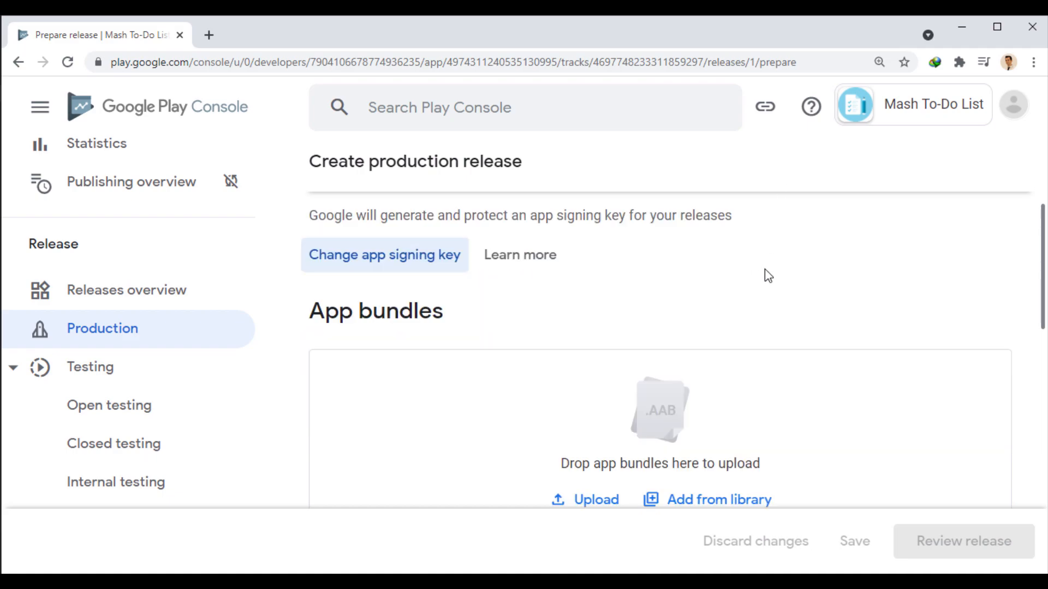
Upload app-release.aab, version 1 (1.0), under App bundles
scroll("down", 3)
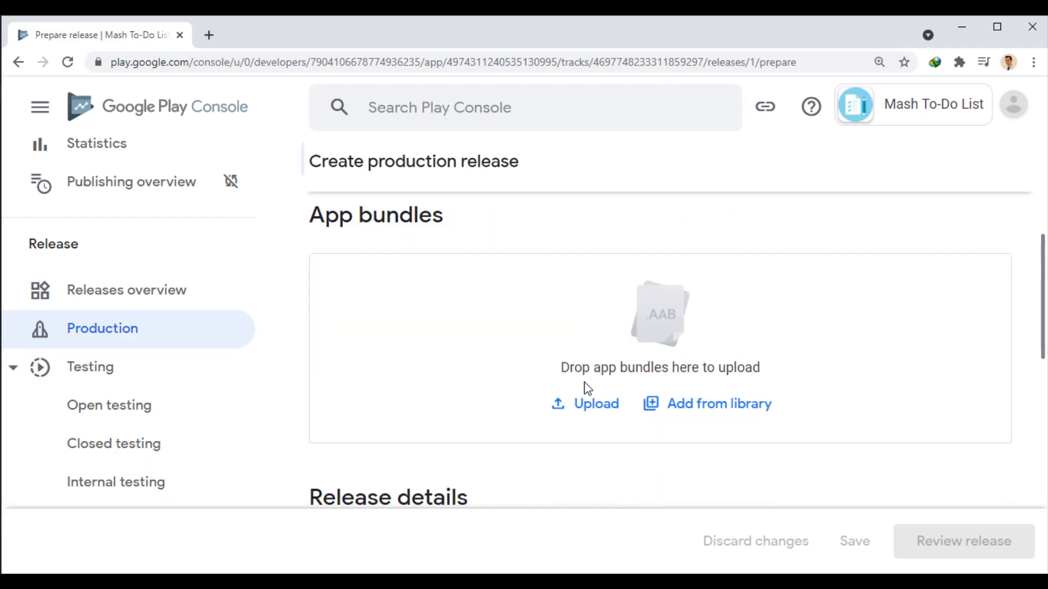
mouse_move(741, 300)
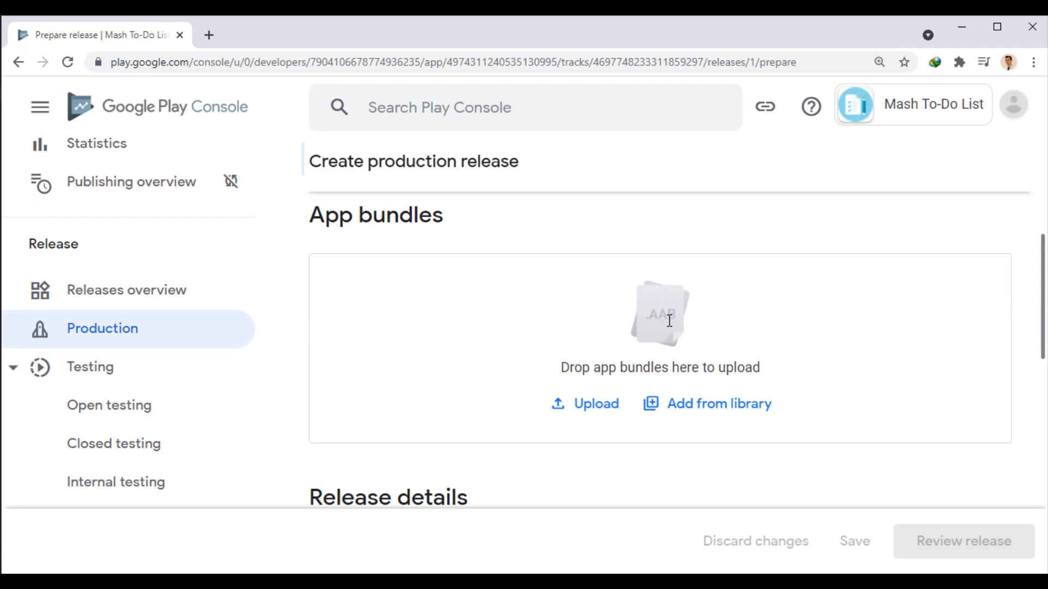
mouse_move(574, 341)
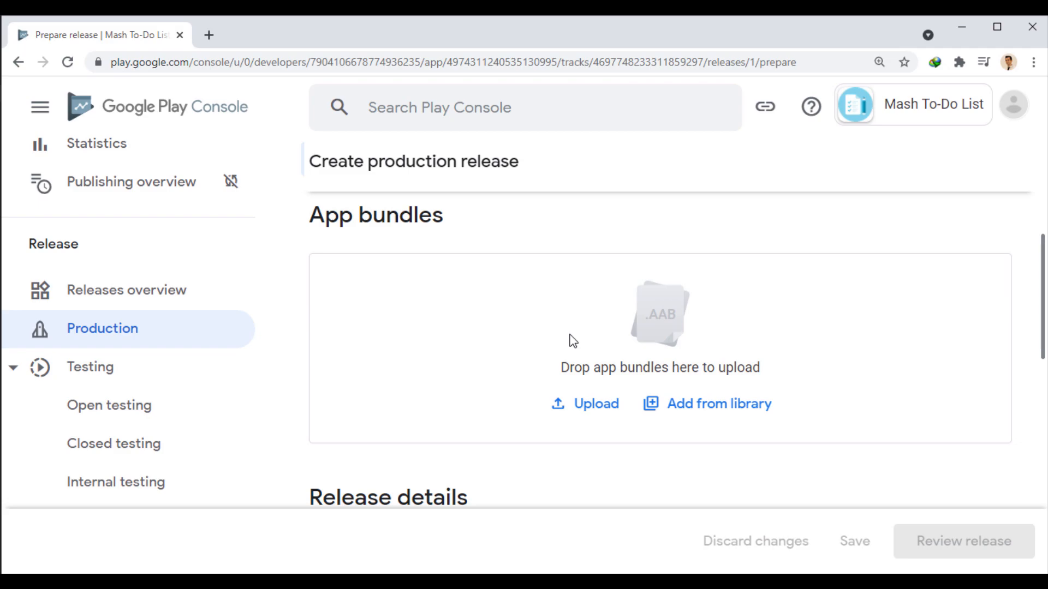
mouse_move(490, 424)
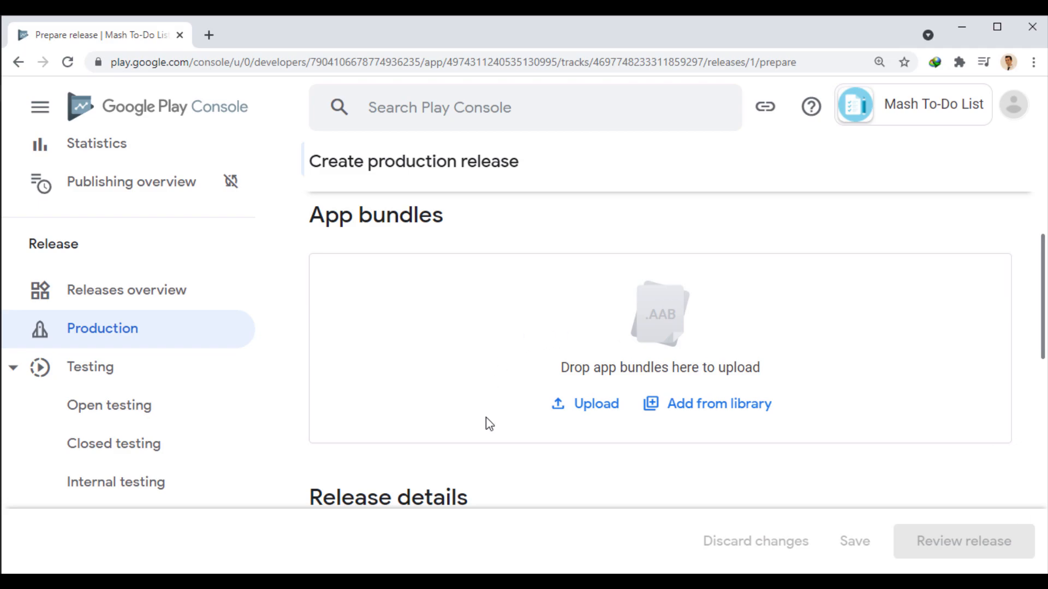
left_click(583, 403)
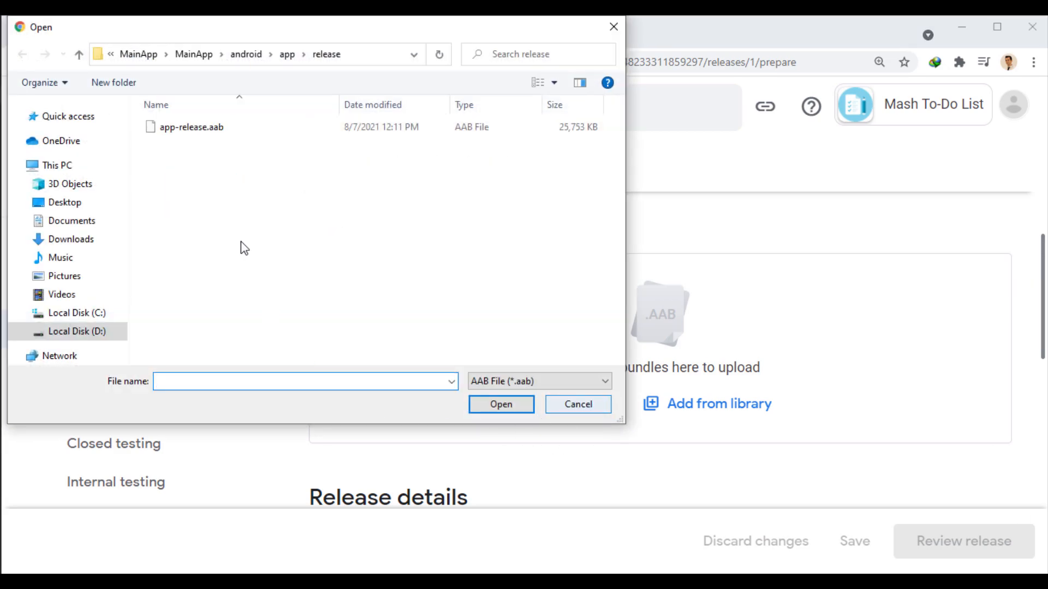
double_click(191, 128)
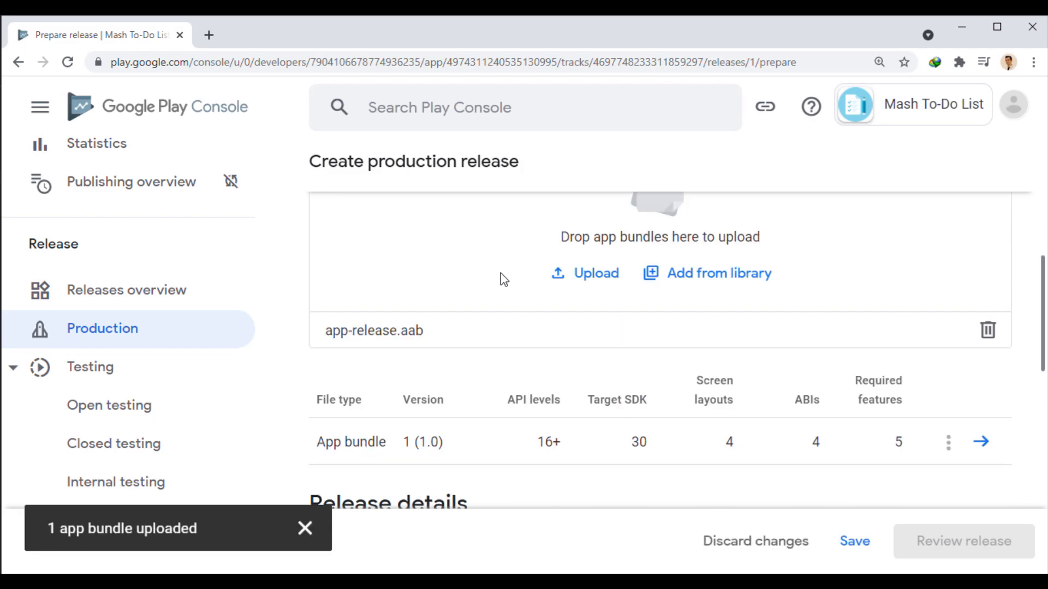
Replace the en-US release notes placeholder with 'First Release'
scroll("down", 3)
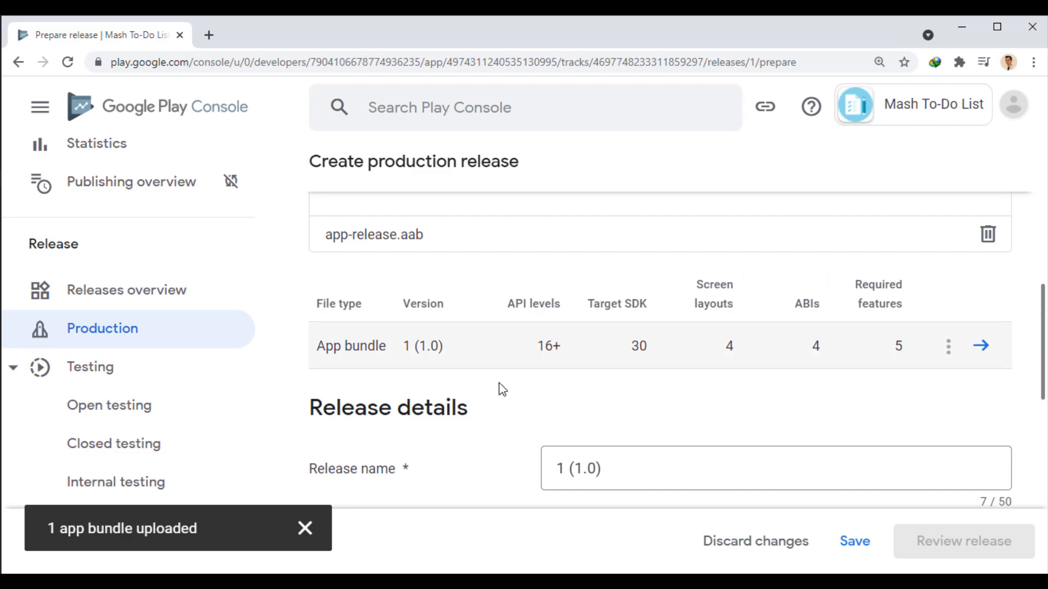
scroll("down", 3)
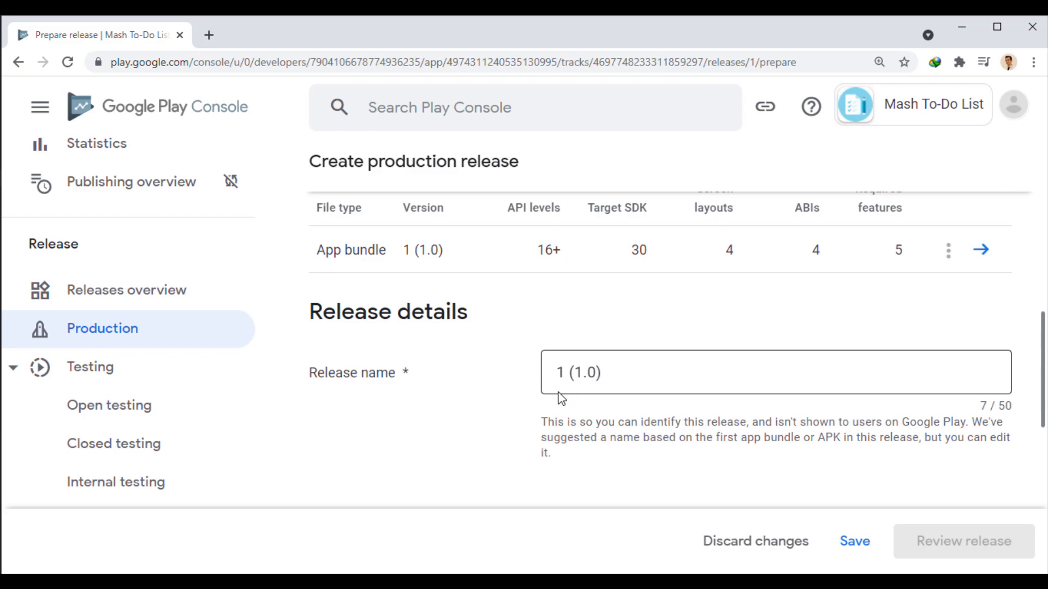
scroll("down", 3)
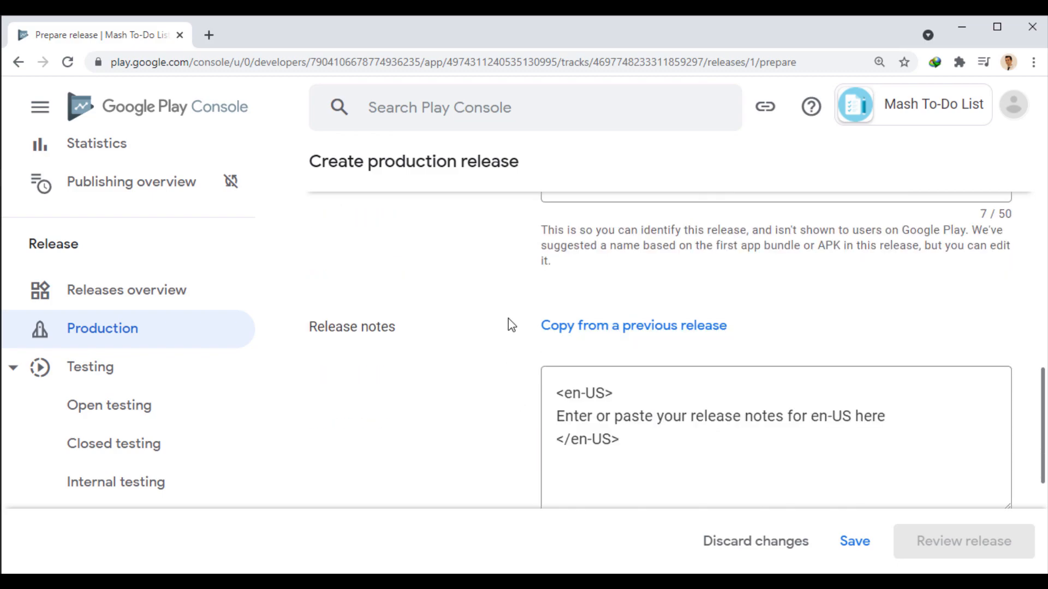
scroll("down", 3)
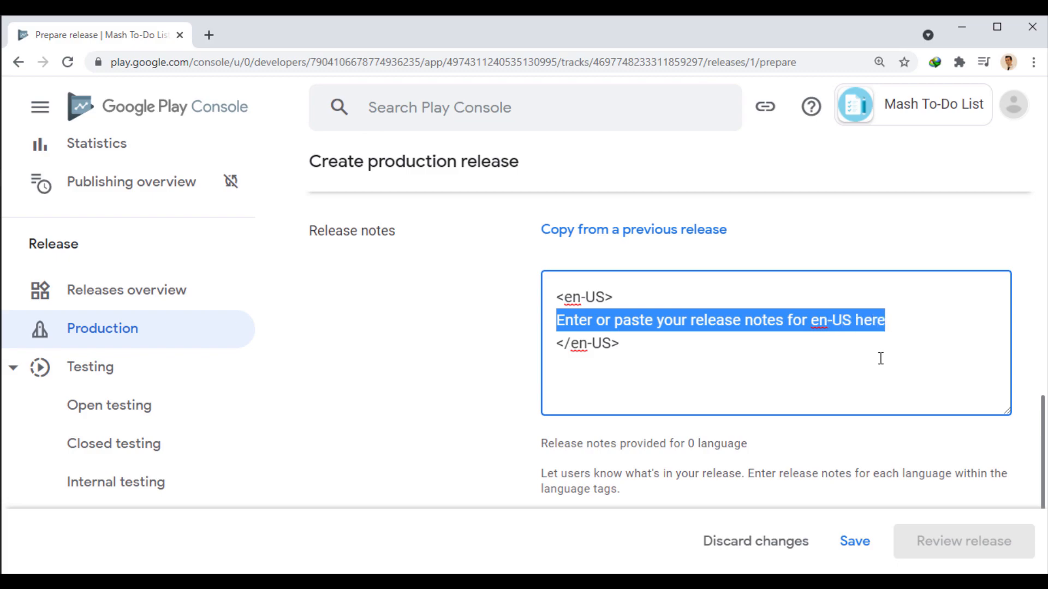
type("Fir")
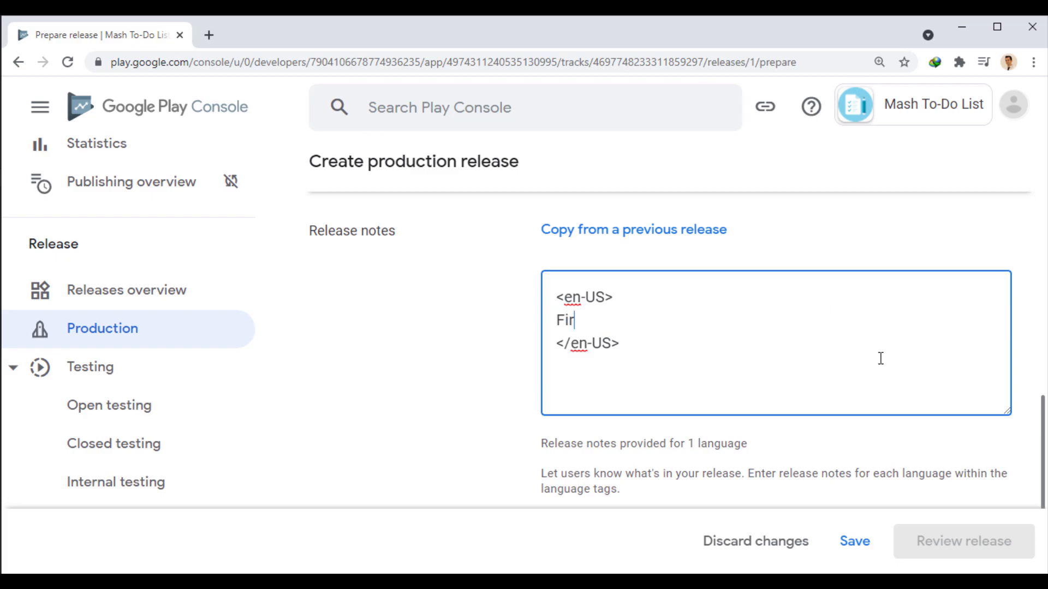
type("st Relea")
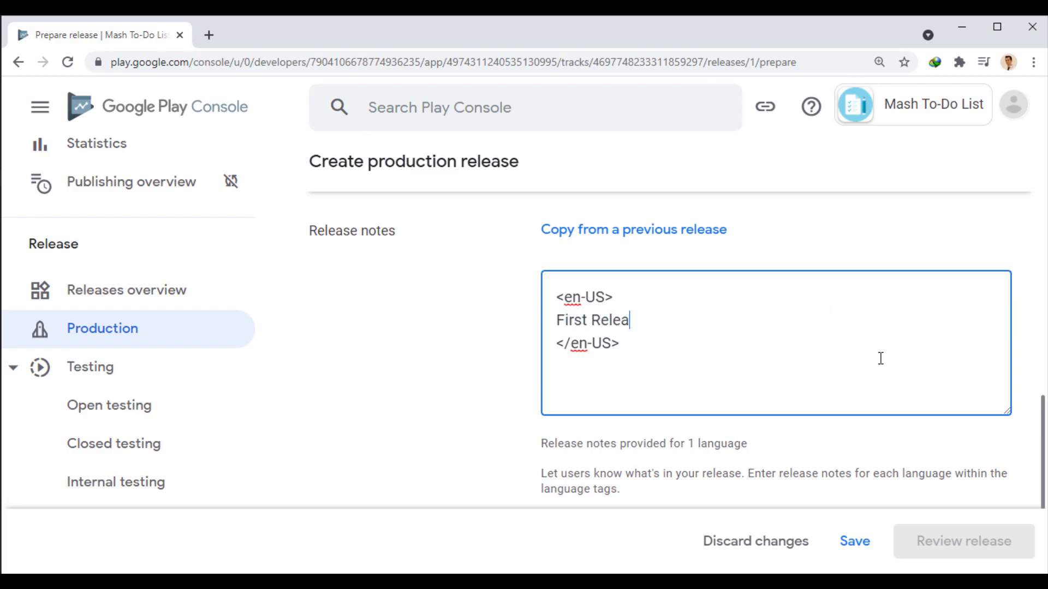
scroll("down", 3)
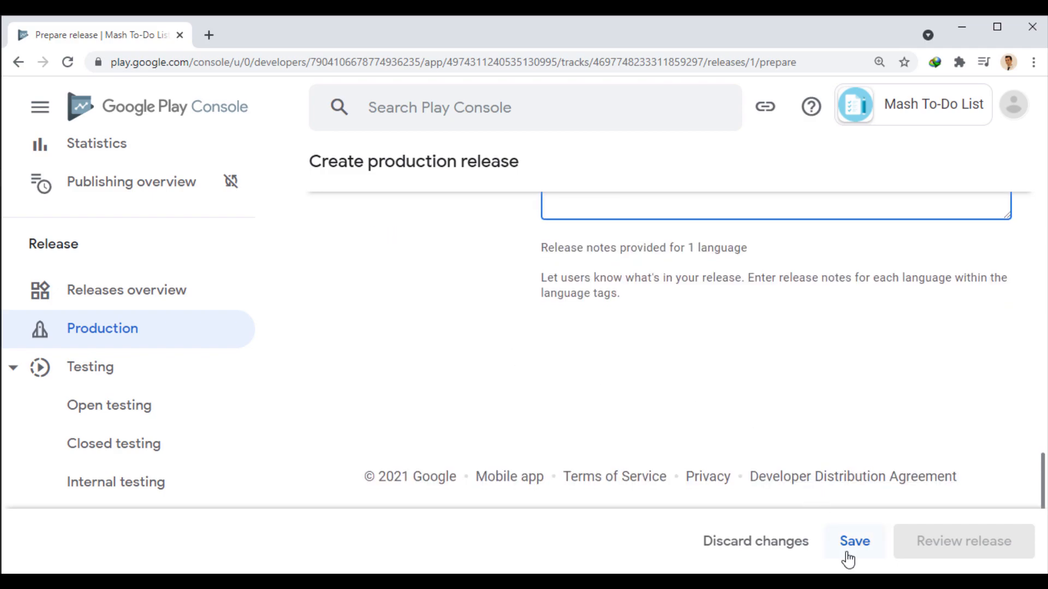
Save the draft with the new notes and open the Review and release step
left_click(854, 542)
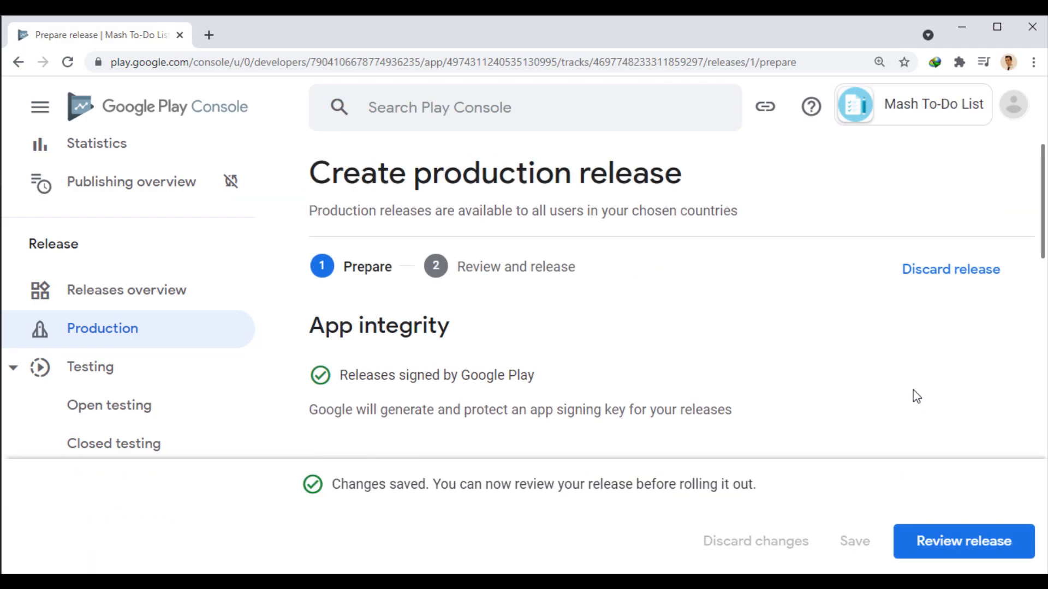
scroll("down", 3)
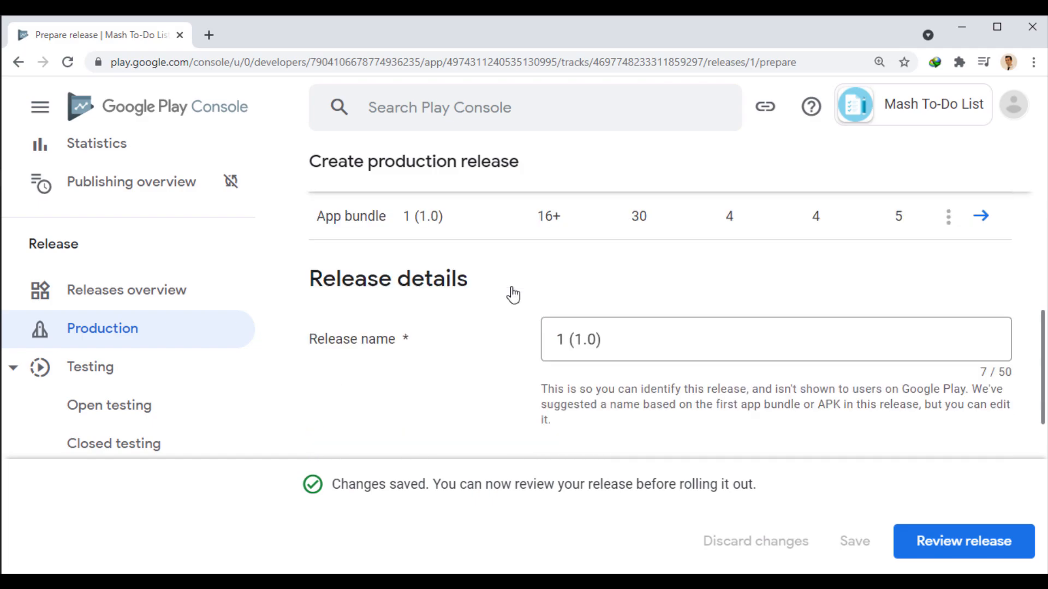
scroll("down", 3)
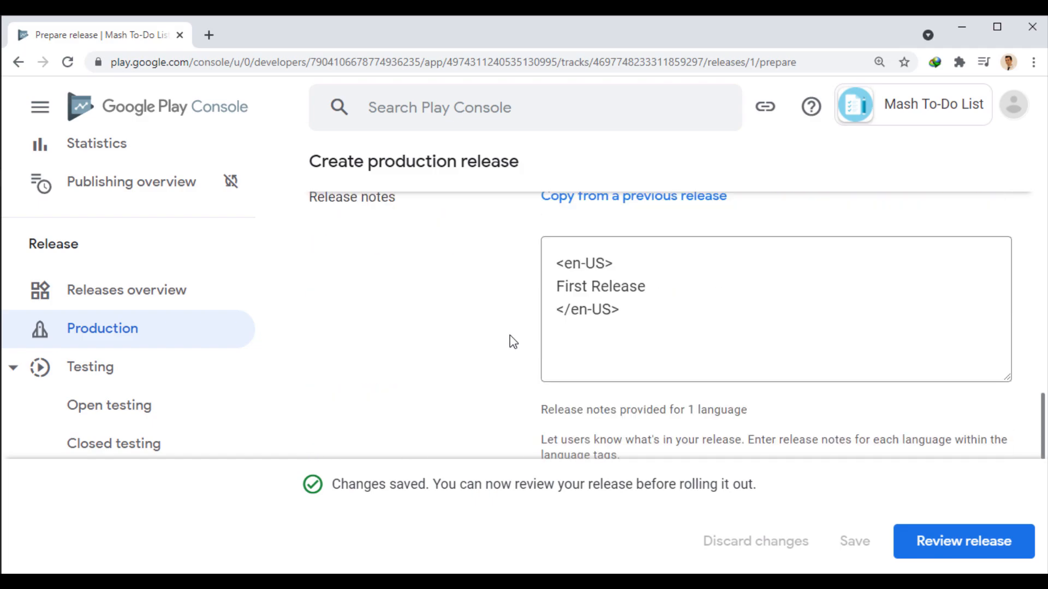
scroll("down", 3)
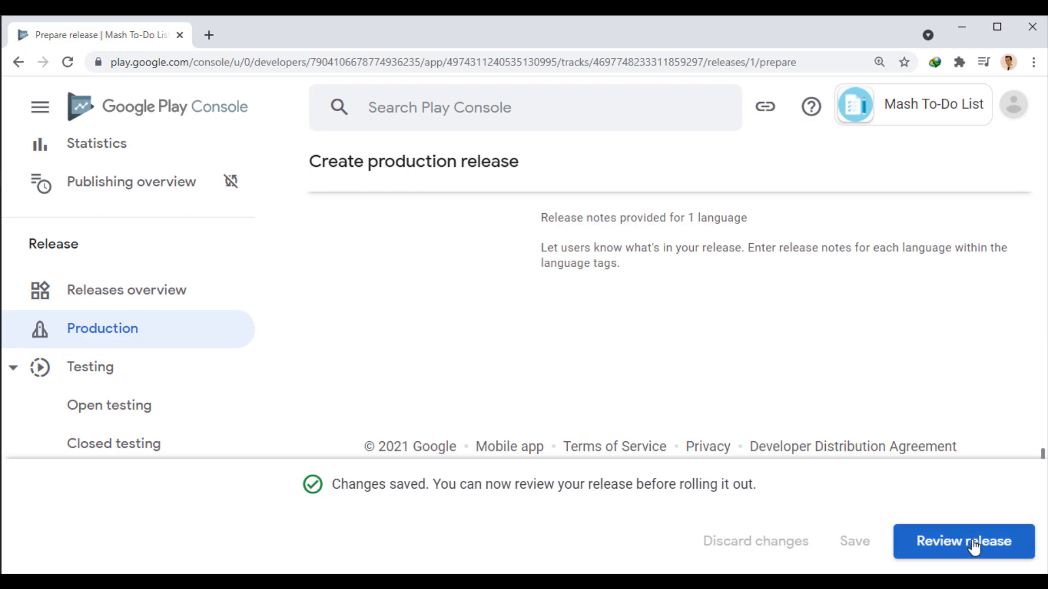
left_click(963, 541)
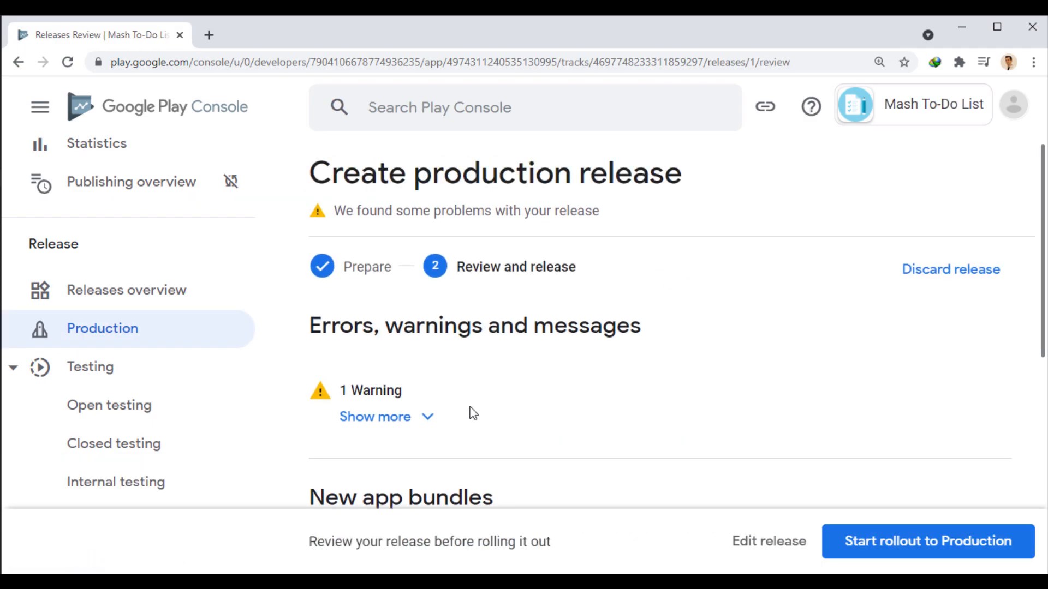
Show the missing debug symbols warning and check bundle 1 (1.0) and release notes
left_click(374, 416)
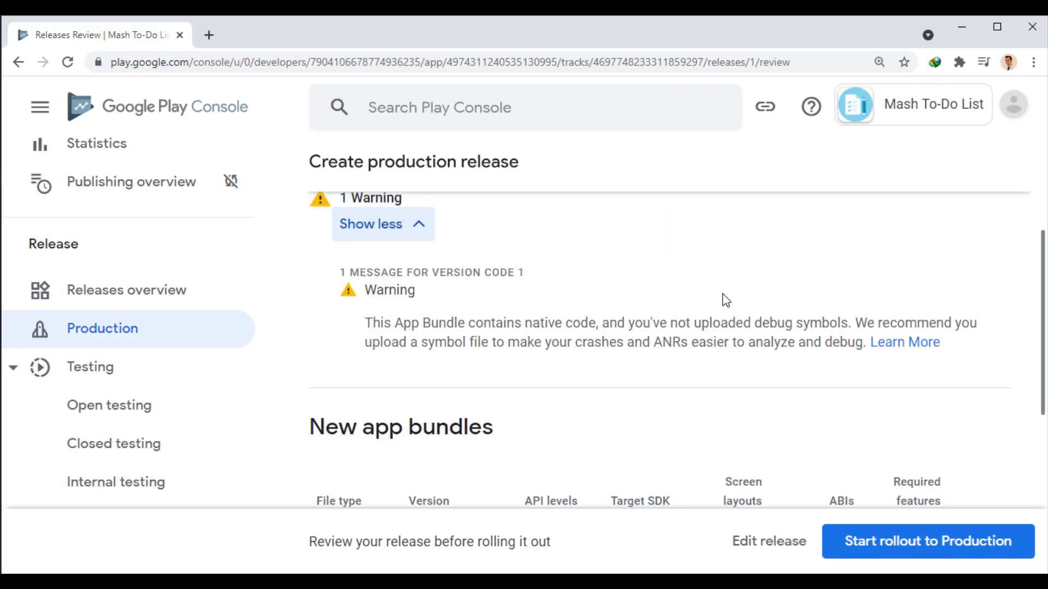
mouse_move(768, 272)
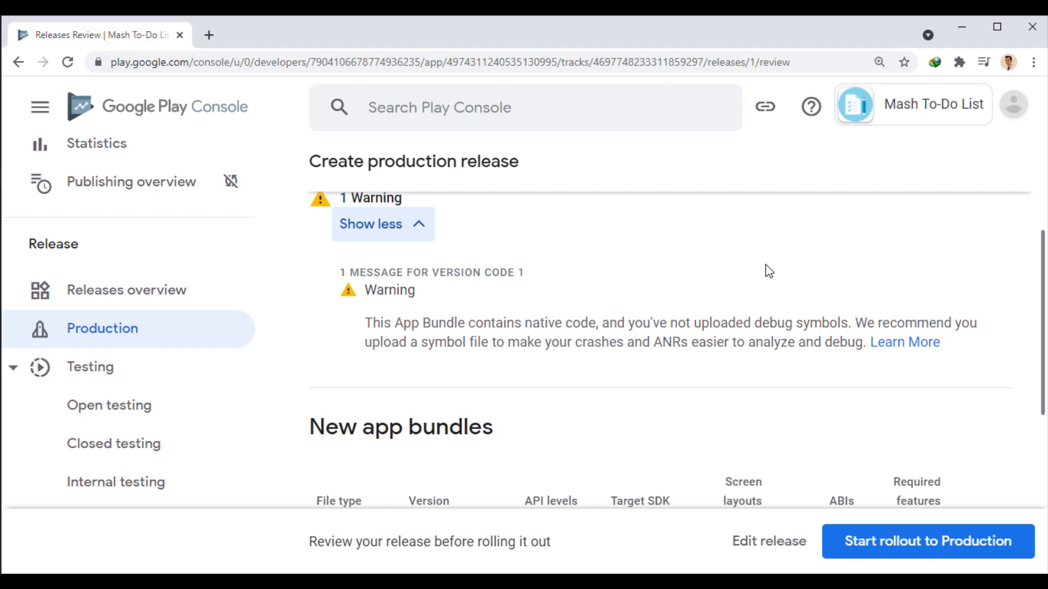
scroll("down", 3)
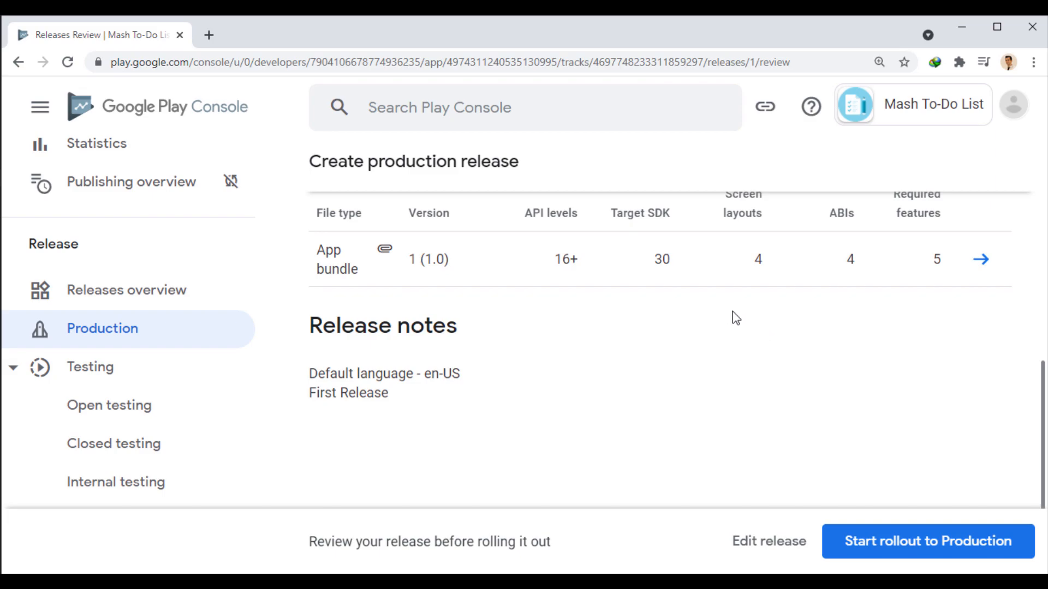
scroll("down", 3)
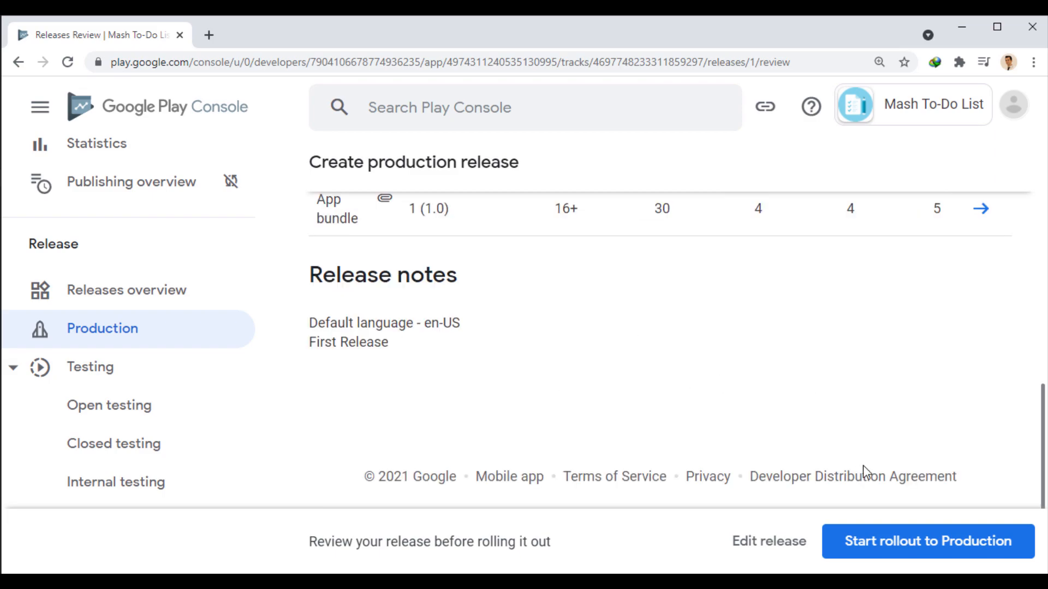
Cancel the Start rollout to Production confirmation and open the Releases overview
left_click(927, 541)
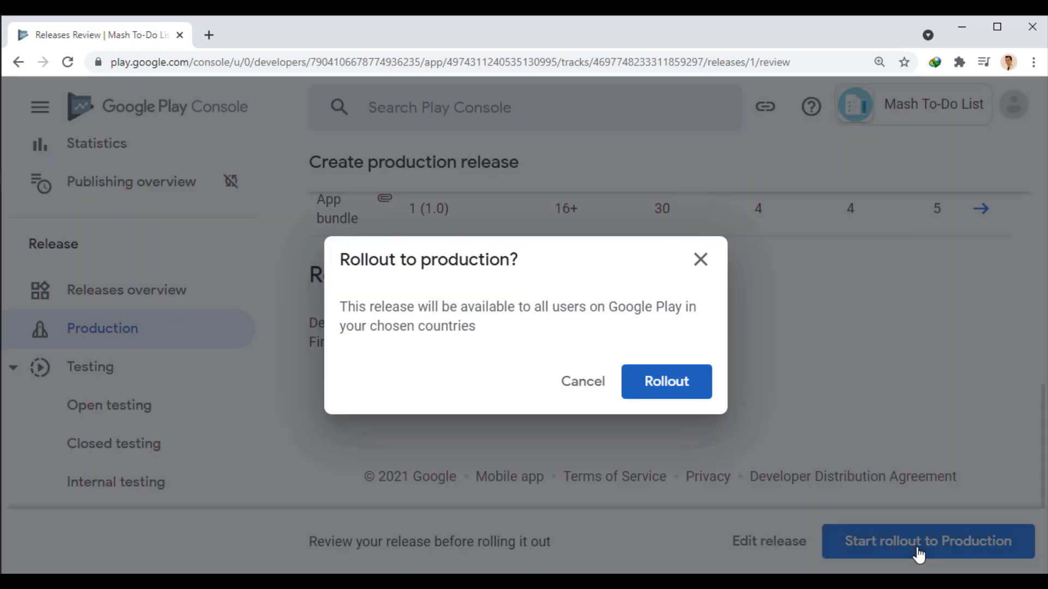
mouse_move(666, 381)
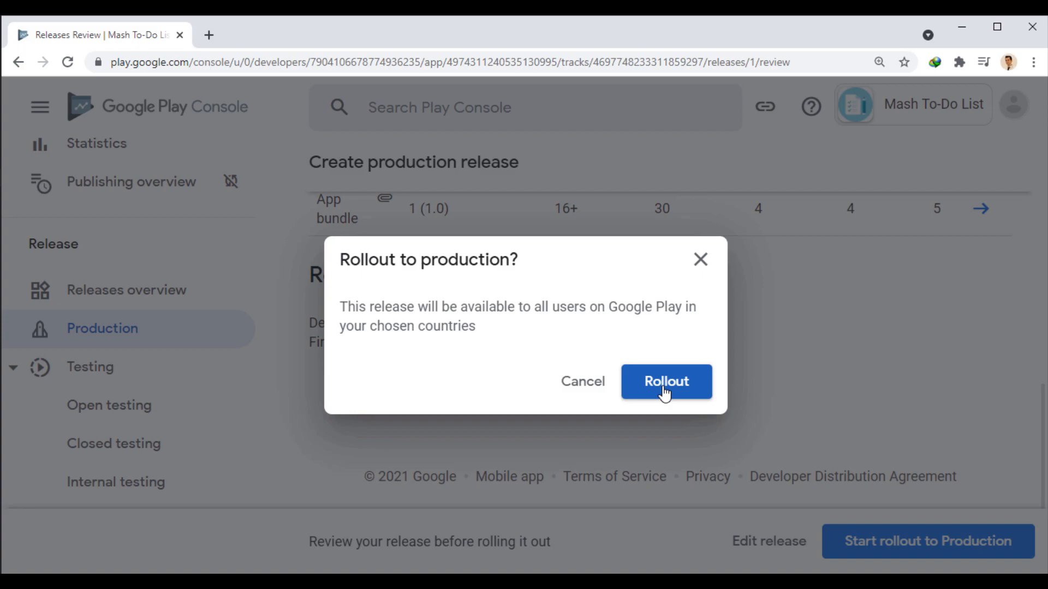
mouse_move(700, 259)
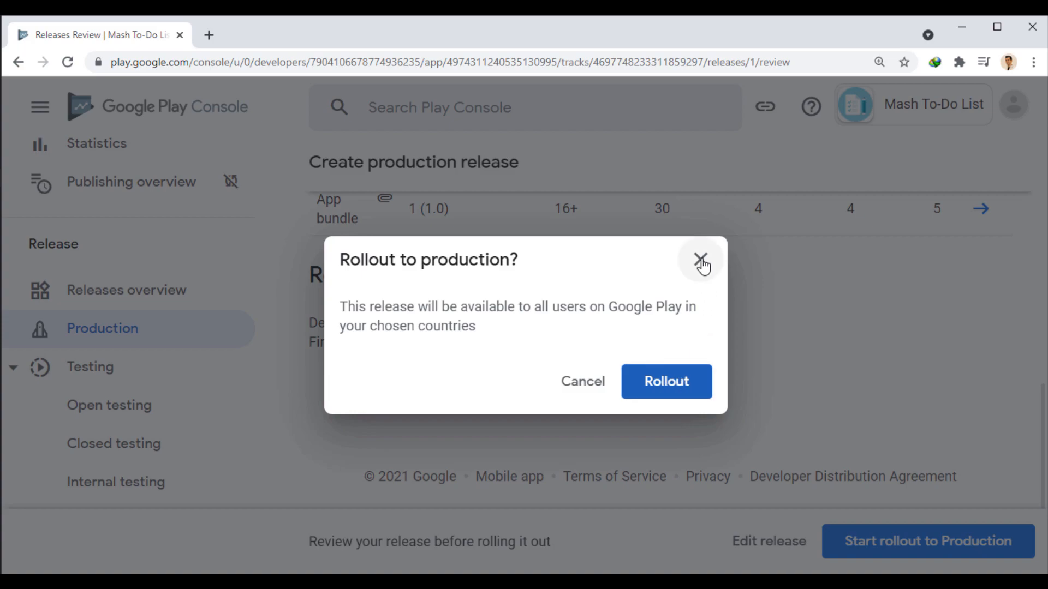
left_click(700, 259)
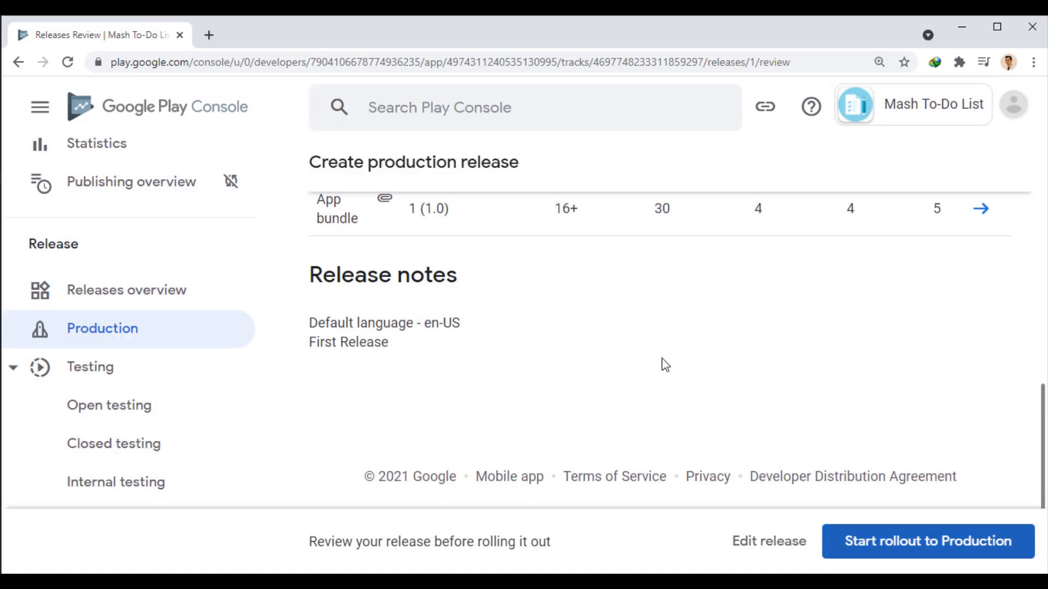
mouse_move(643, 365)
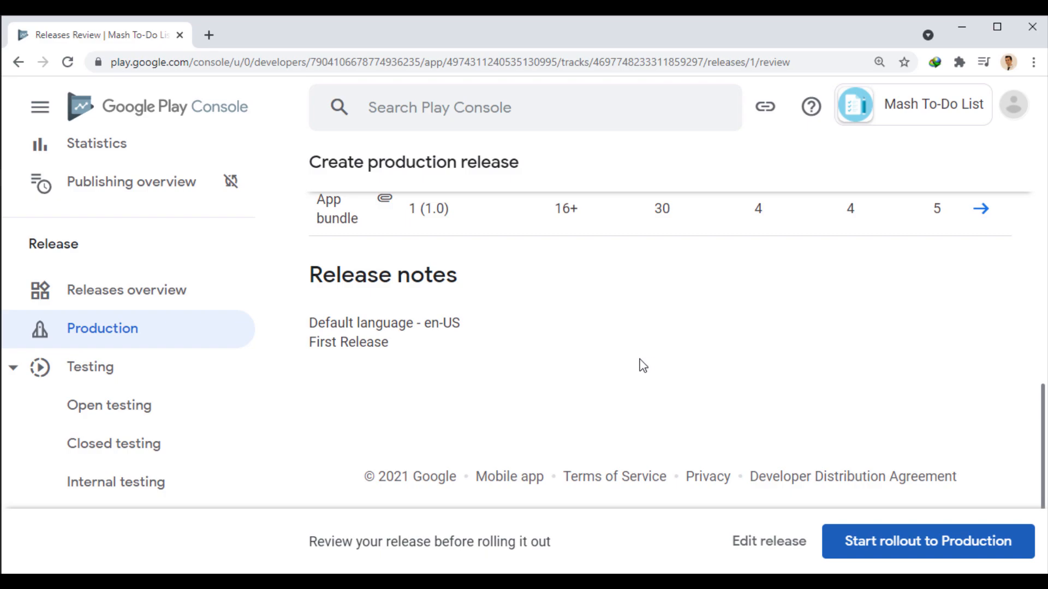
left_click(125, 289)
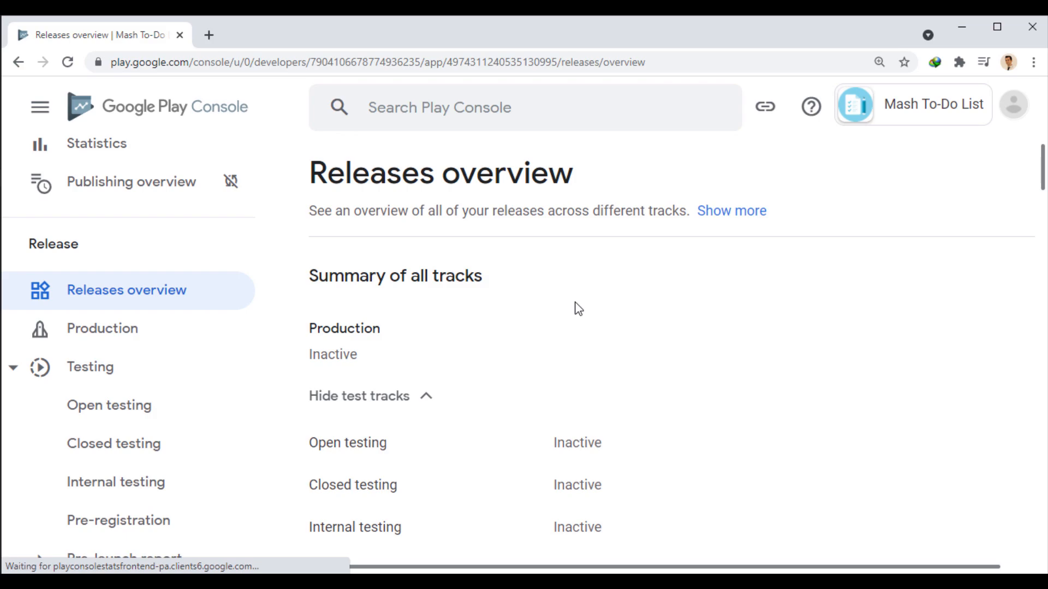
scroll("down", 3)
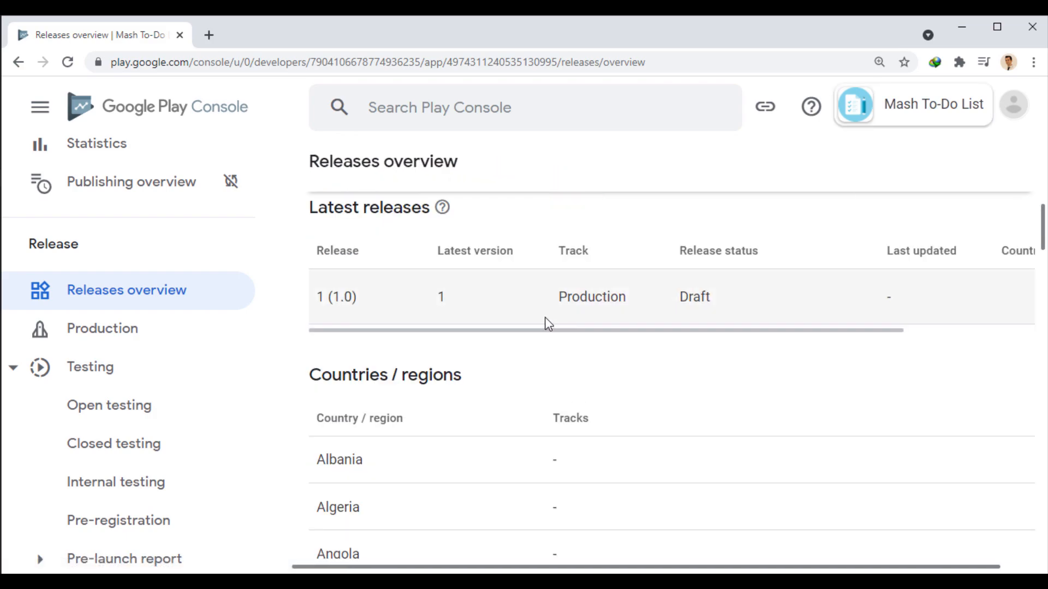
mouse_move(715, 306)
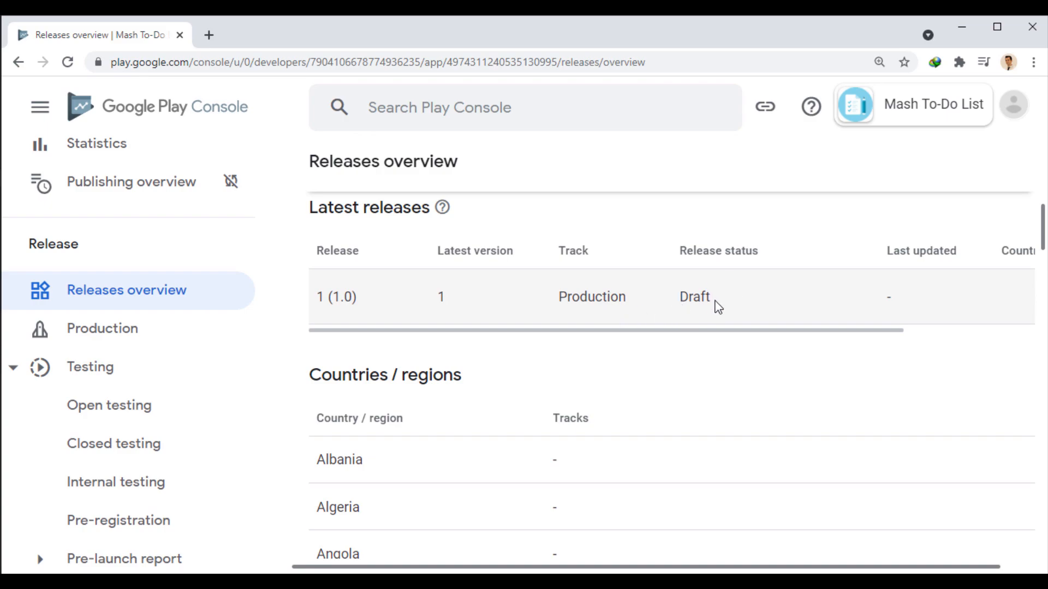
mouse_move(721, 315)
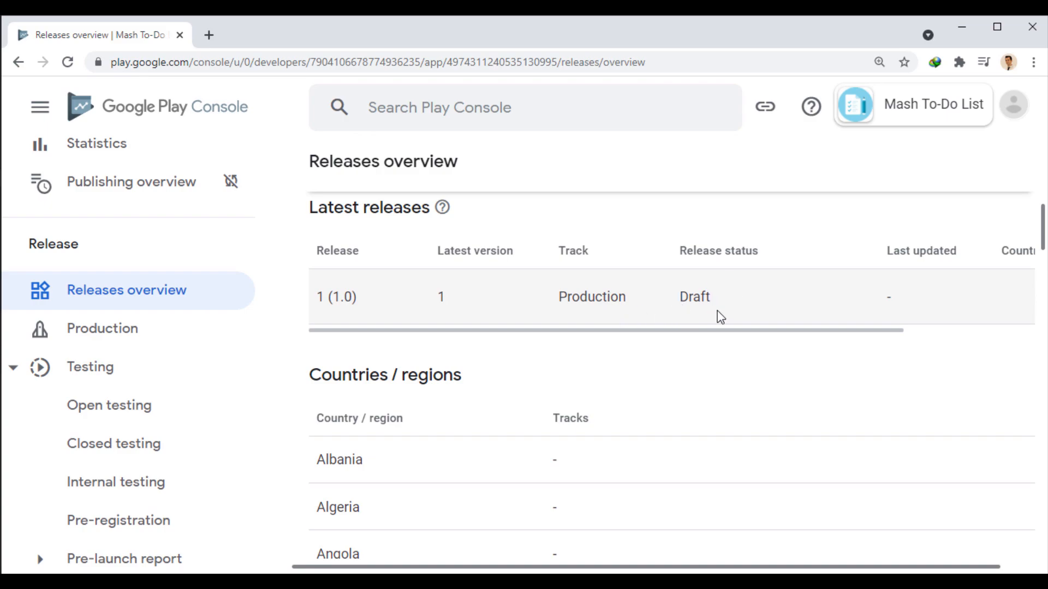
mouse_move(747, 366)
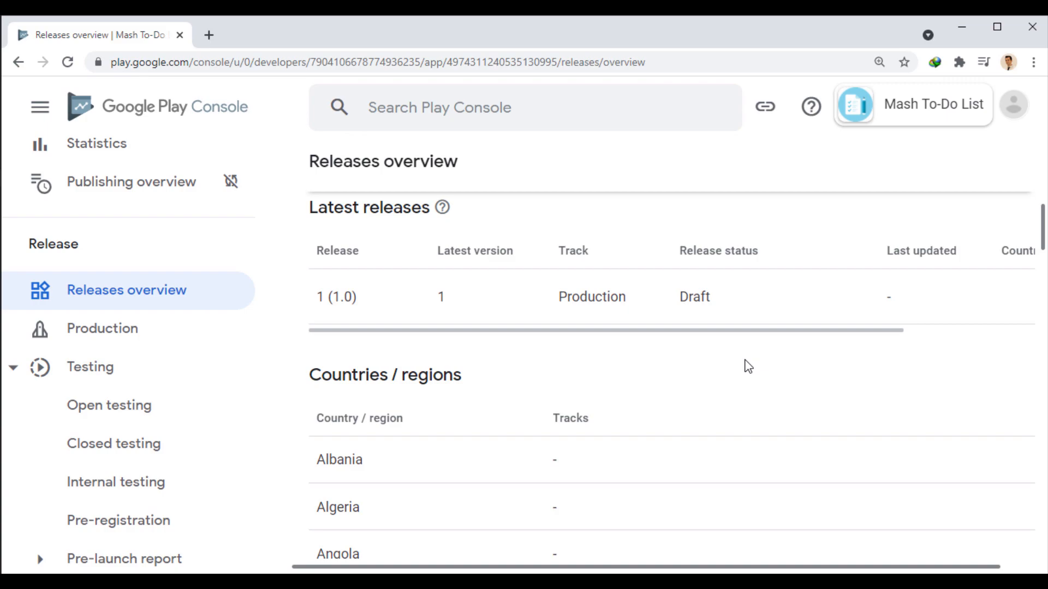